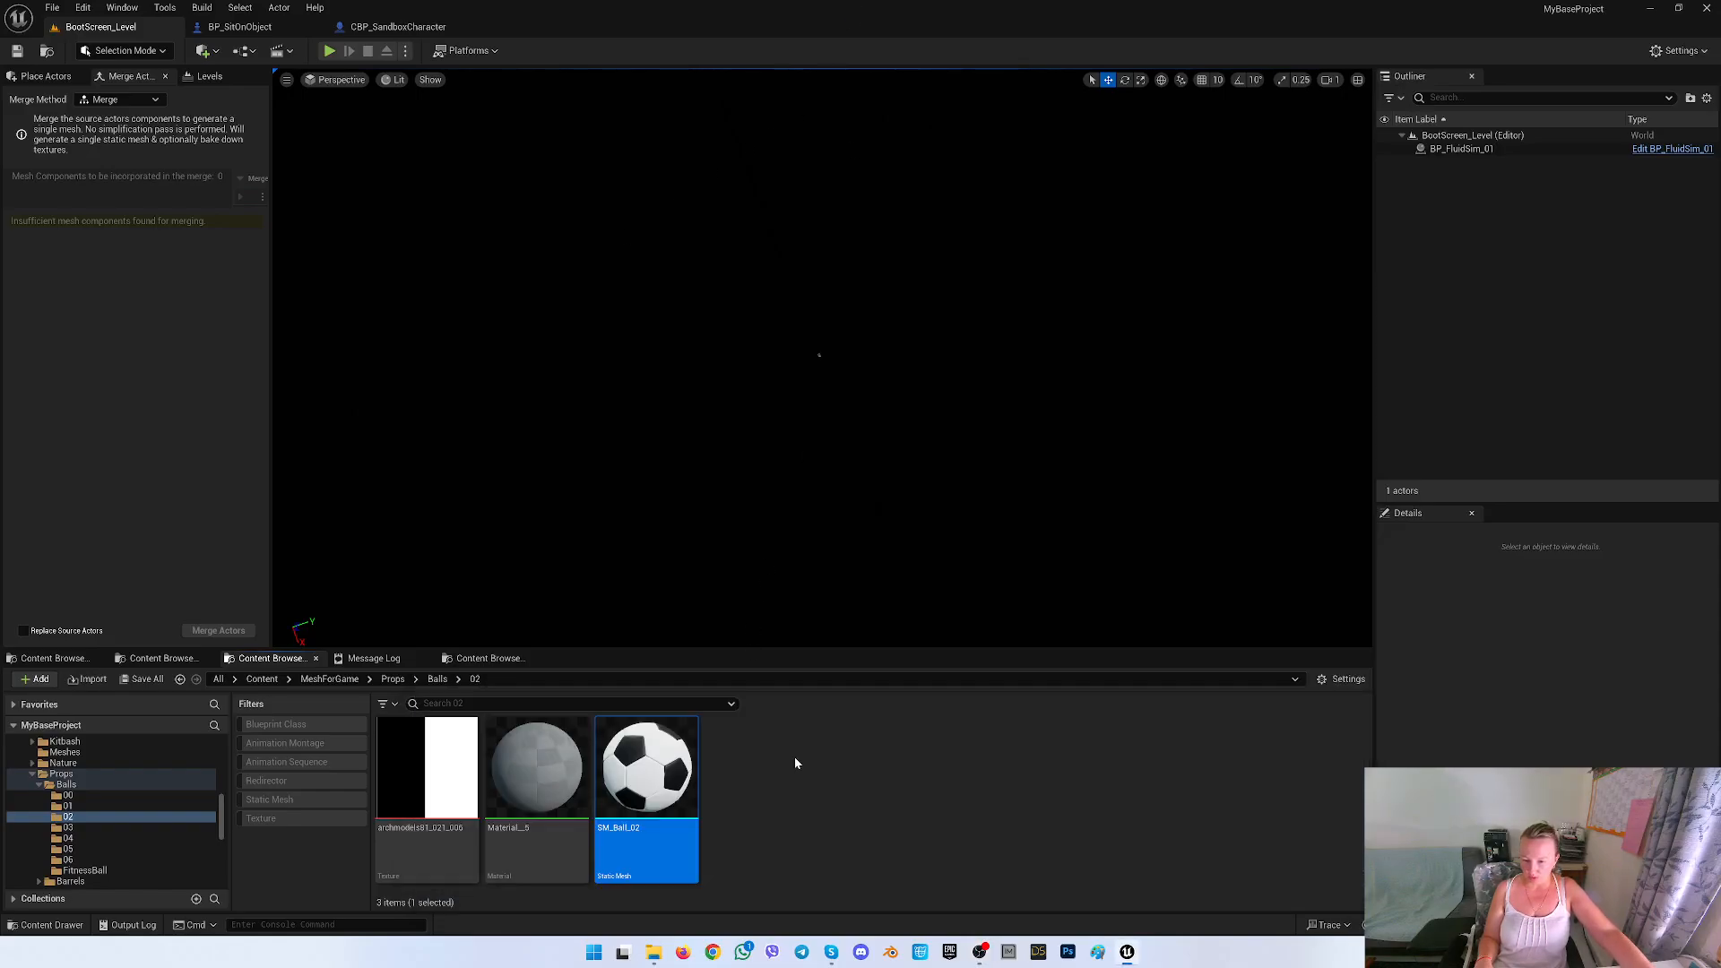
{"action": "mouse_move", "coordinate": [645, 767]}
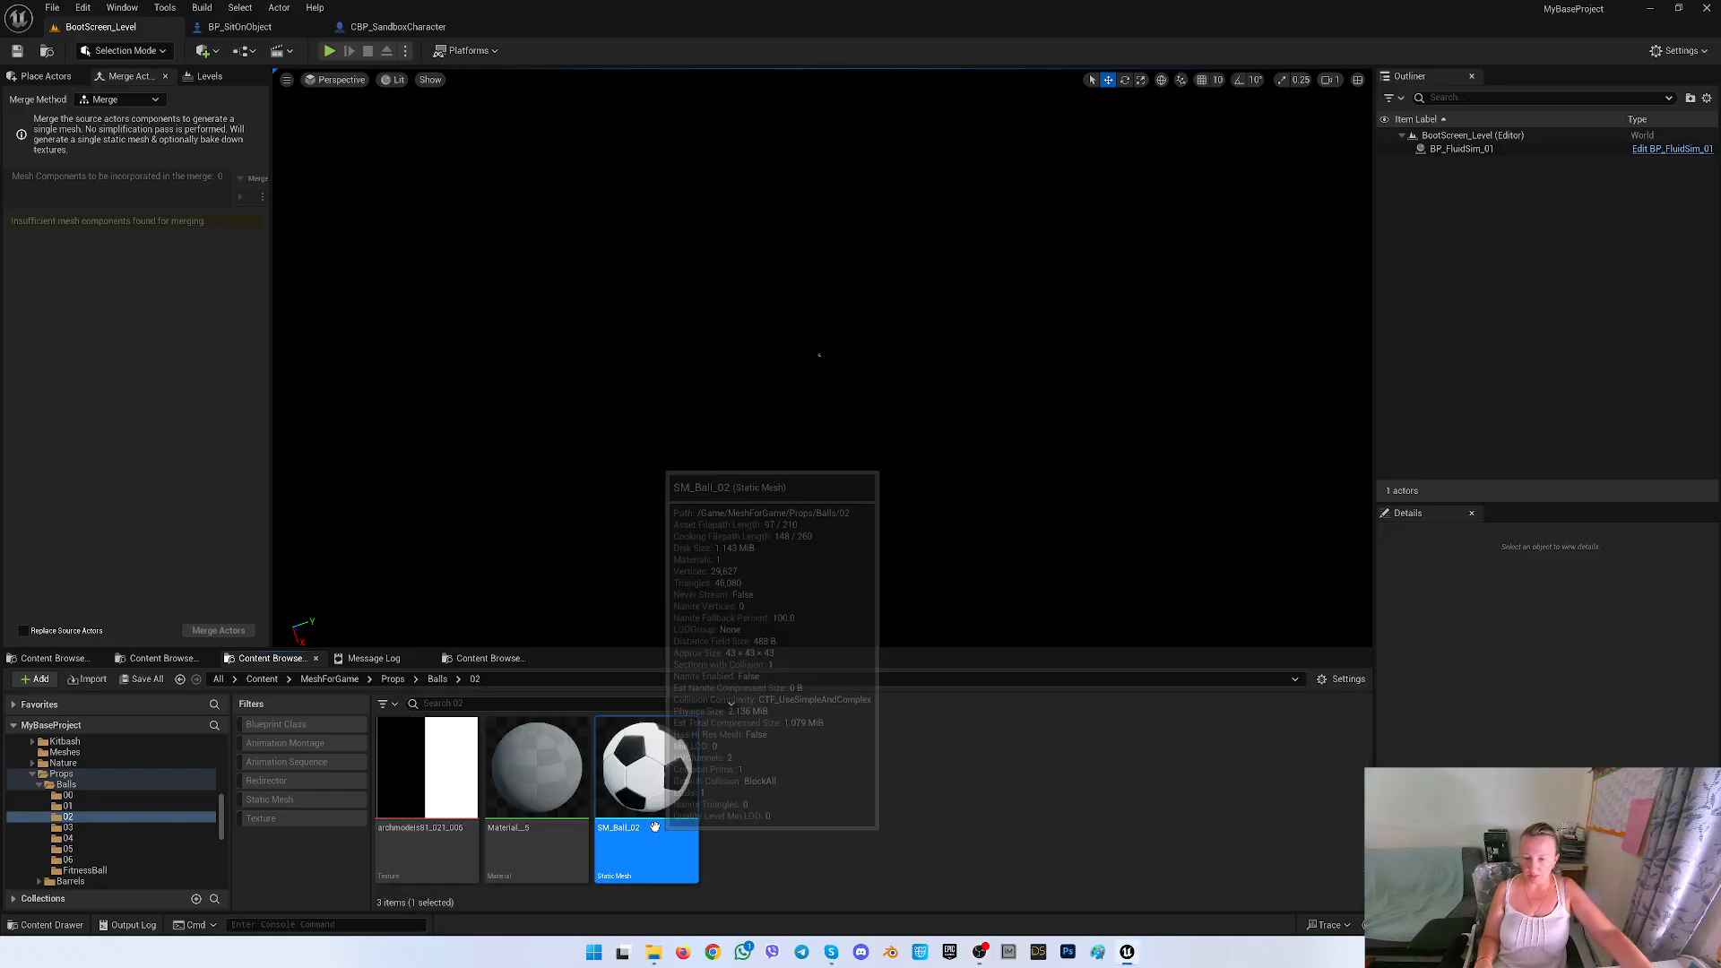
Export the SM_Ball_02 mesh from Unreal as an FBX into the FortBender folder
{"action": "right_click", "coordinate": [646, 765]}
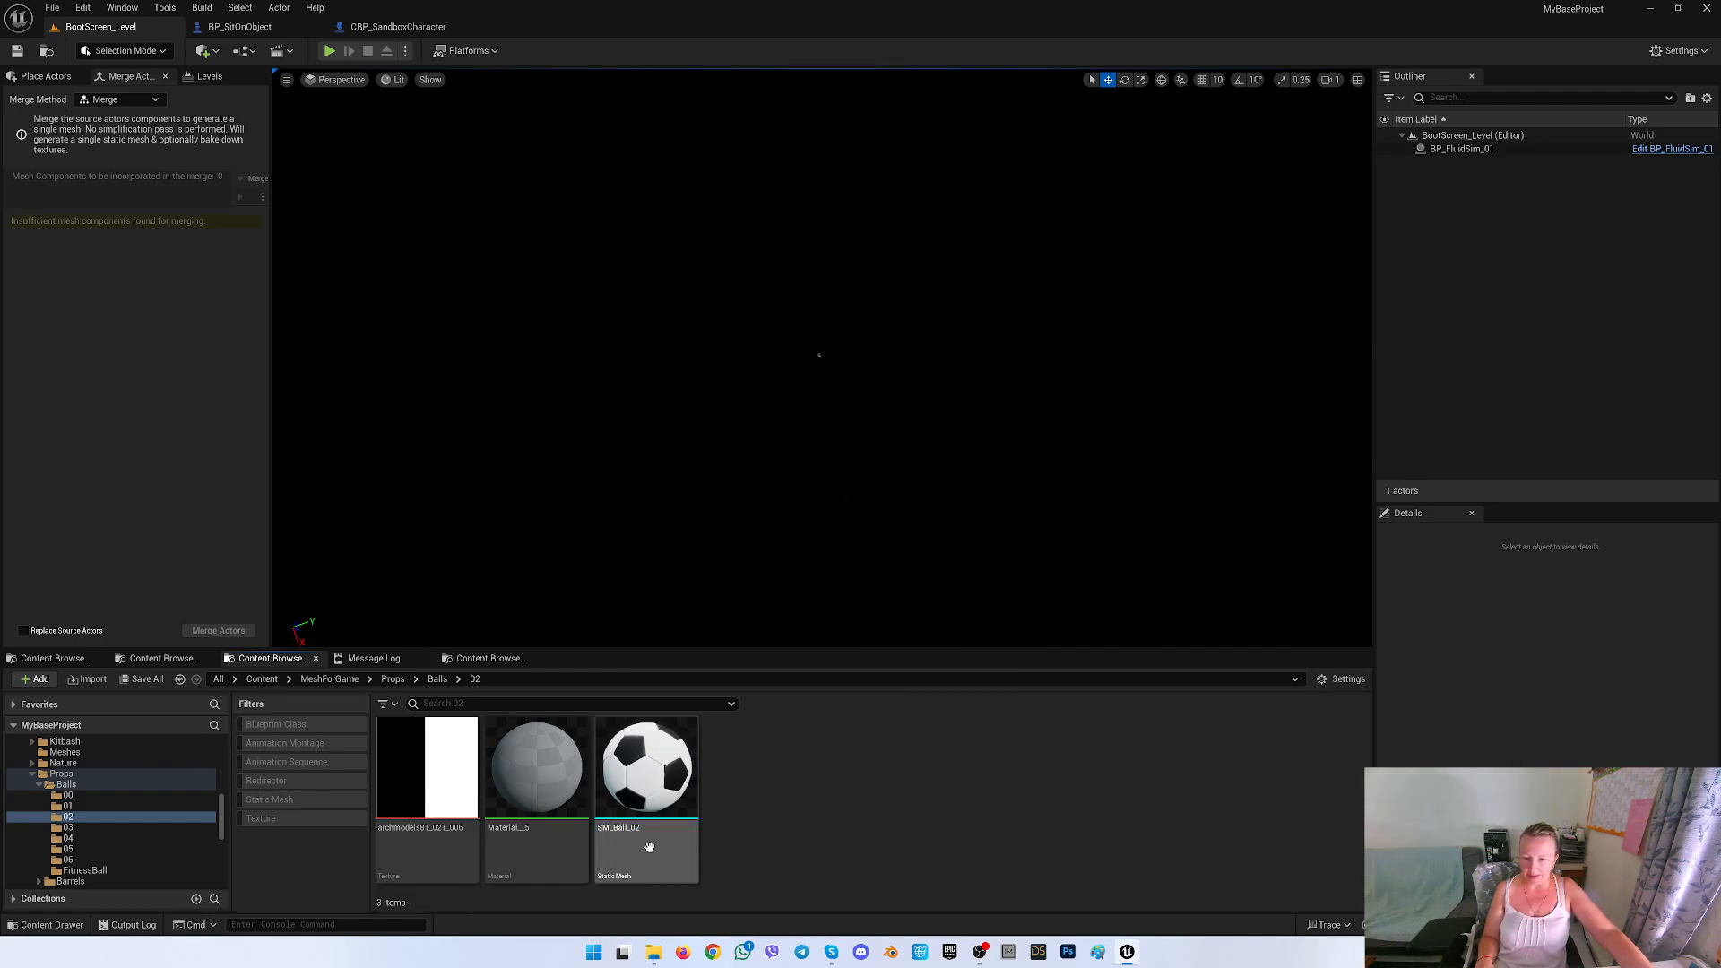
{"action": "right_click", "coordinate": [645, 765]}
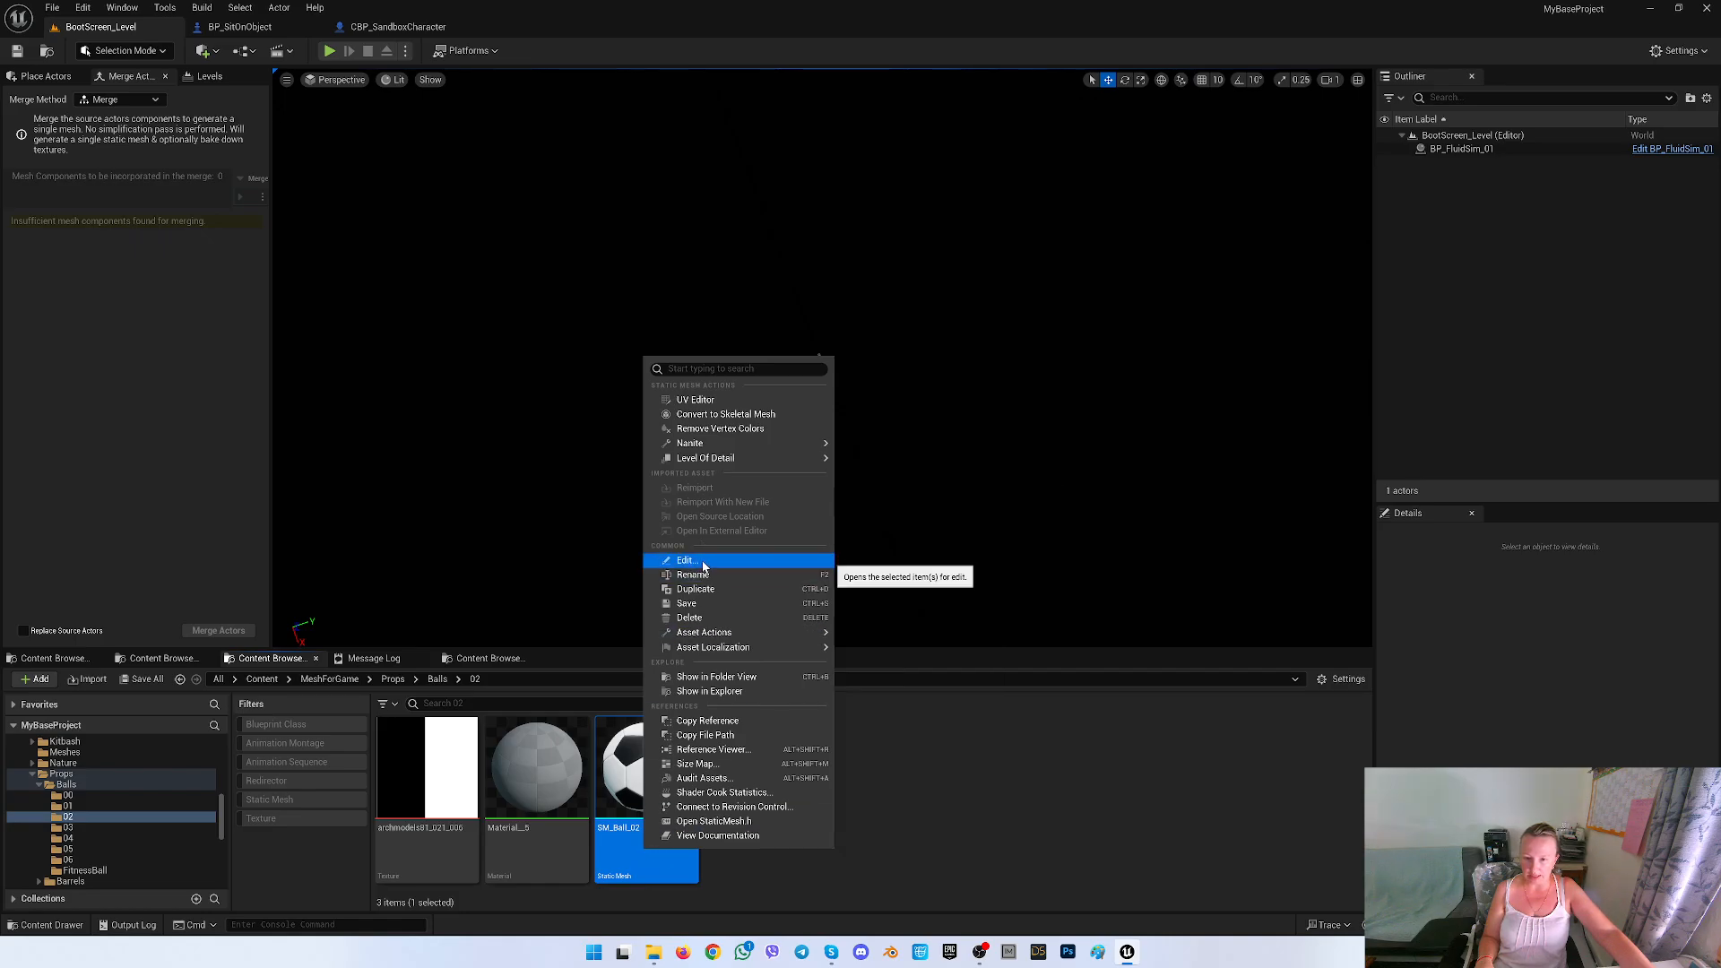
{"action": "mouse_move", "coordinate": [703, 631]}
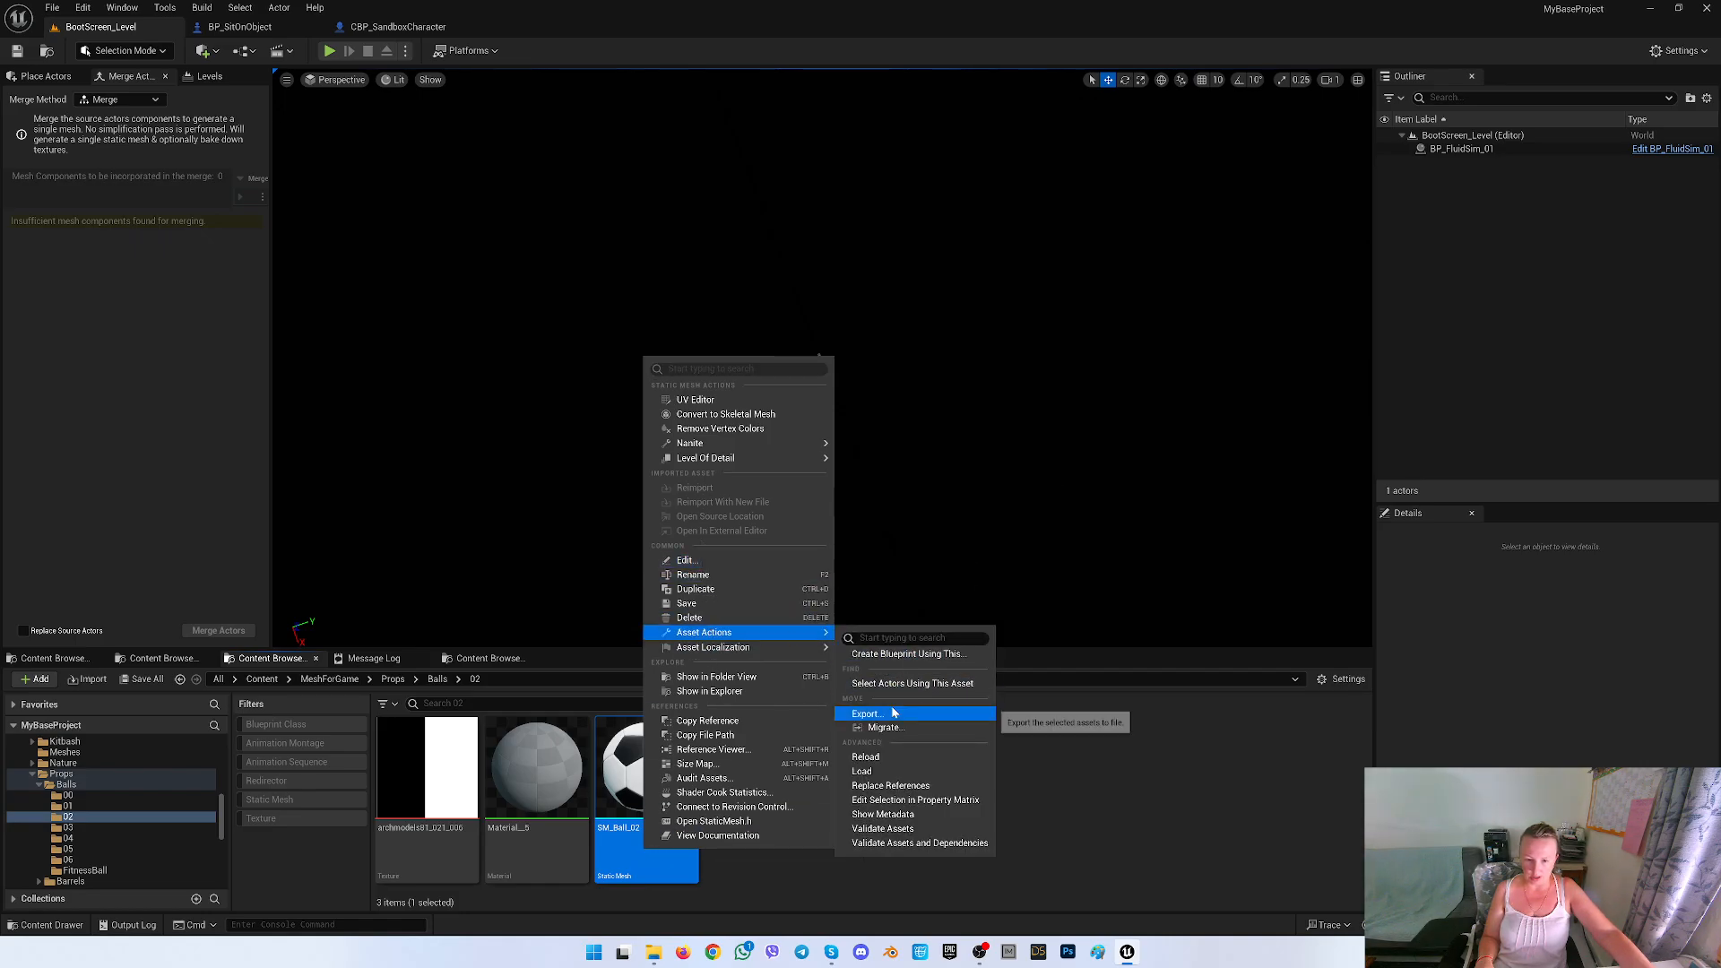
{"action": "left_click", "coordinate": [867, 713]}
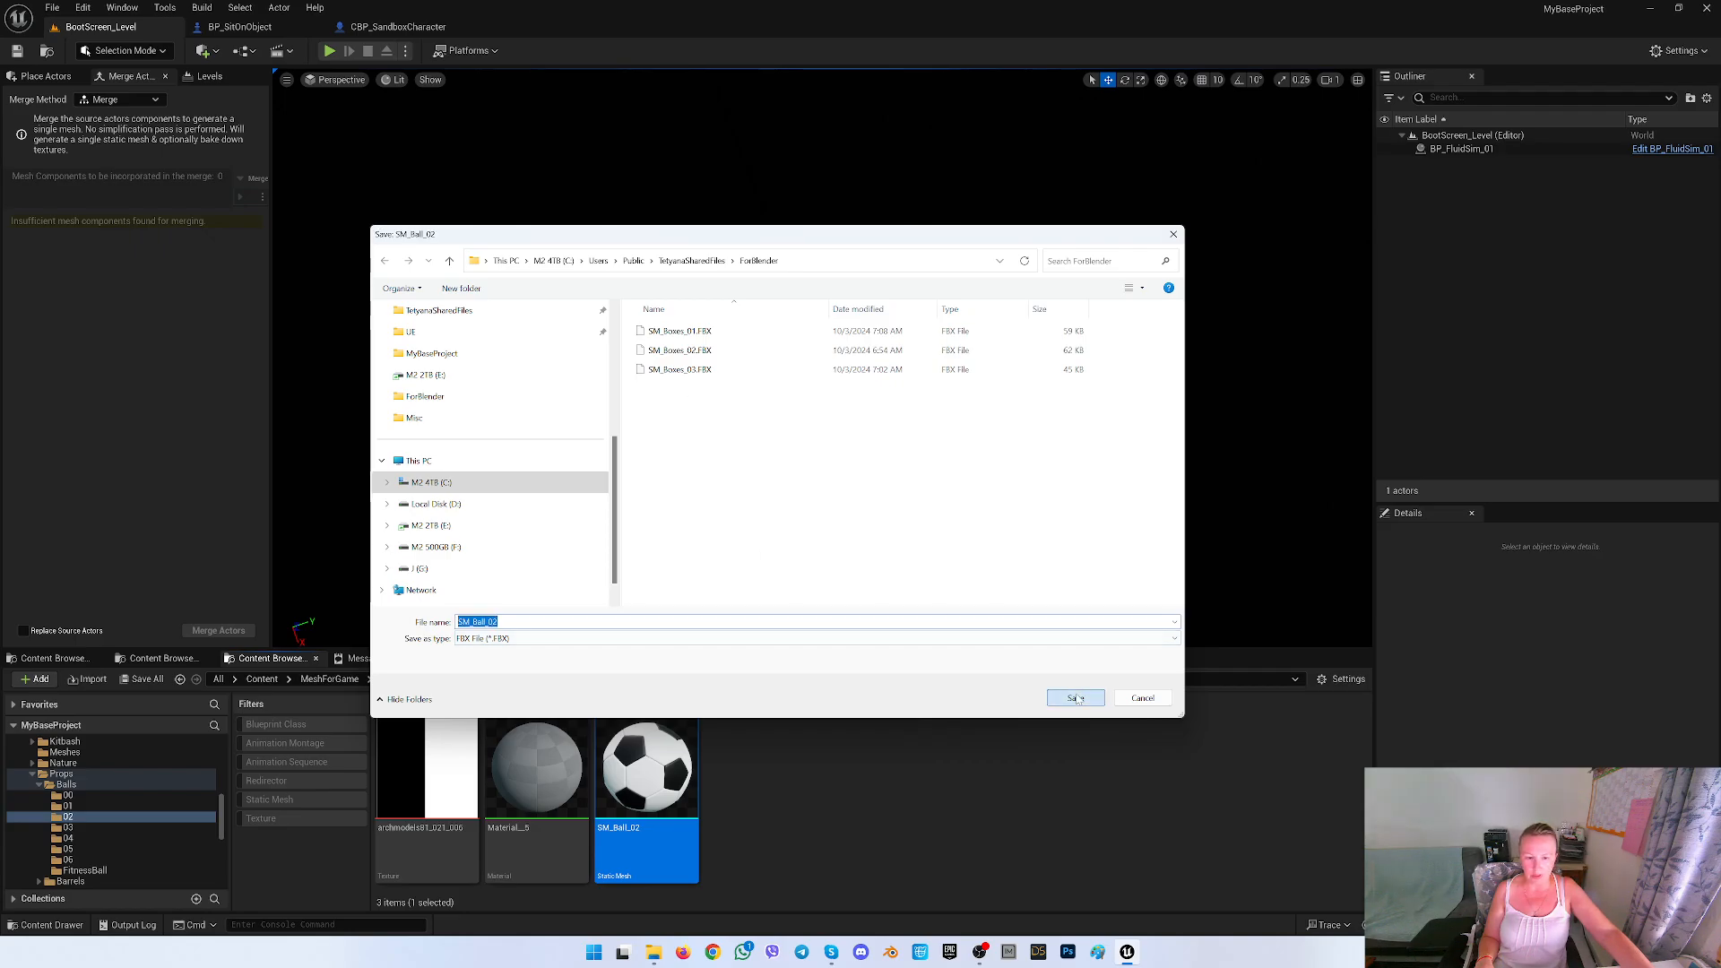
{"action": "left_click", "coordinate": [1073, 699]}
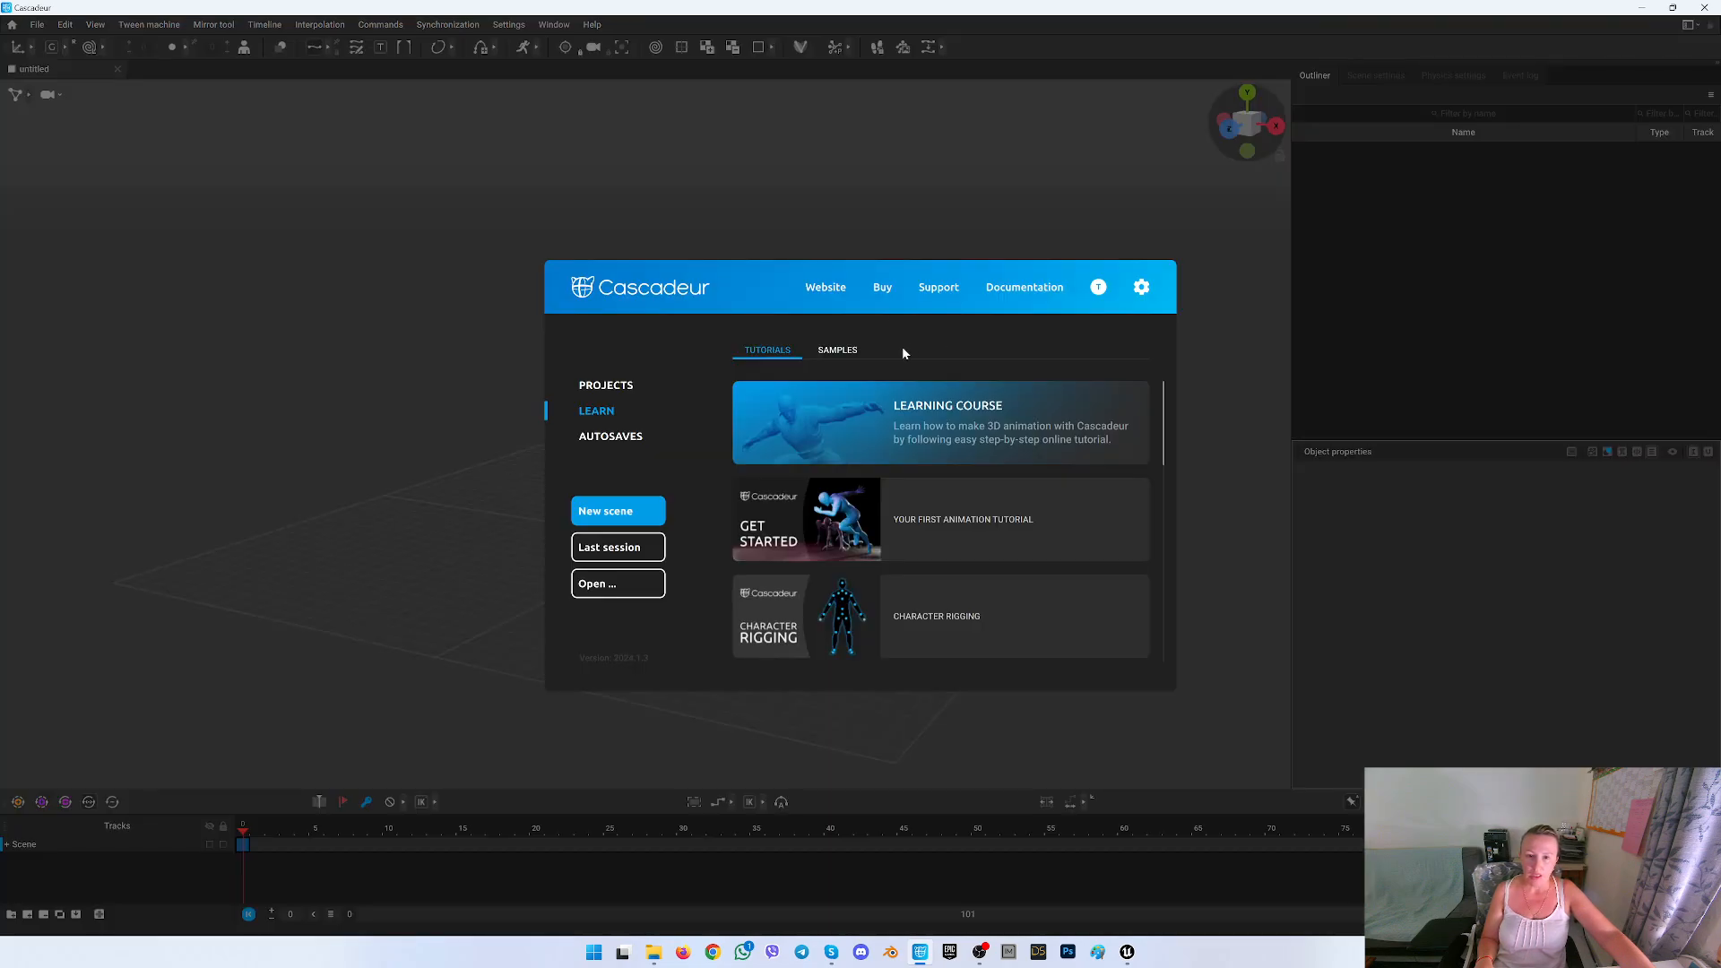
Open the UE5_Quinn sample and import the SM_Ball_02 FBX from FortBender
{"action": "left_click", "coordinate": [836, 349]}
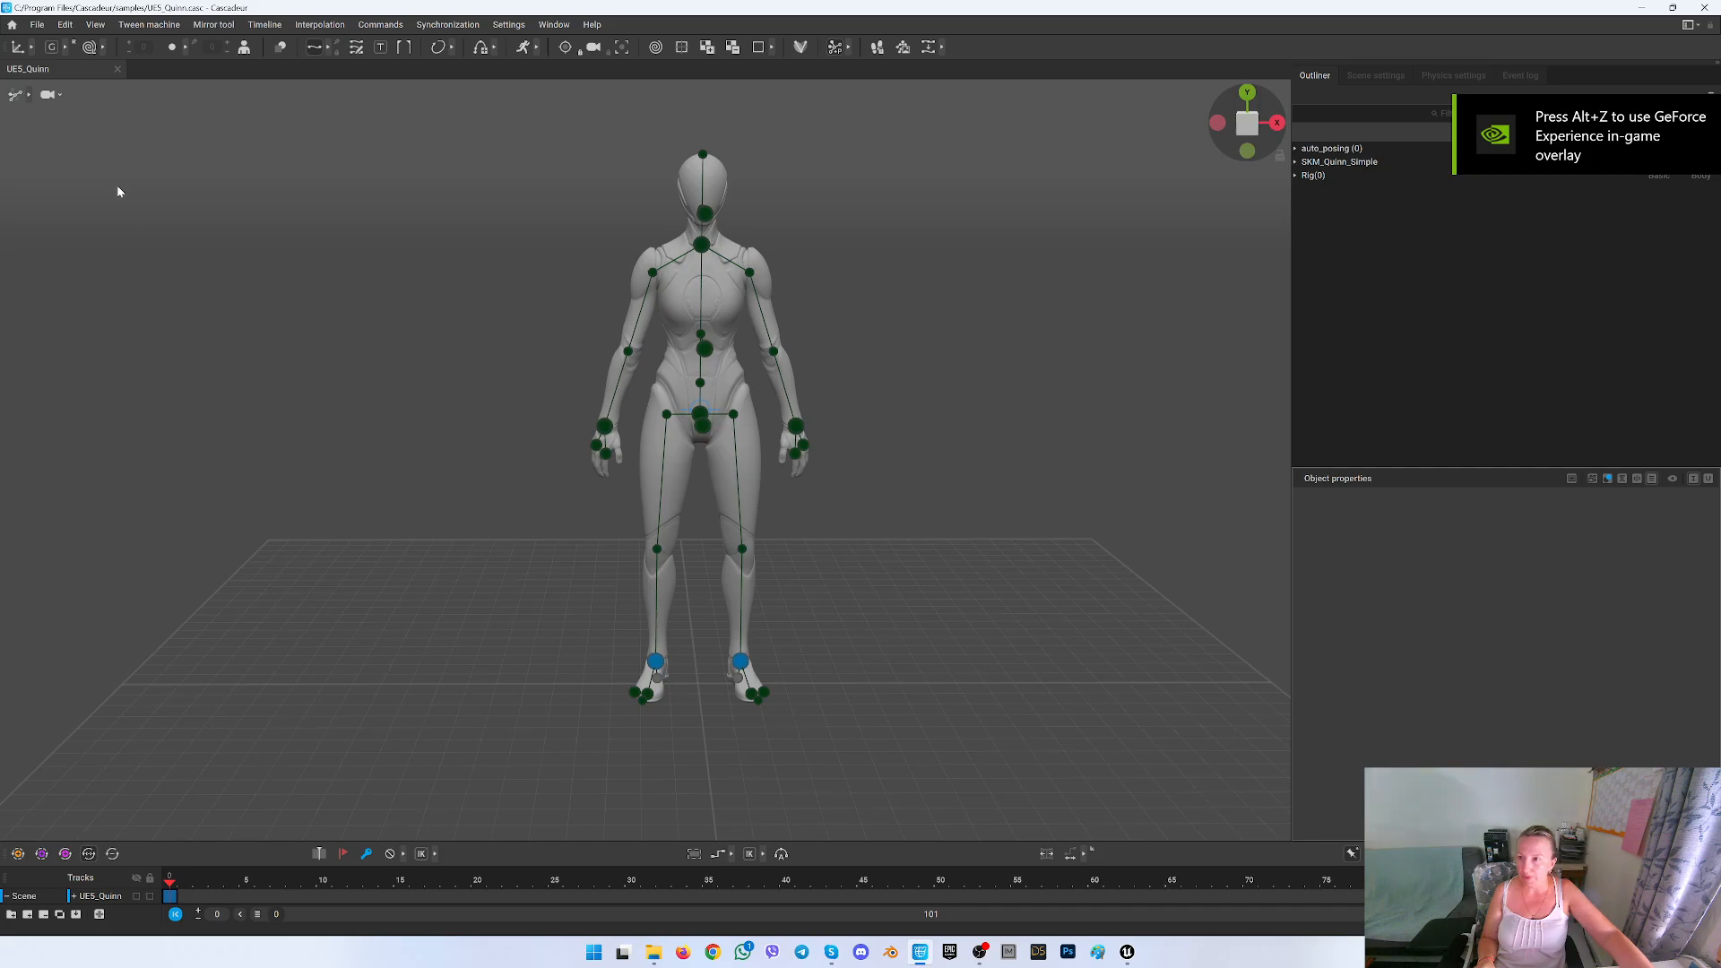
{"action": "left_click", "coordinate": [38, 24]}
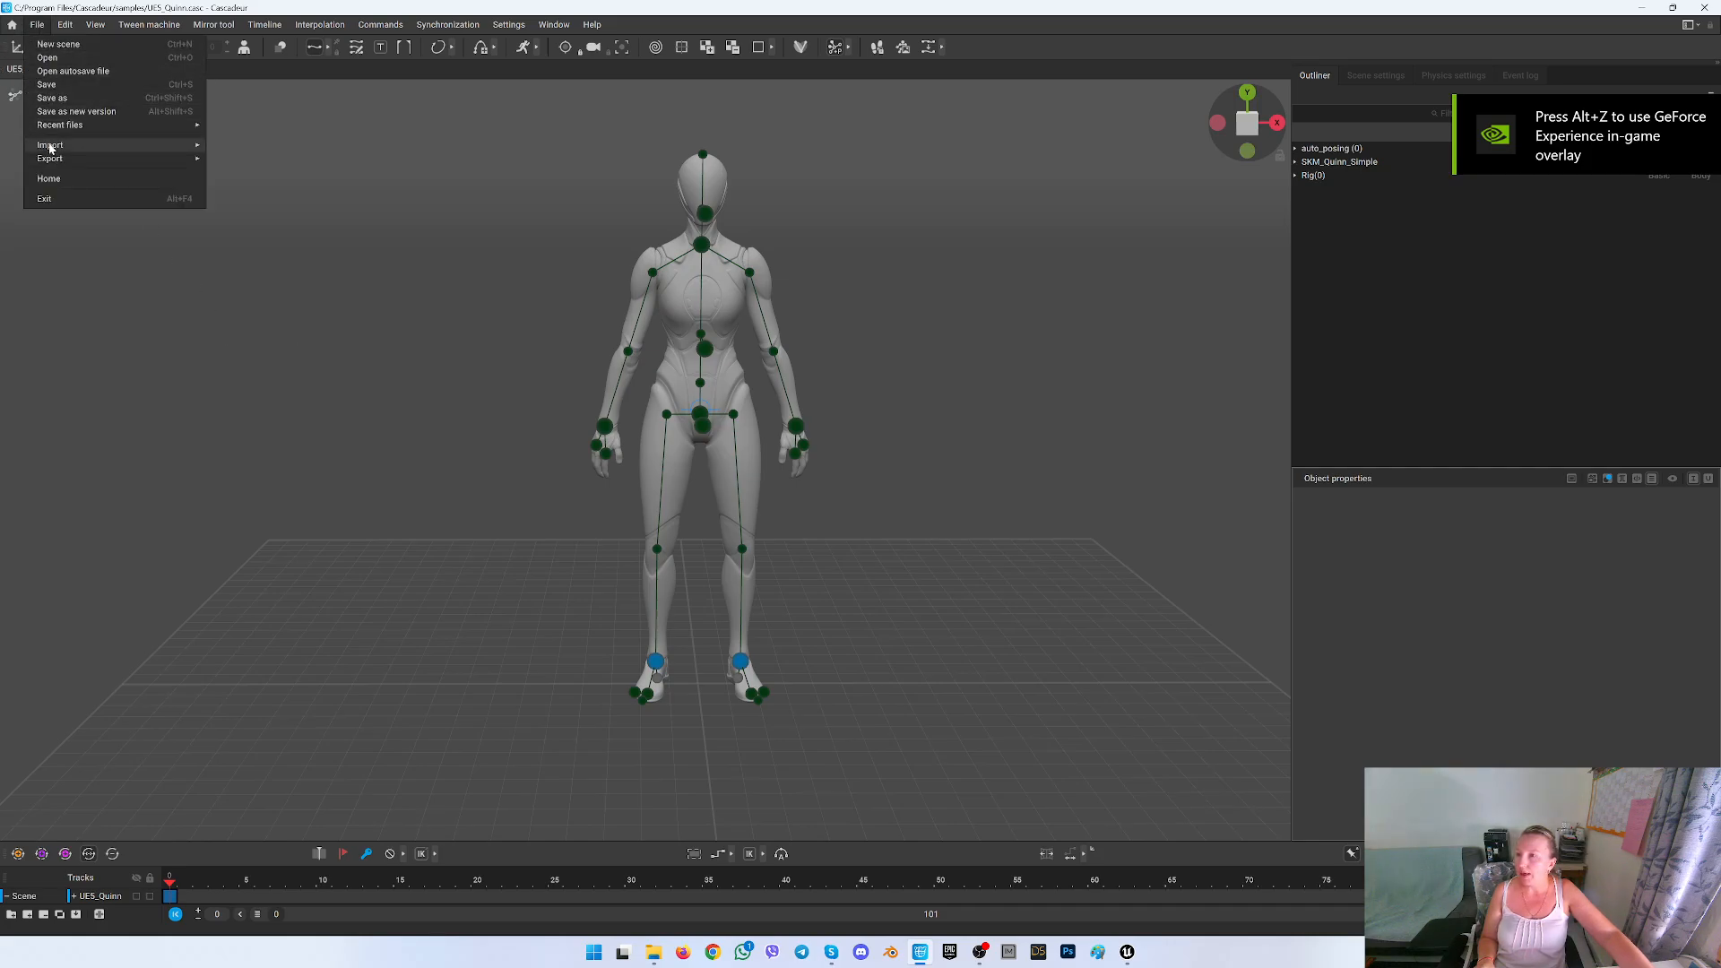
{"action": "left_click", "coordinate": [50, 144]}
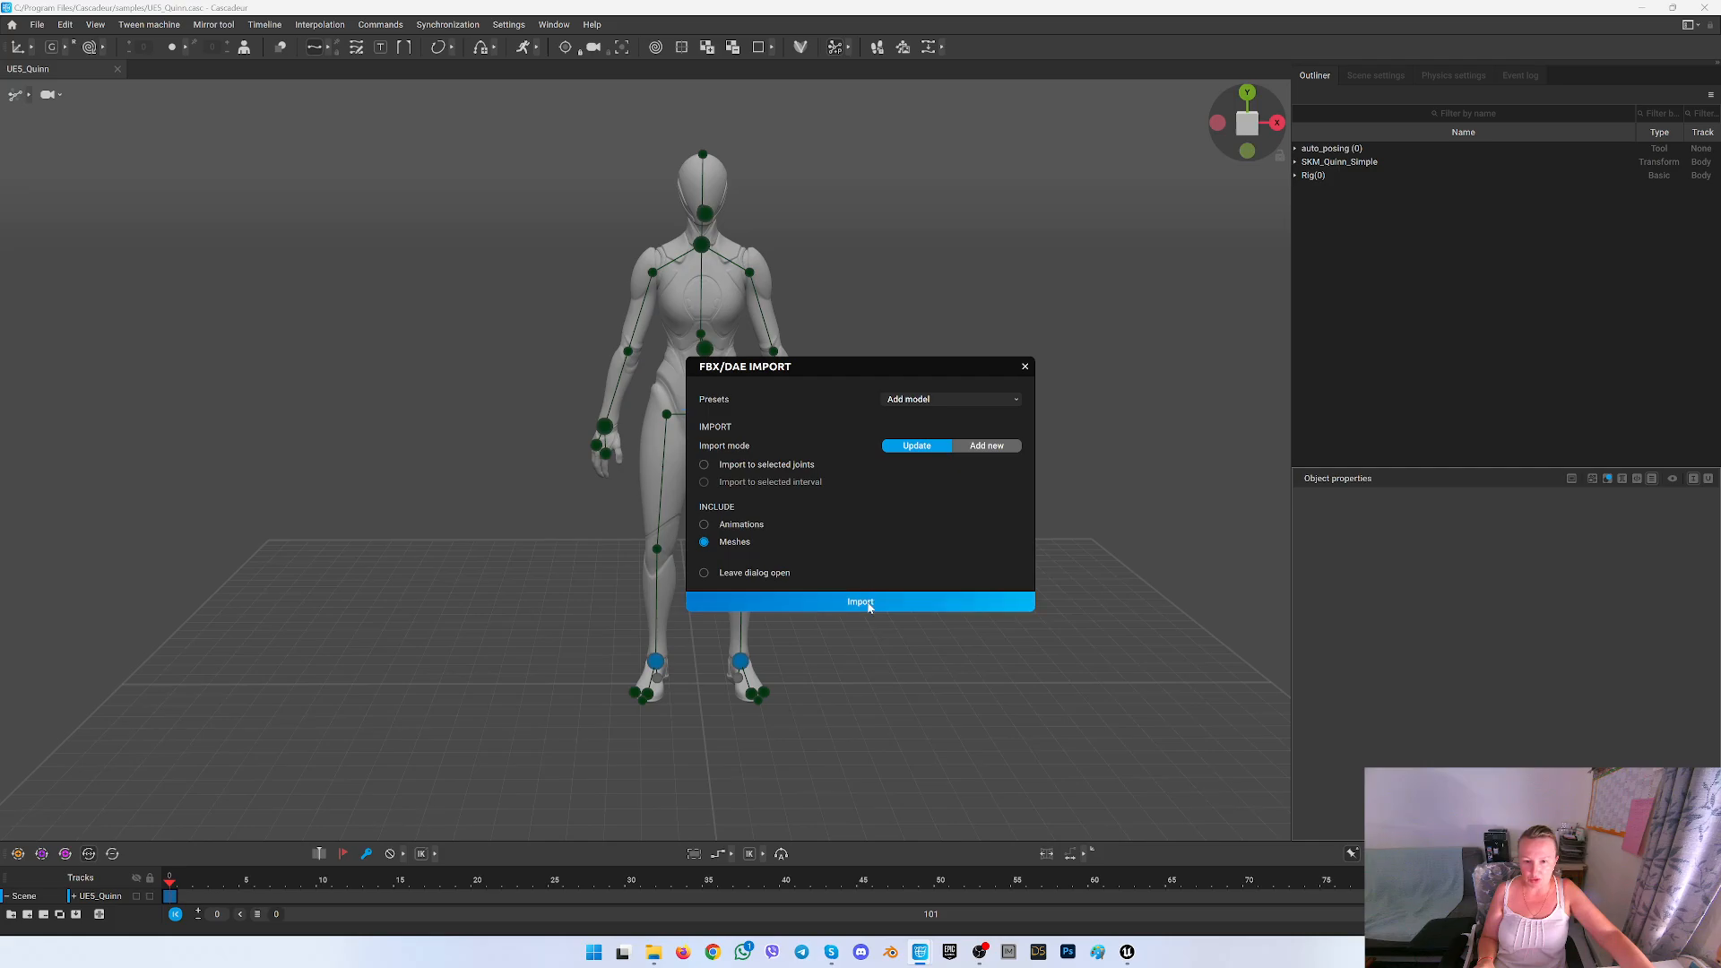
{"action": "left_click", "coordinate": [860, 601]}
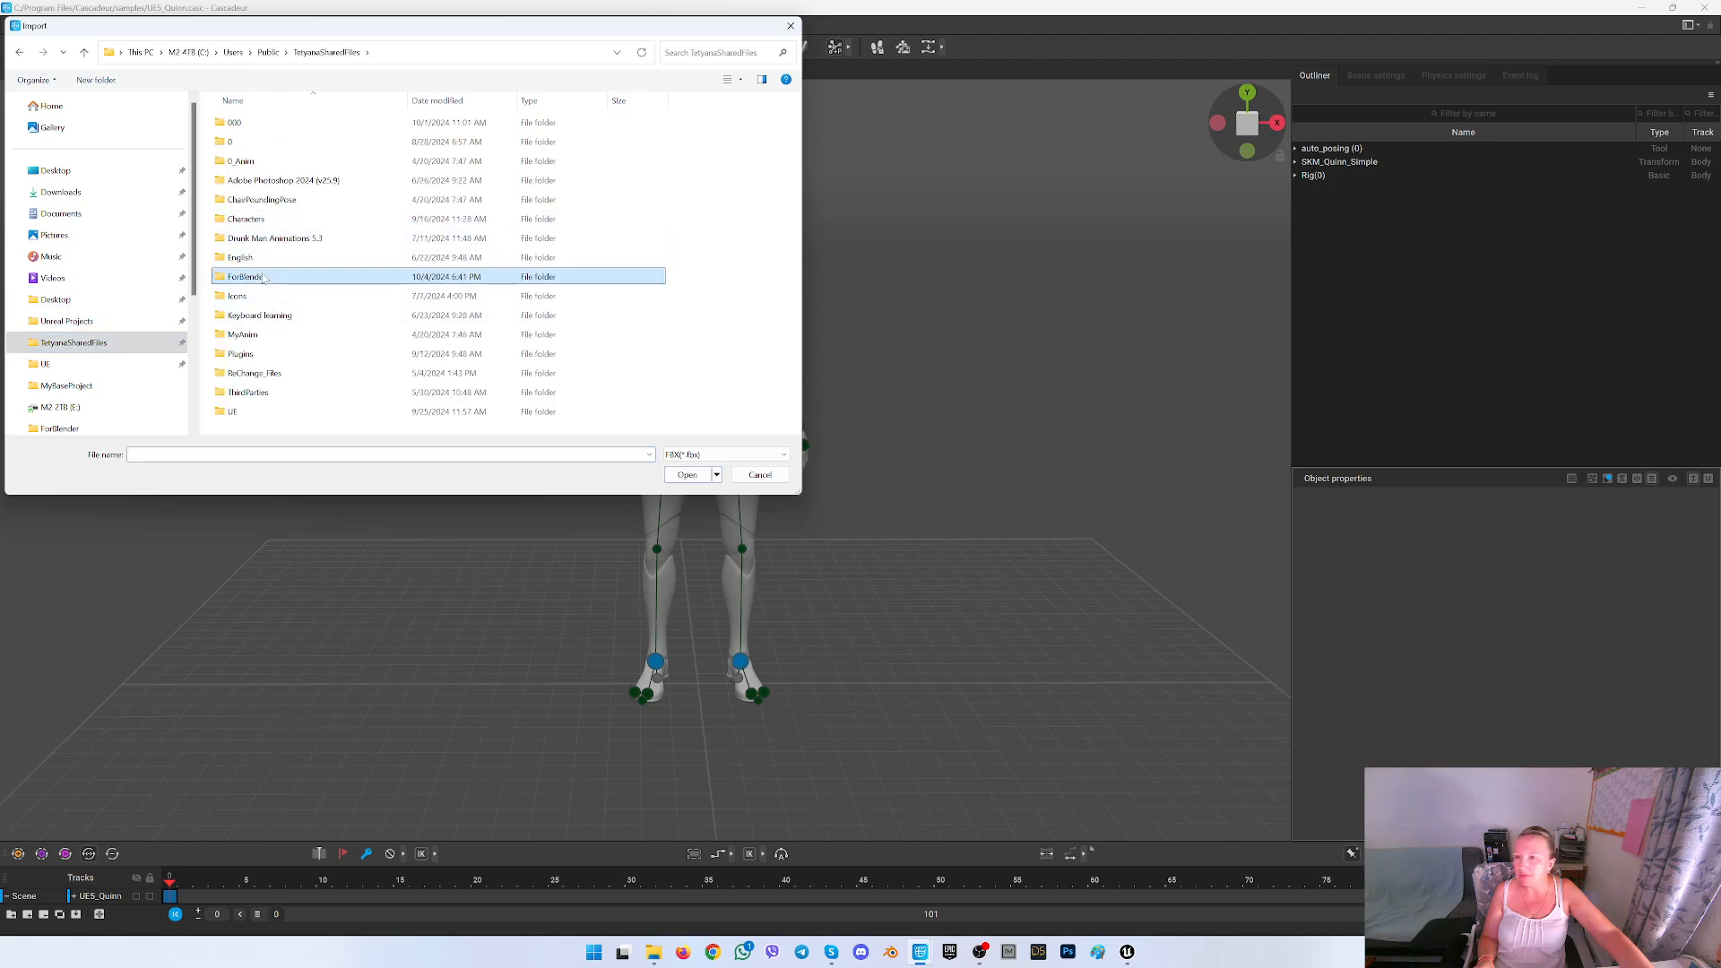
{"action": "left_click", "coordinate": [686, 474]}
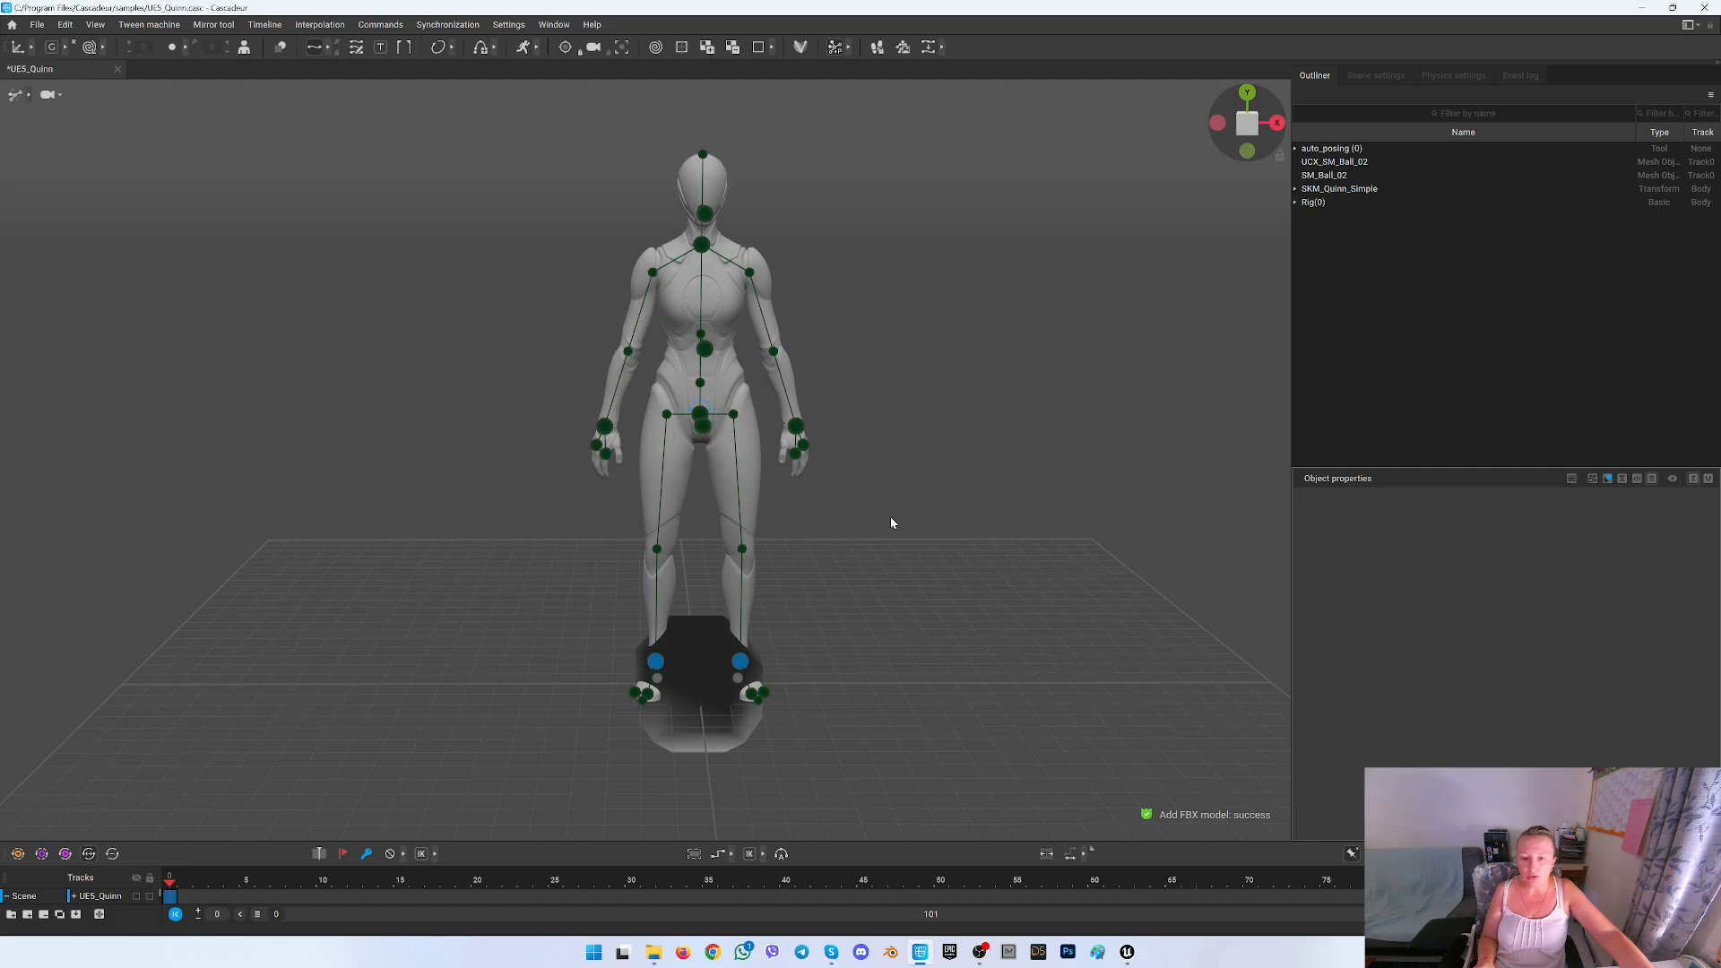
{"action": "mouse_move", "coordinate": [1339, 173]}
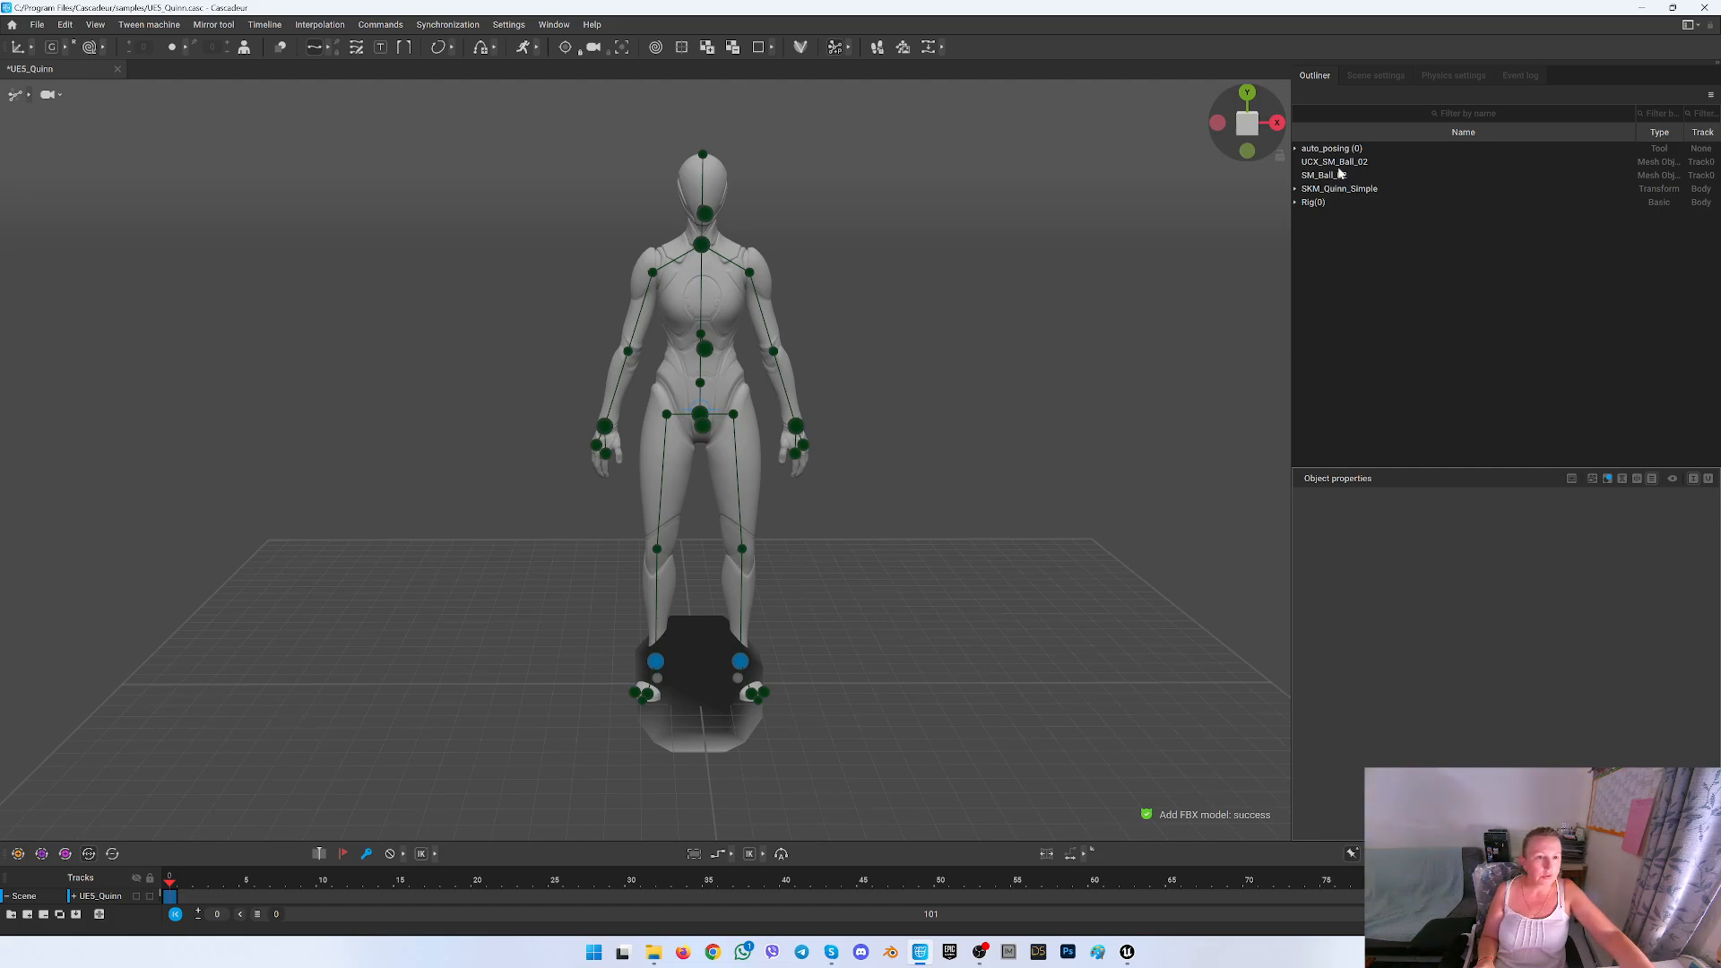
Delete the UCX_SM_Ball_02 collision mesh and raise the ball to Quinn's midsection
{"action": "left_click", "coordinate": [1334, 162]}
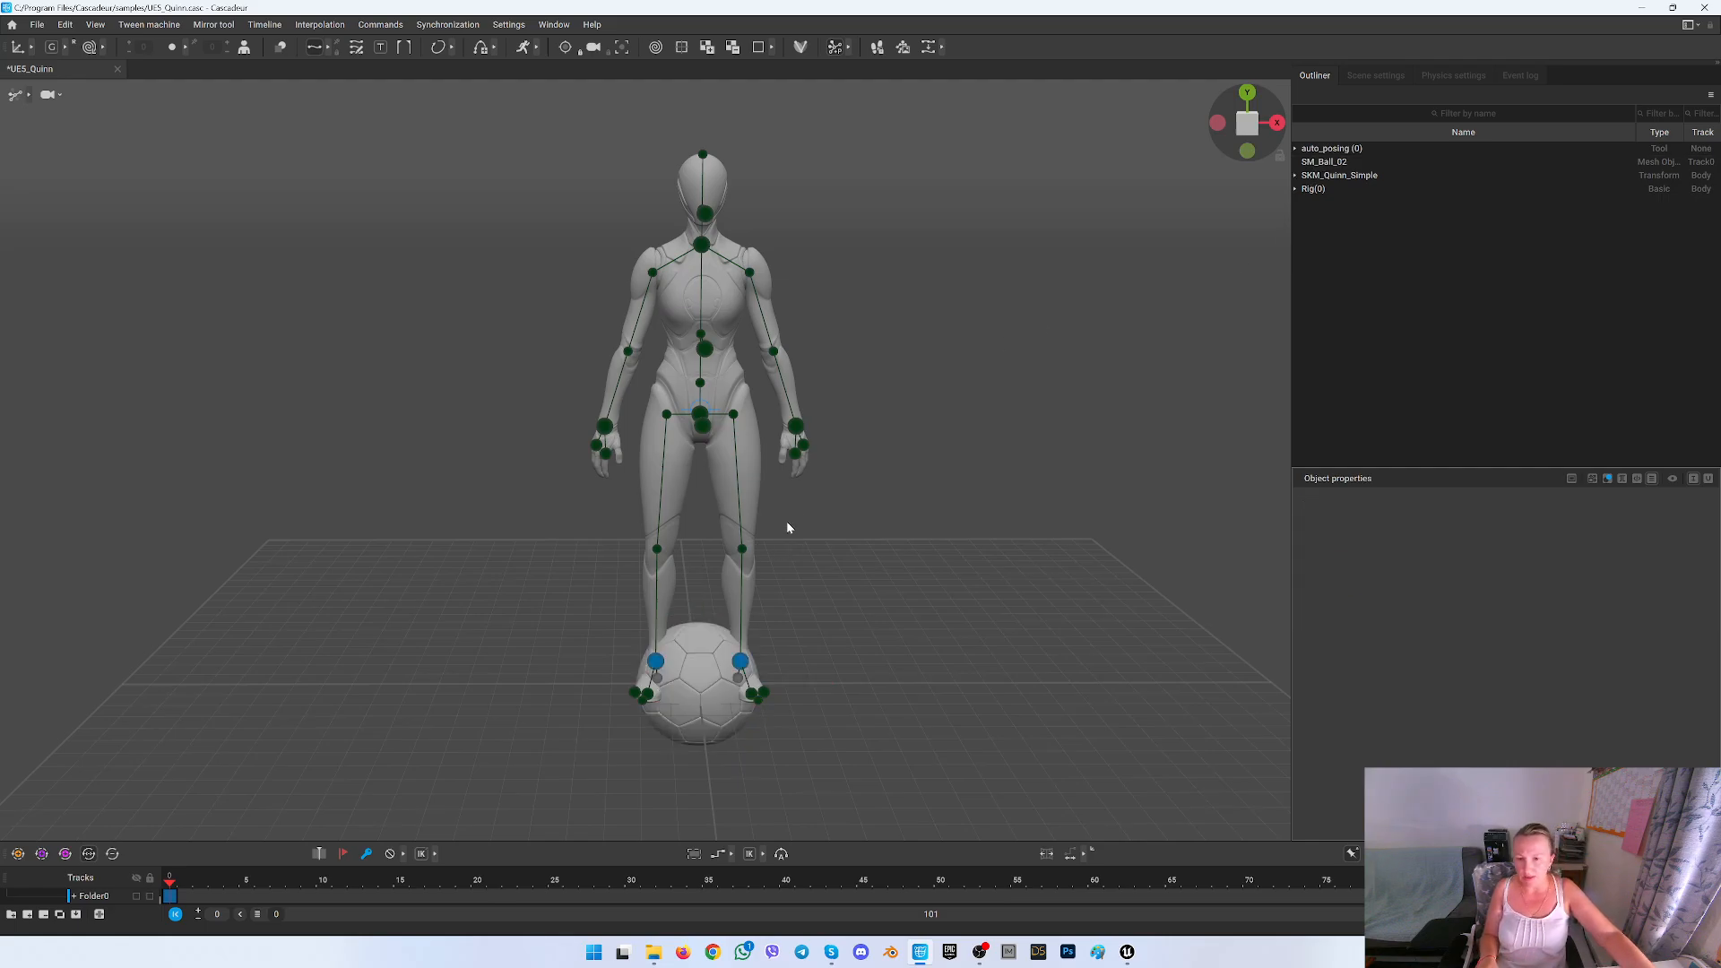
{"action": "mouse_move", "coordinate": [442, 845]}
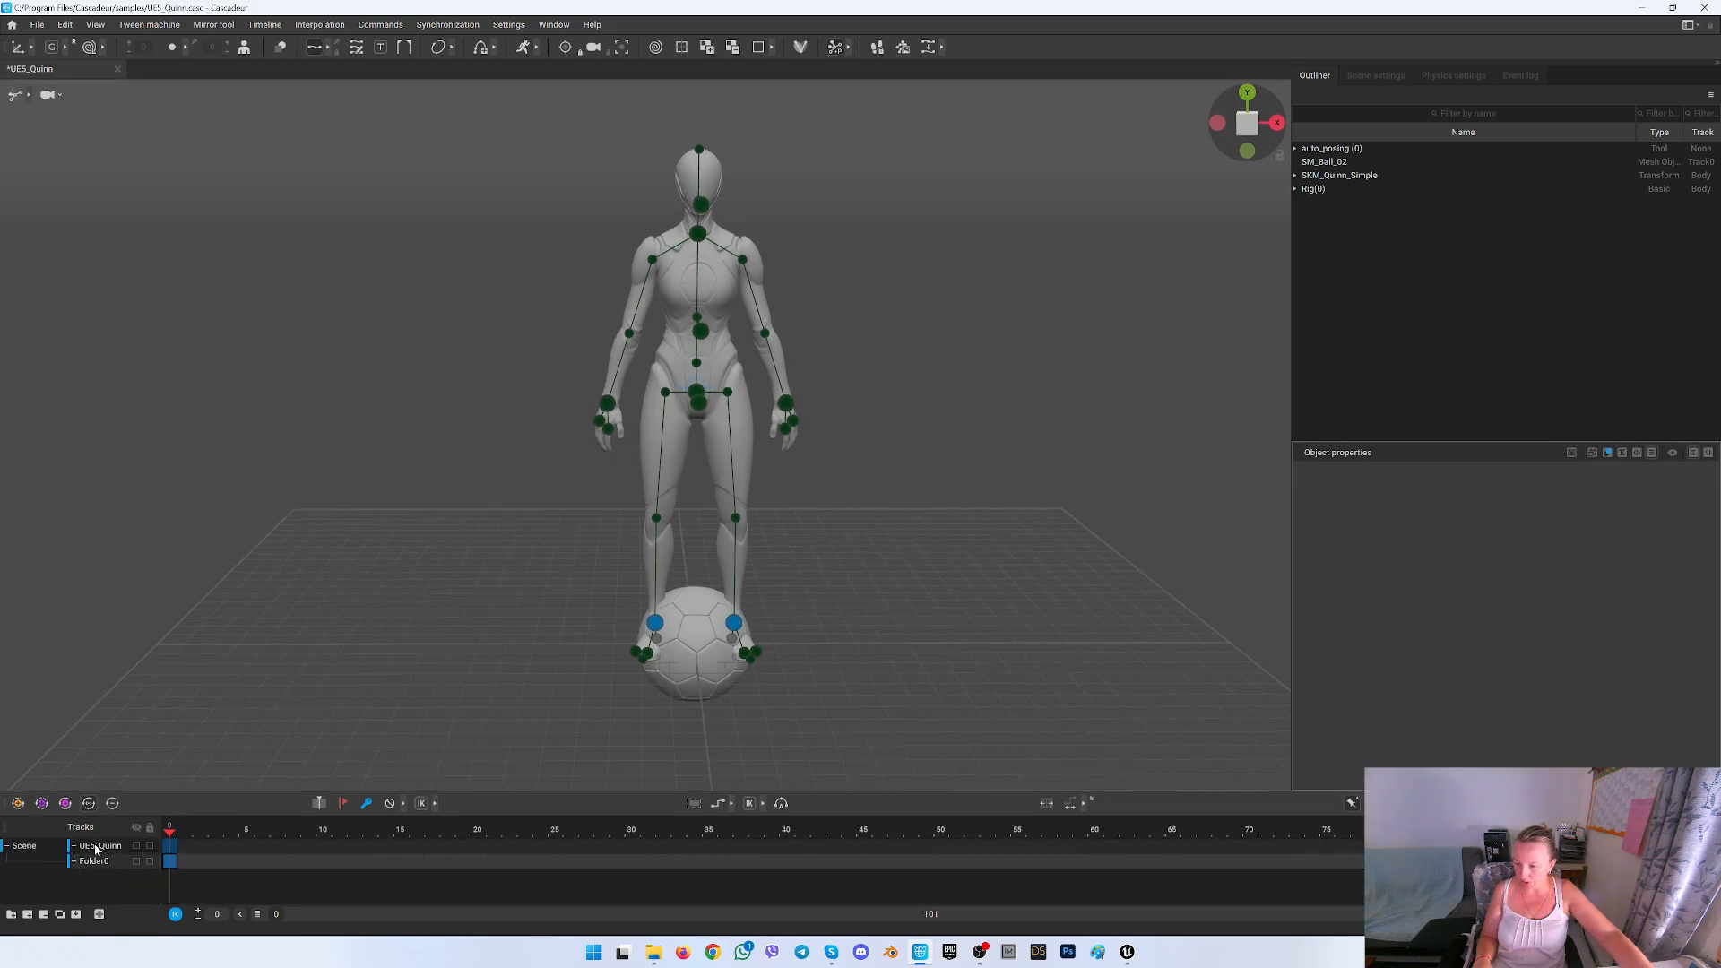
{"action": "left_click", "coordinate": [99, 845]}
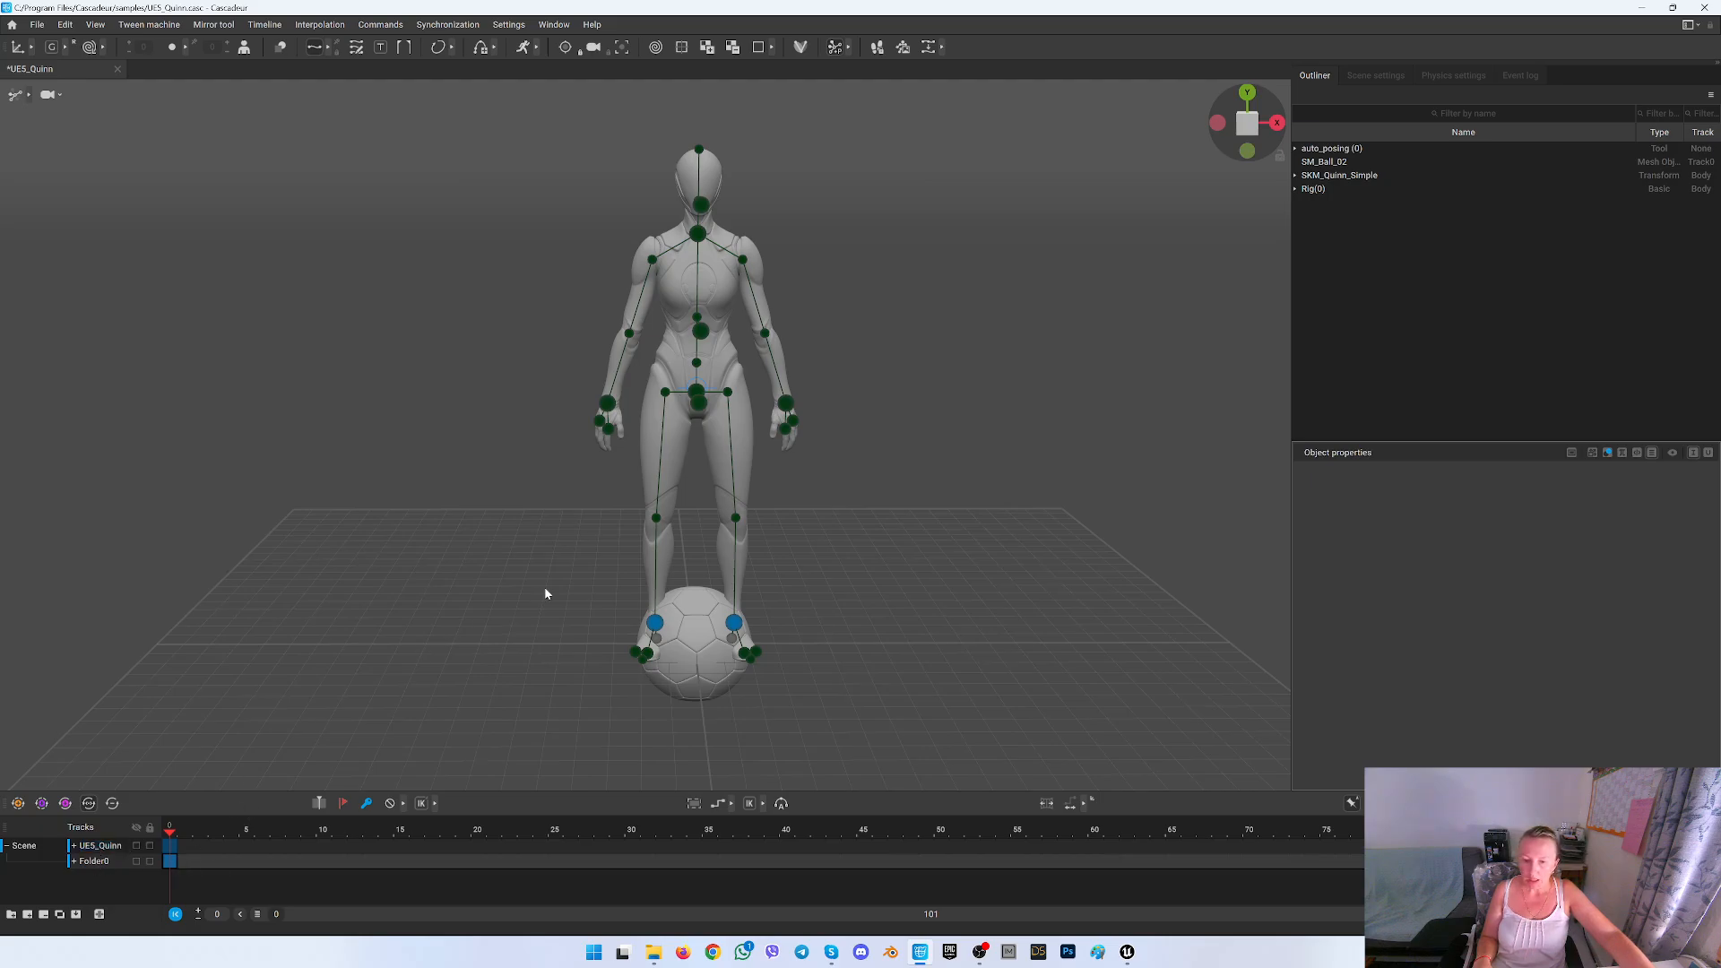
{"action": "left_click", "coordinate": [694, 642]}
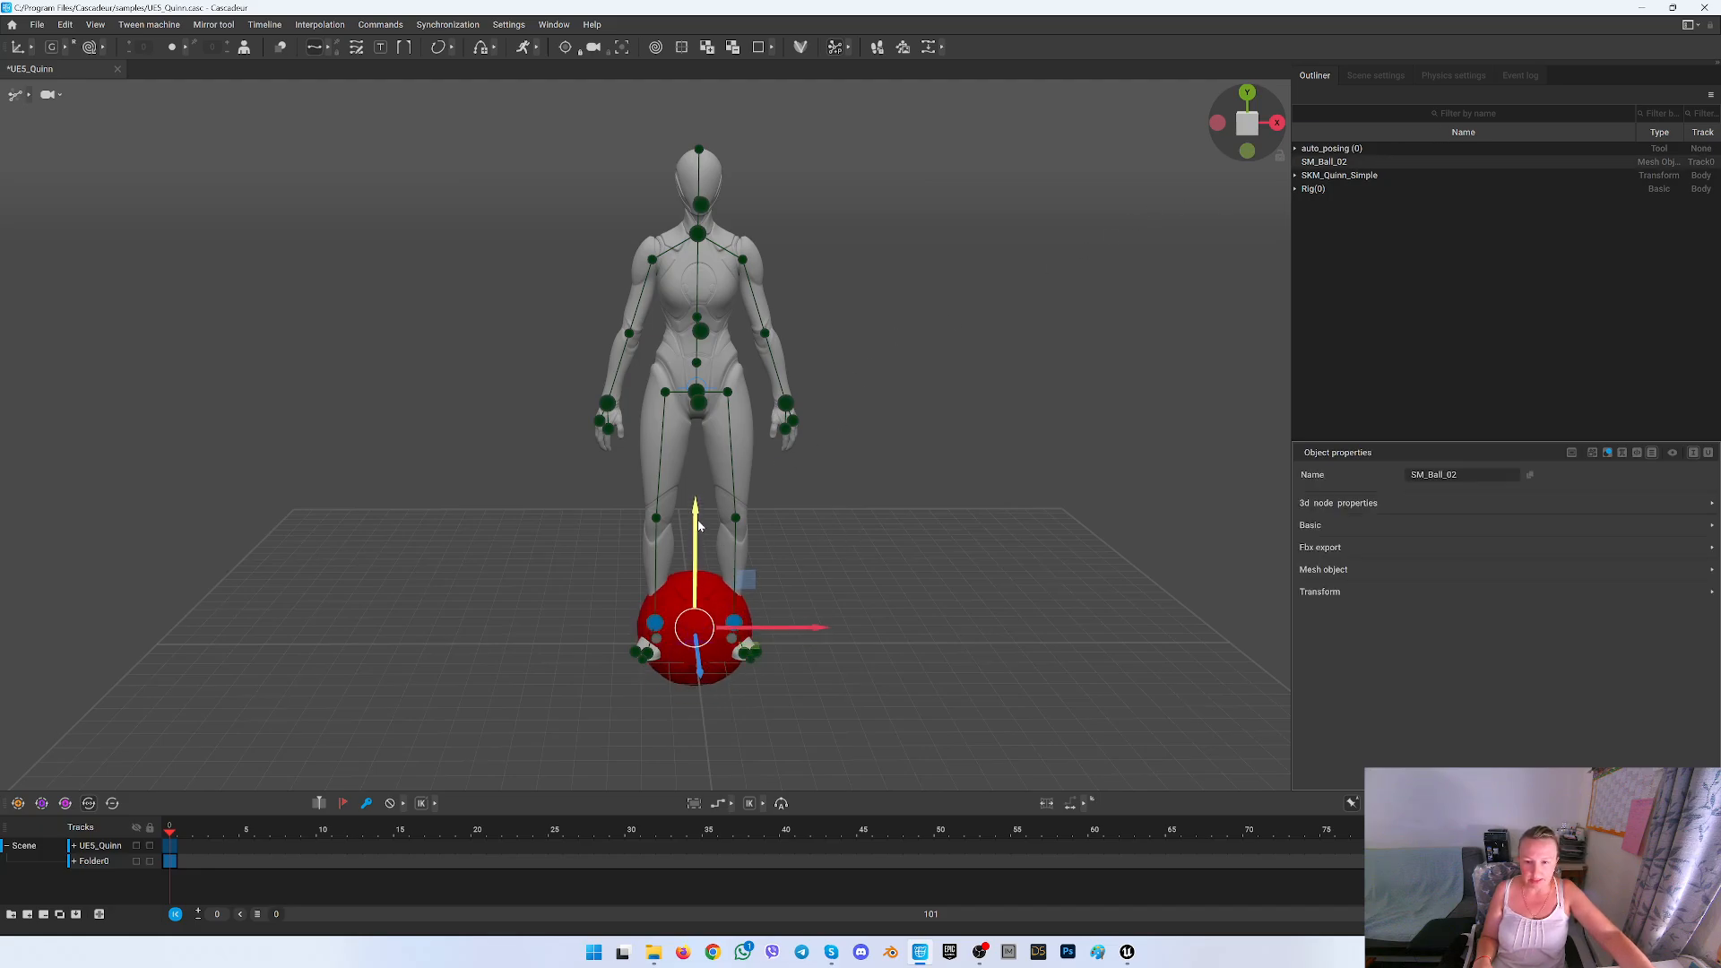
{"action": "left_click_drag", "start_coordinate": [694, 626], "coordinate": [694, 384]}
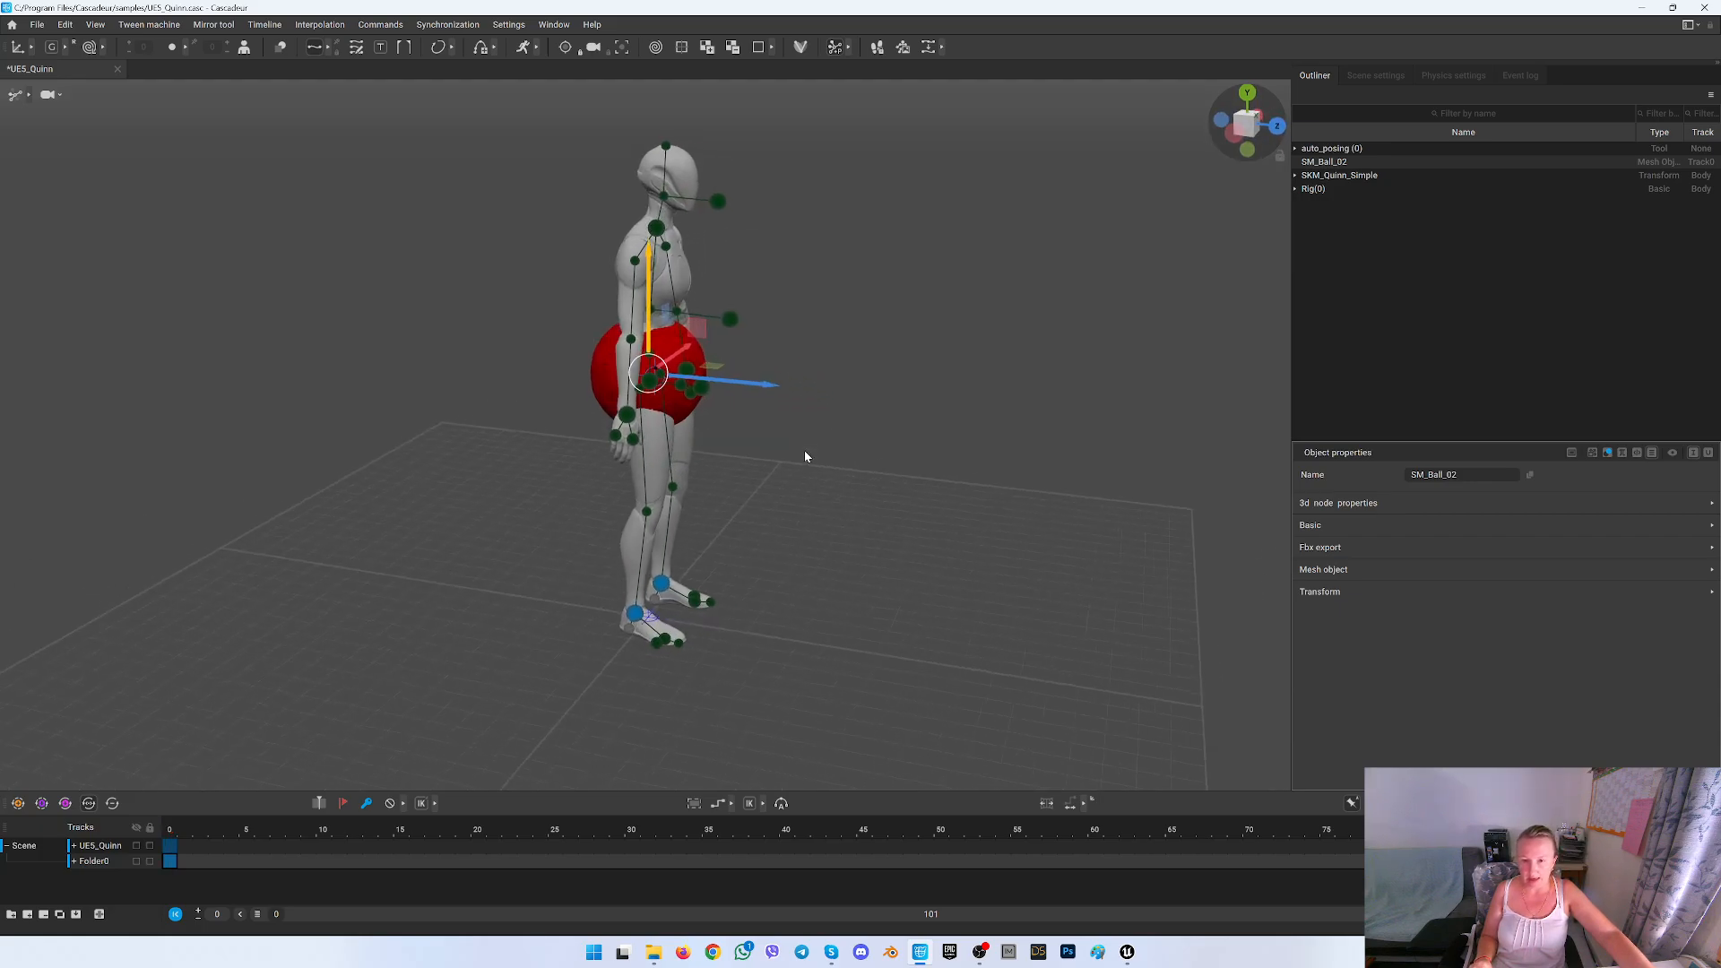
{"action": "left_click_drag", "start_coordinate": [652, 378], "coordinate": [763, 383]}
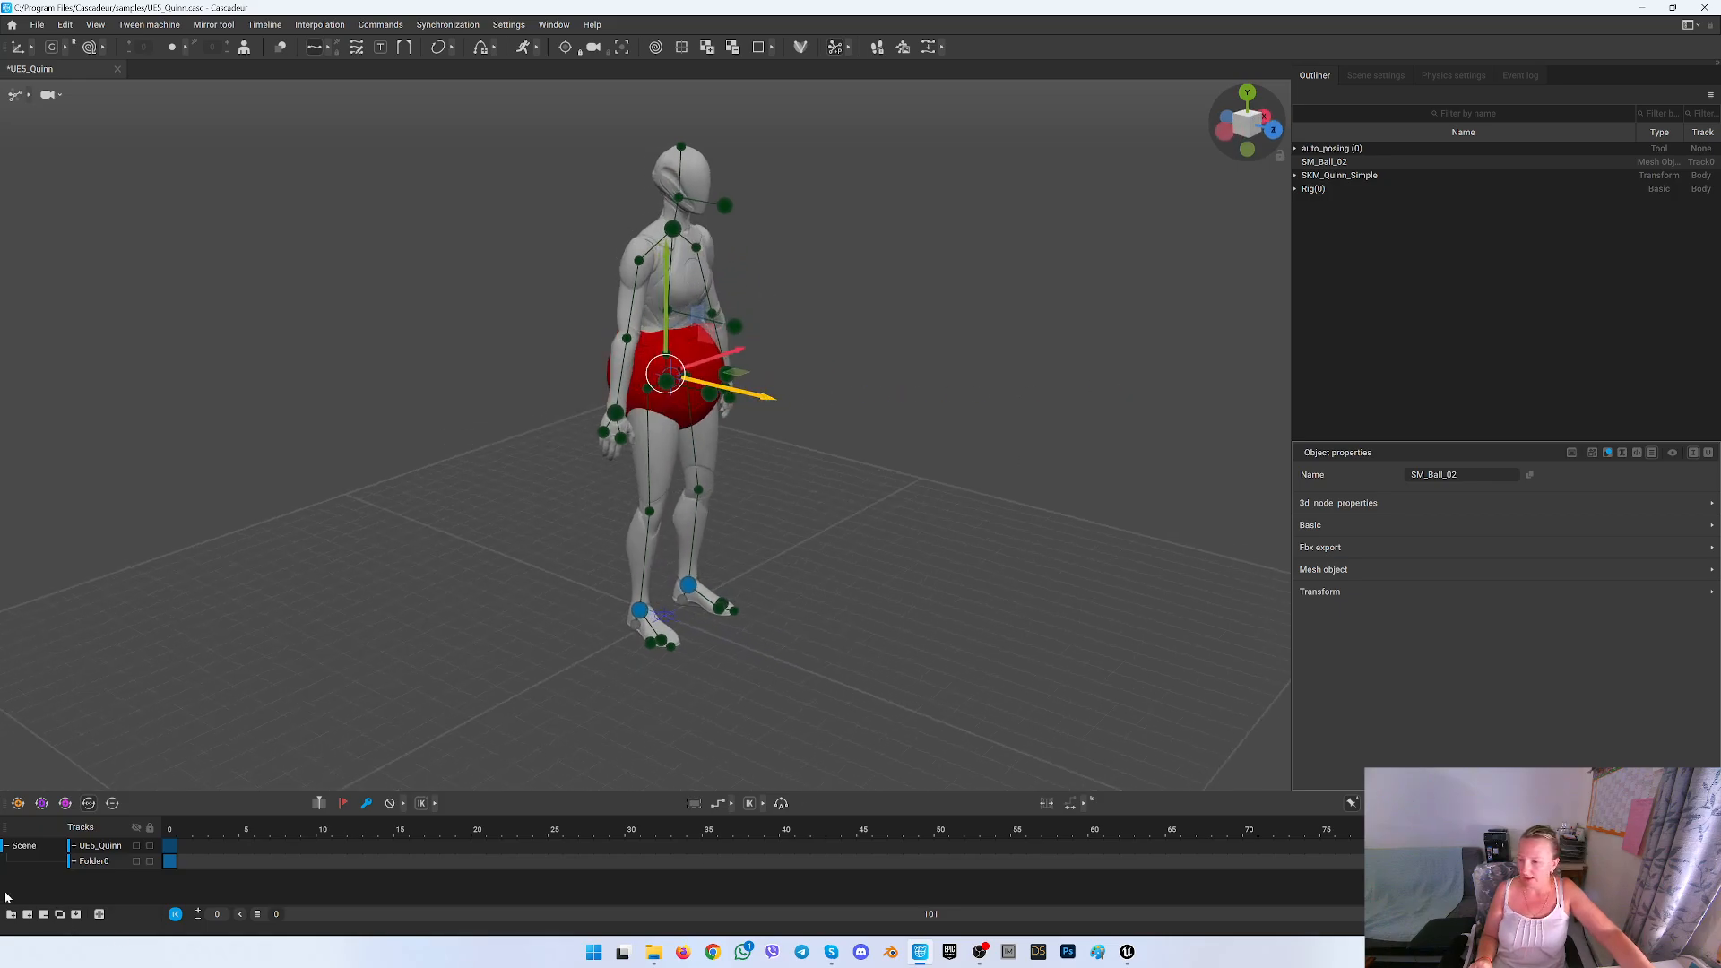
{"action": "left_click", "coordinate": [171, 828]}
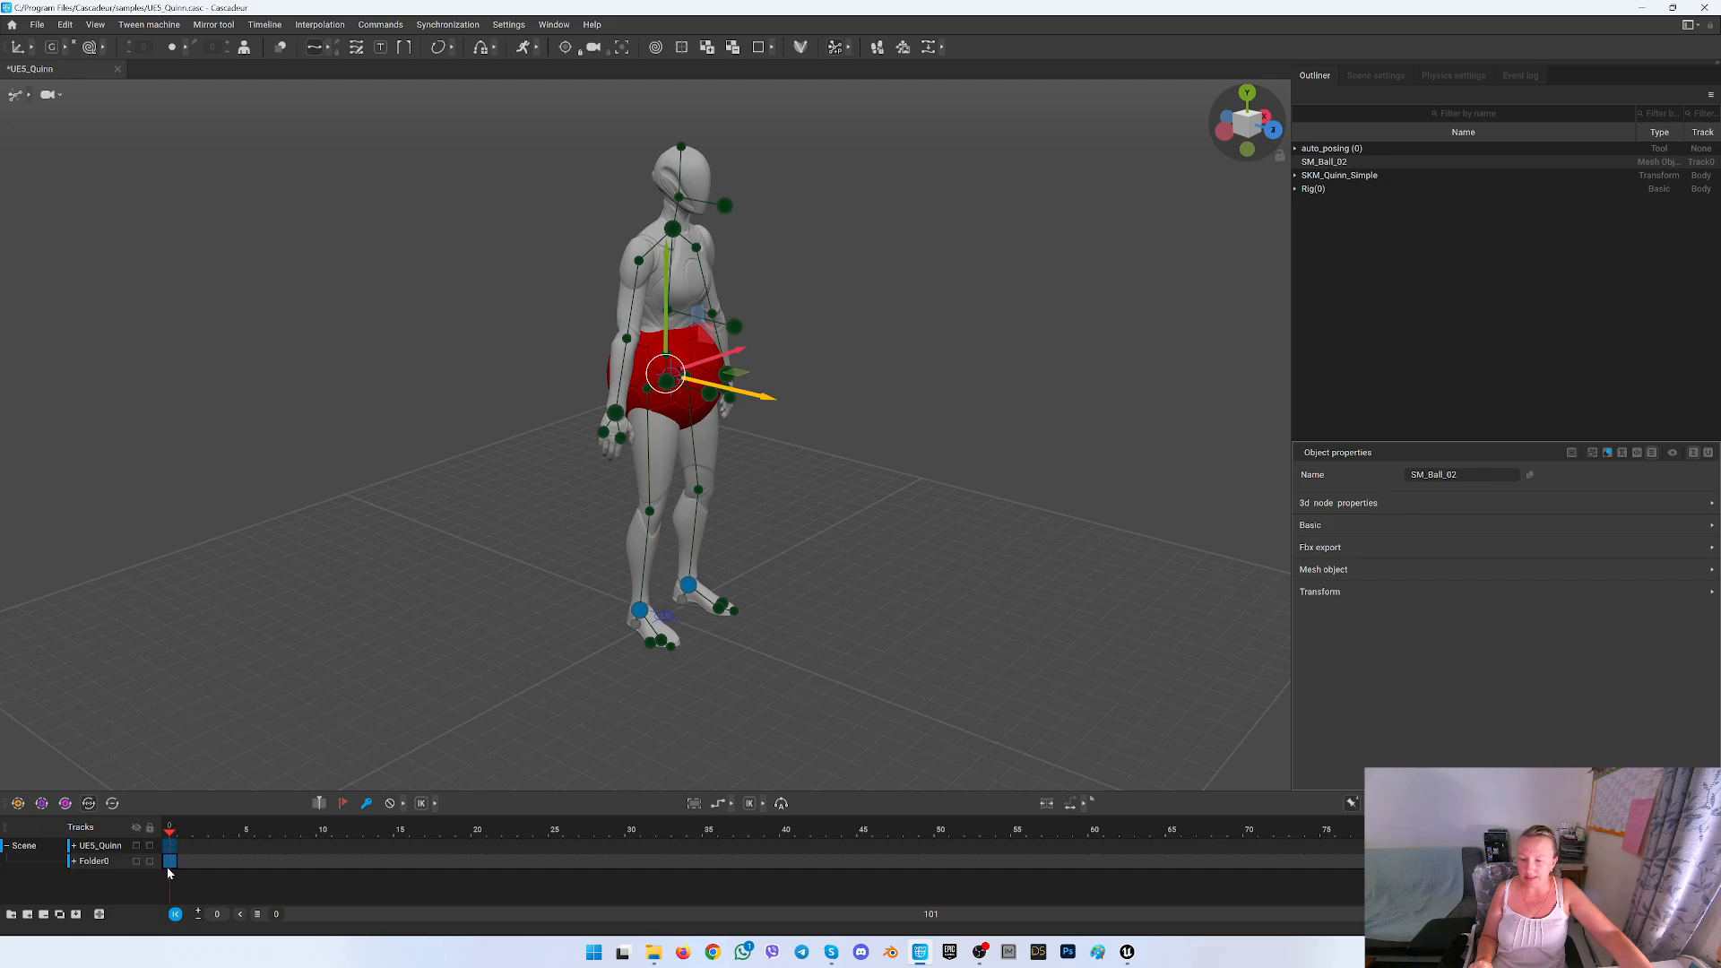
{"action": "mouse_move", "coordinate": [329, 492]}
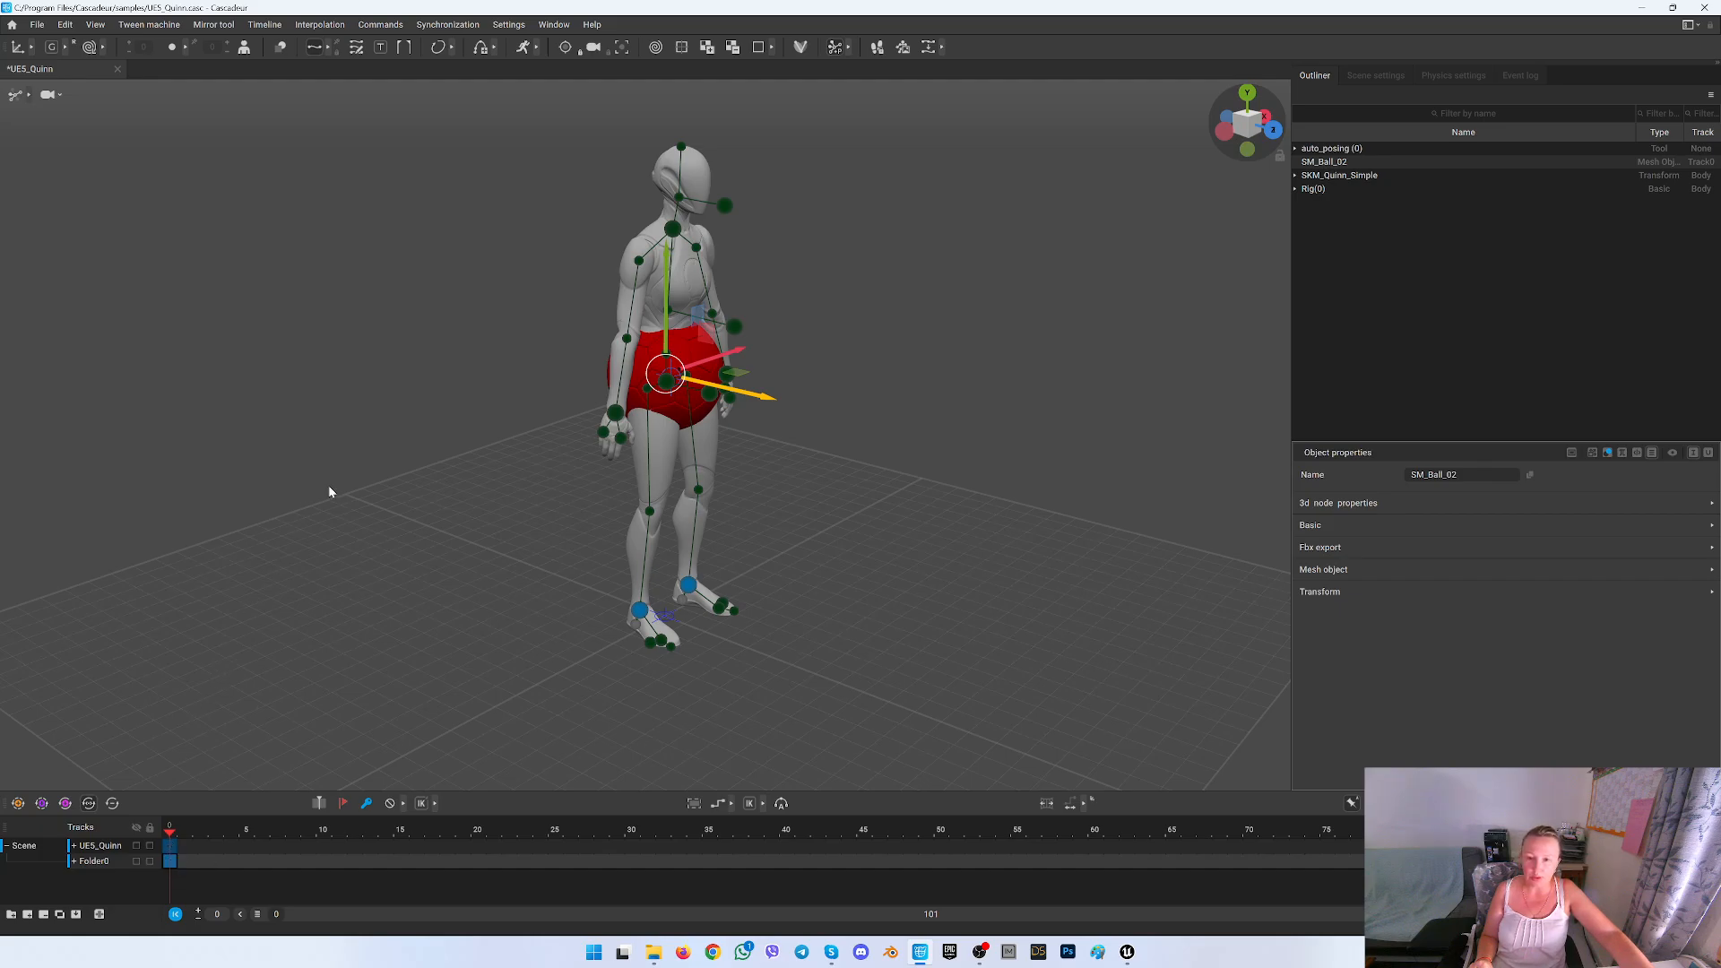
{"action": "left_click_drag", "start_coordinate": [664, 372], "coordinate": [763, 396]}
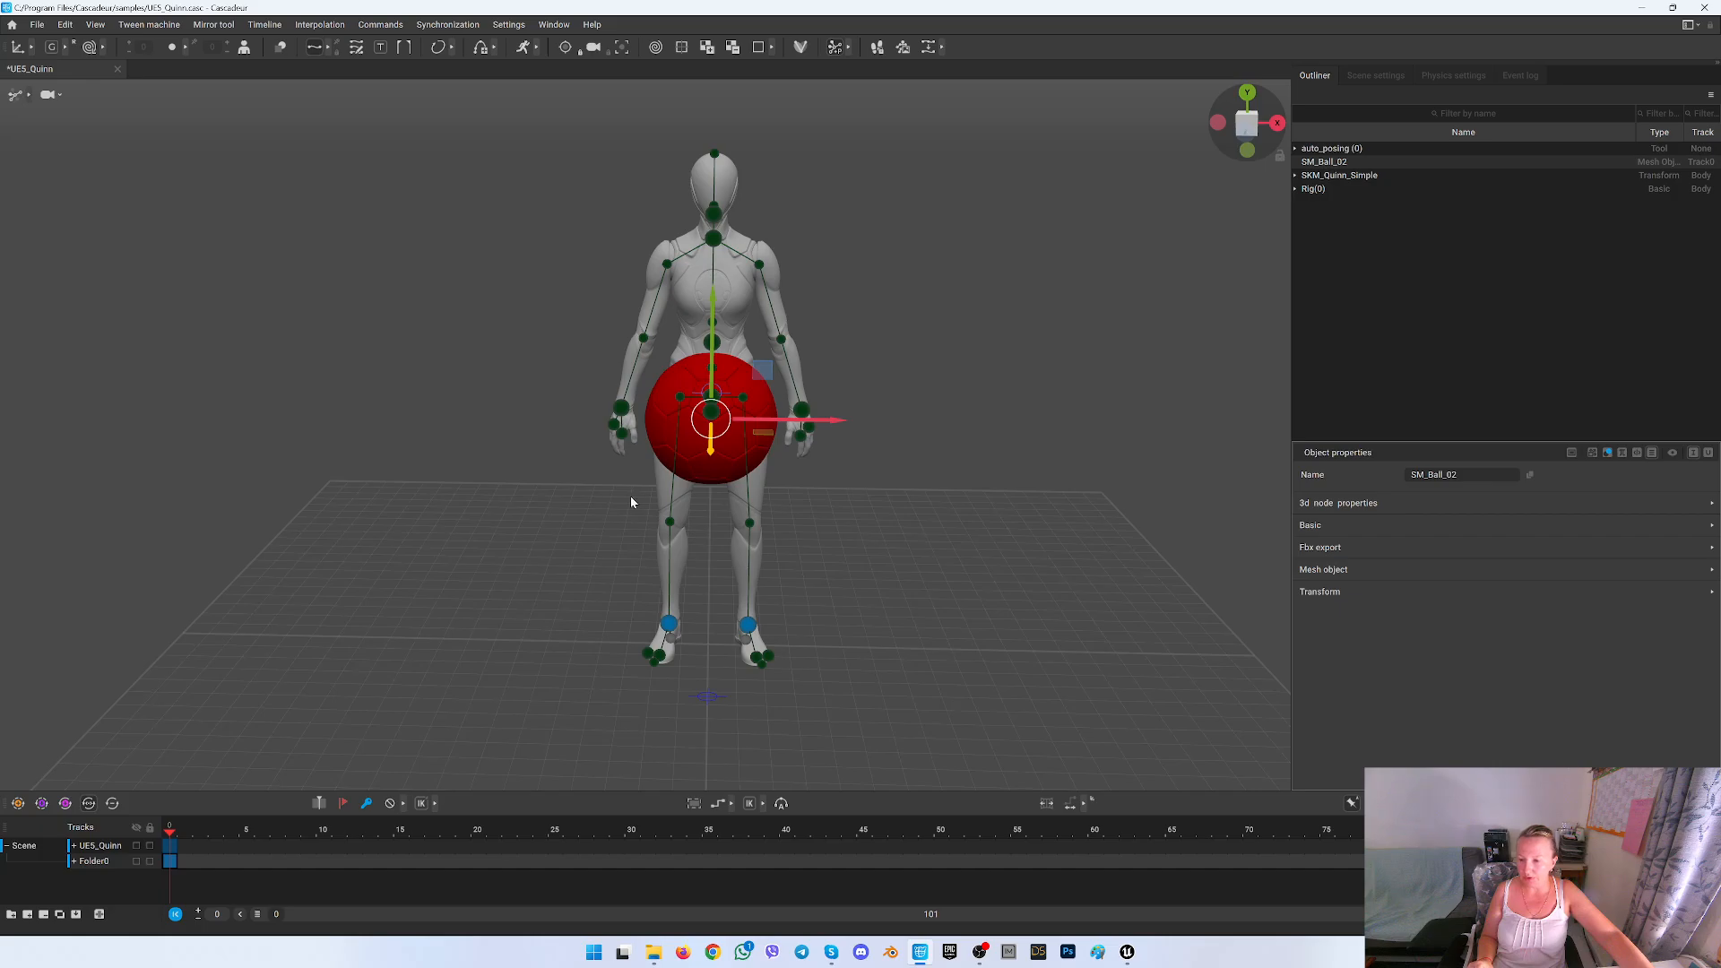
{"action": "mouse_move", "coordinate": [609, 455]}
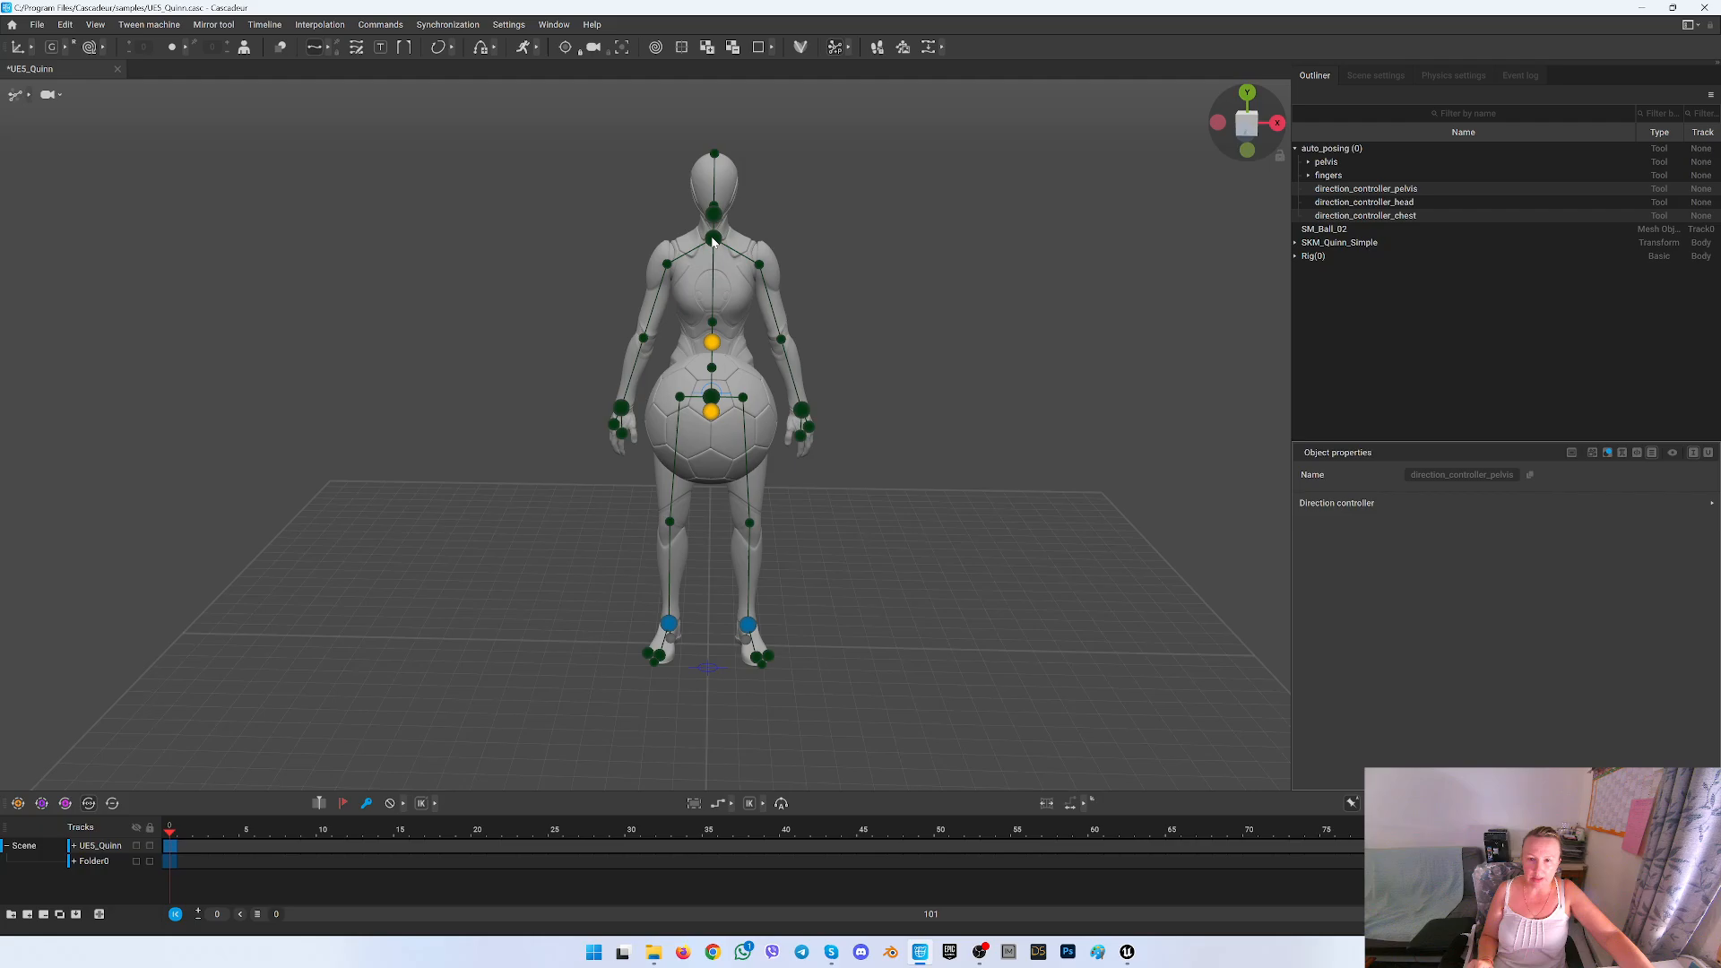
Auto-pose the arm controllers so the elbows bend and hands touch the ball
{"action": "left_click", "coordinate": [1307, 162]}
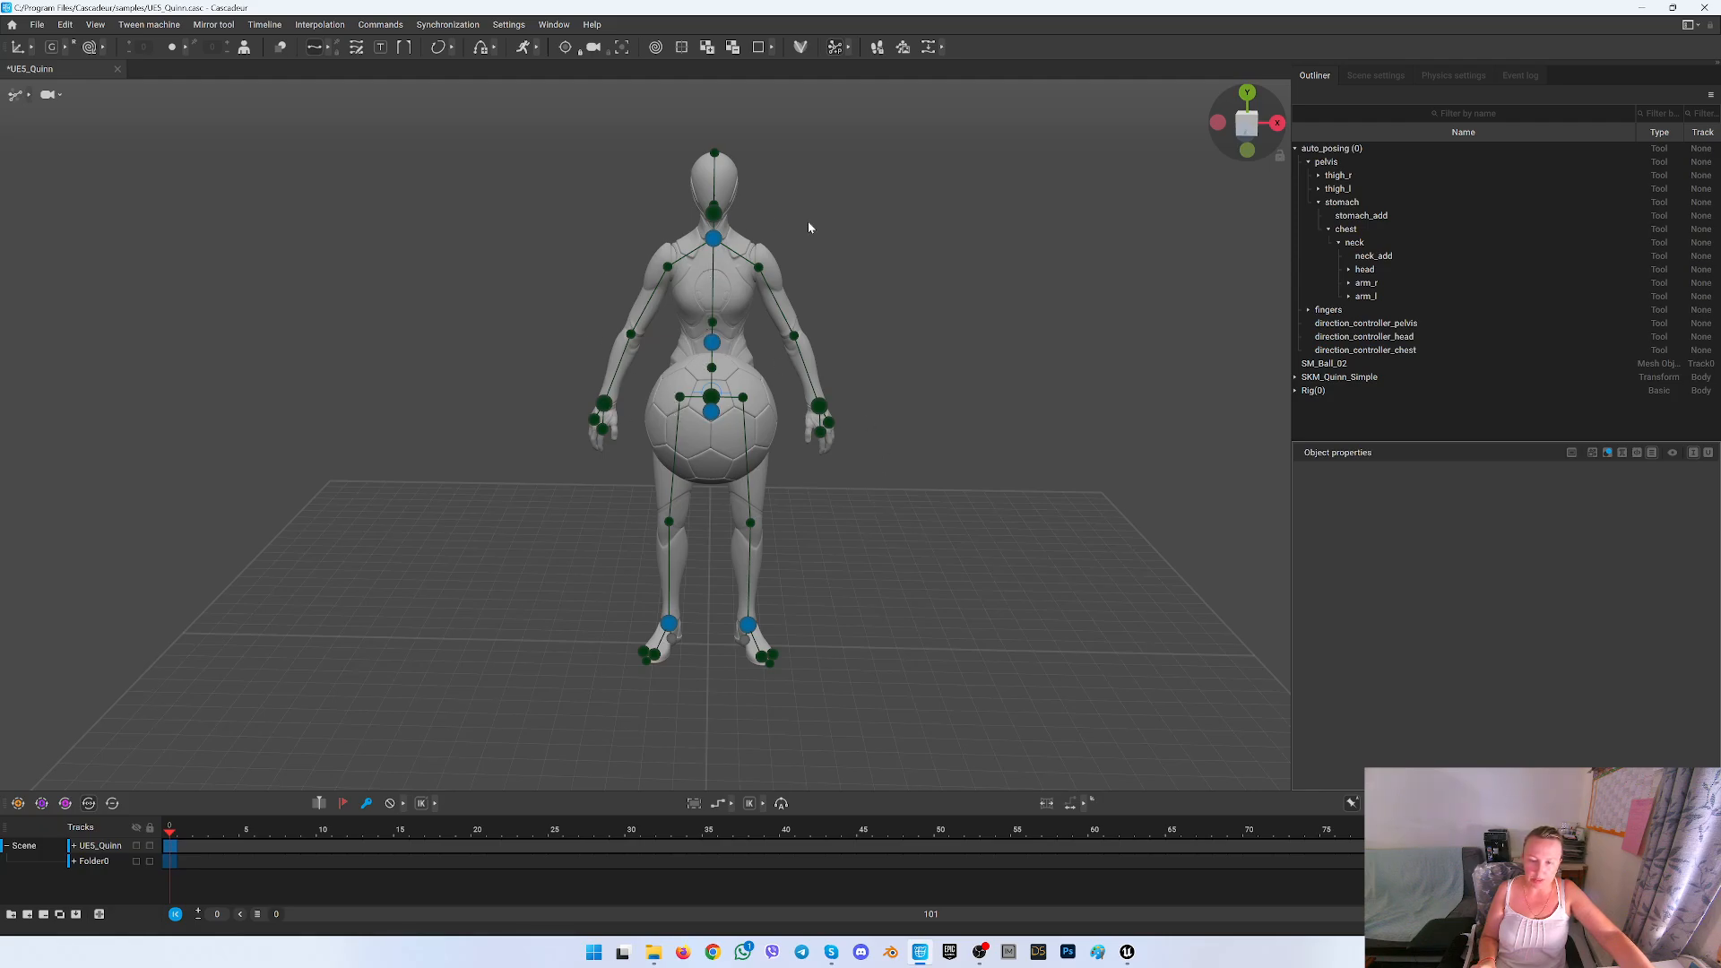
{"action": "mouse_move", "coordinate": [693, 393]}
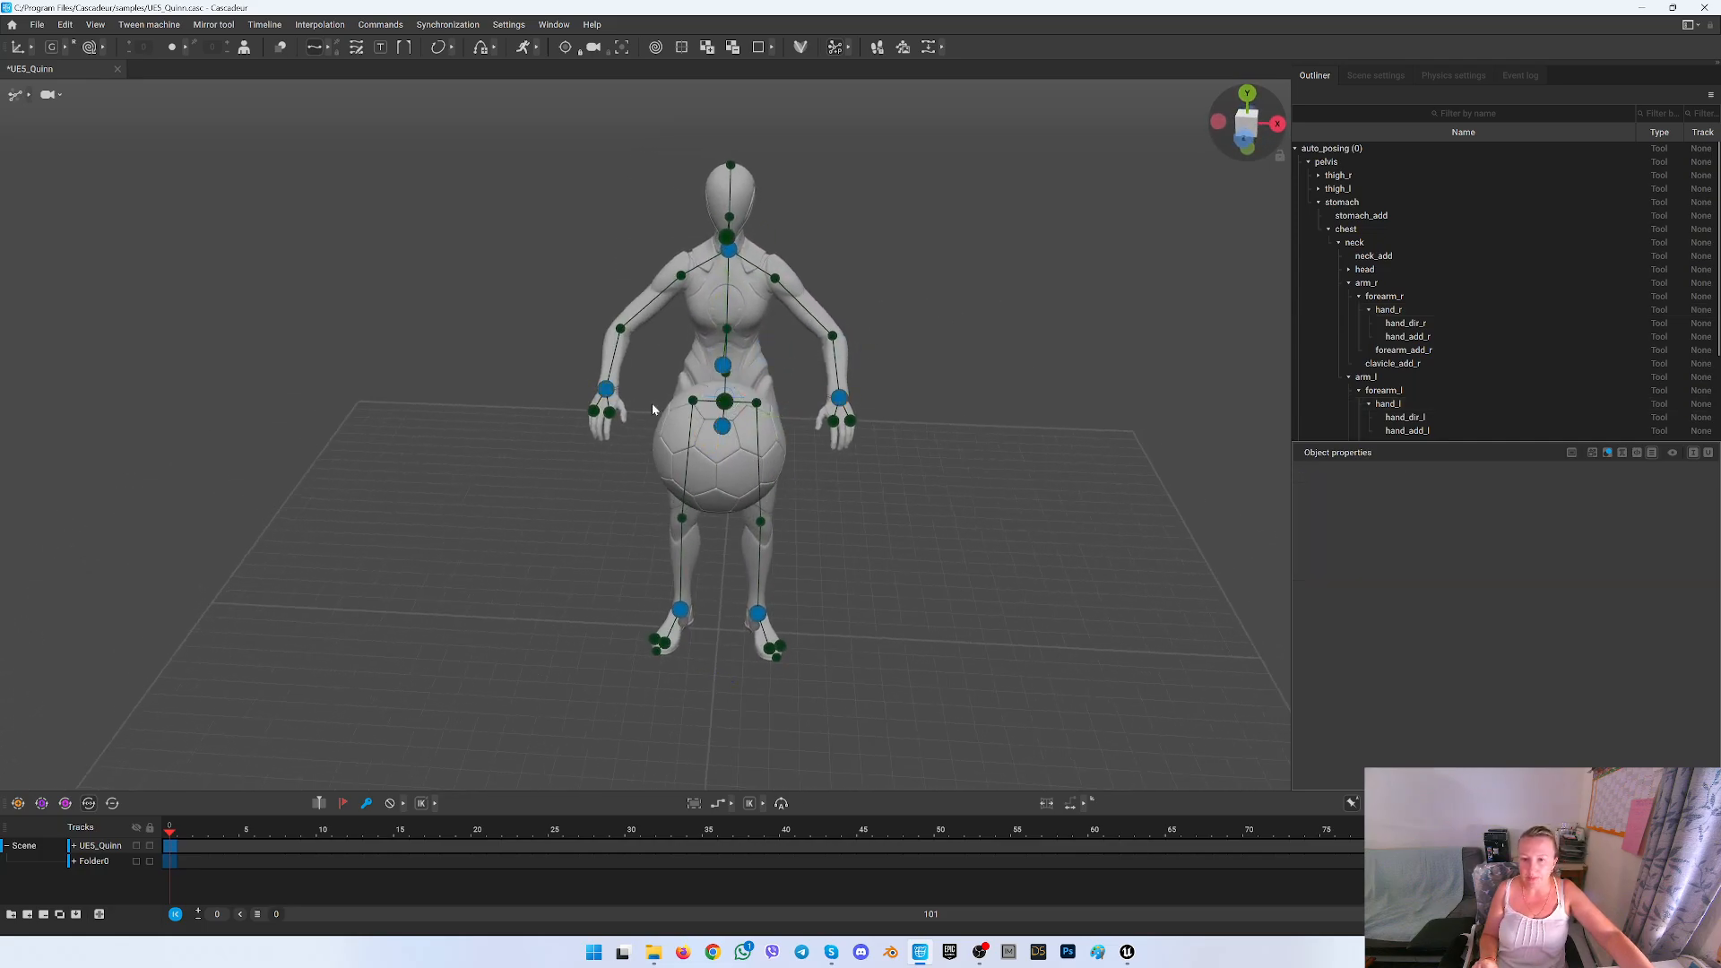
{"action": "left_click", "coordinate": [651, 406]}
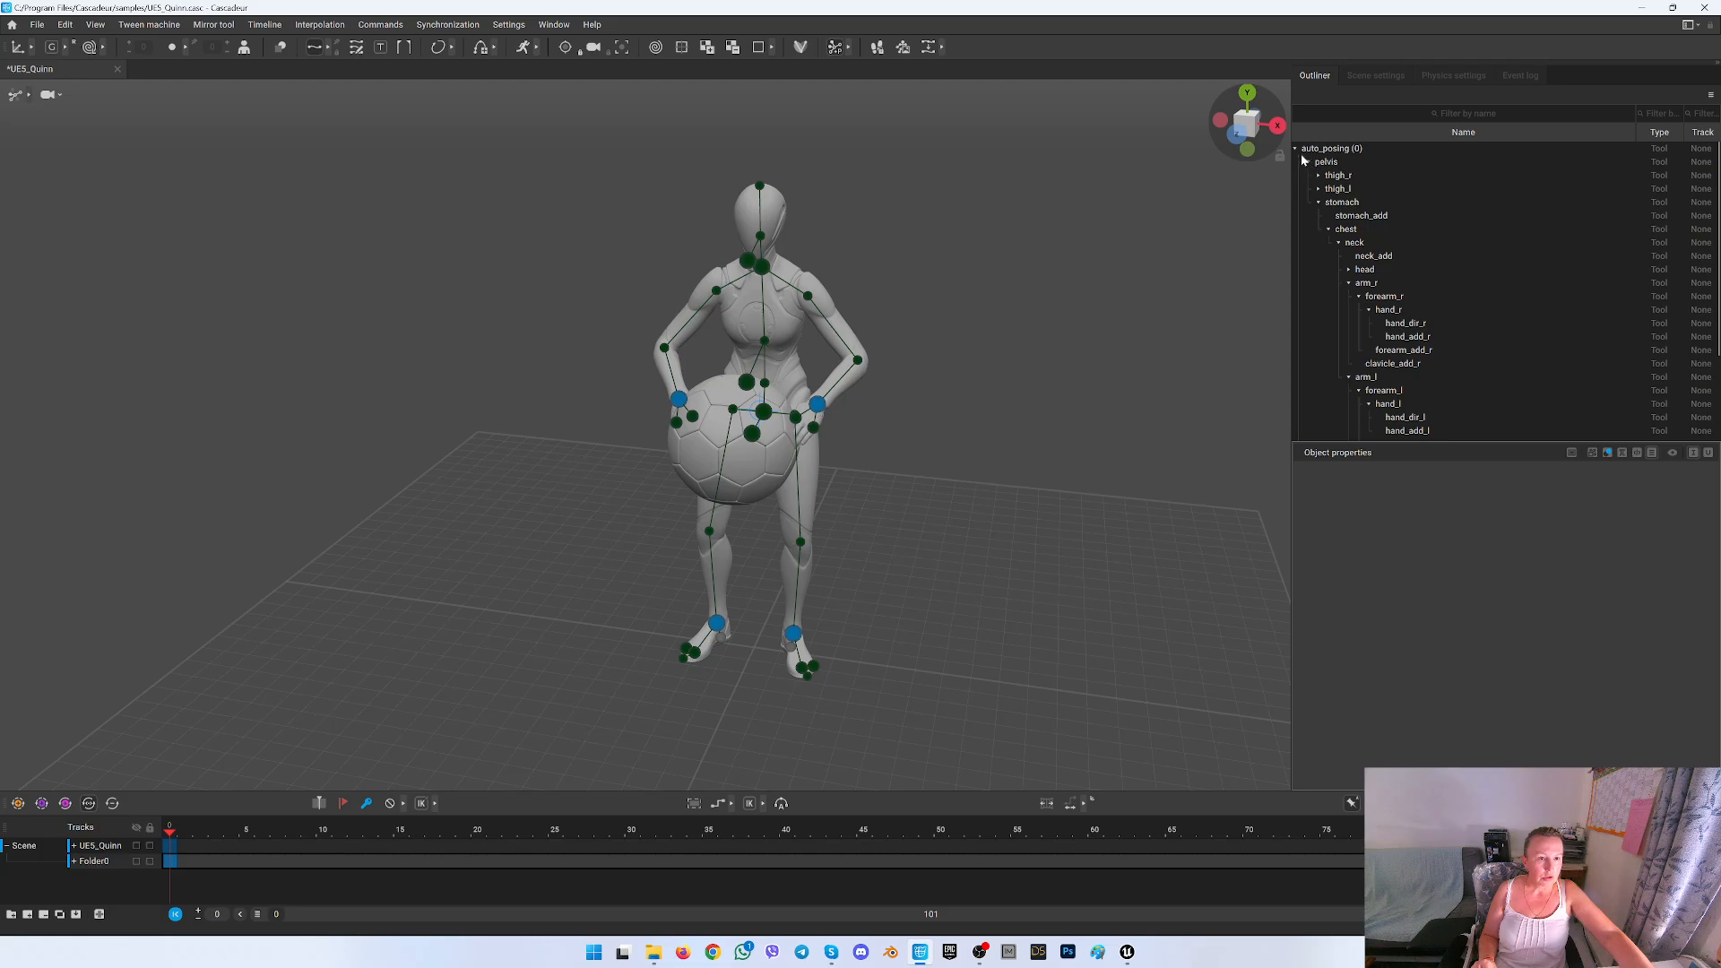
Rotate both forearms toward the ball and reposition the left hand controller onto it
{"action": "left_click", "coordinate": [1297, 148]}
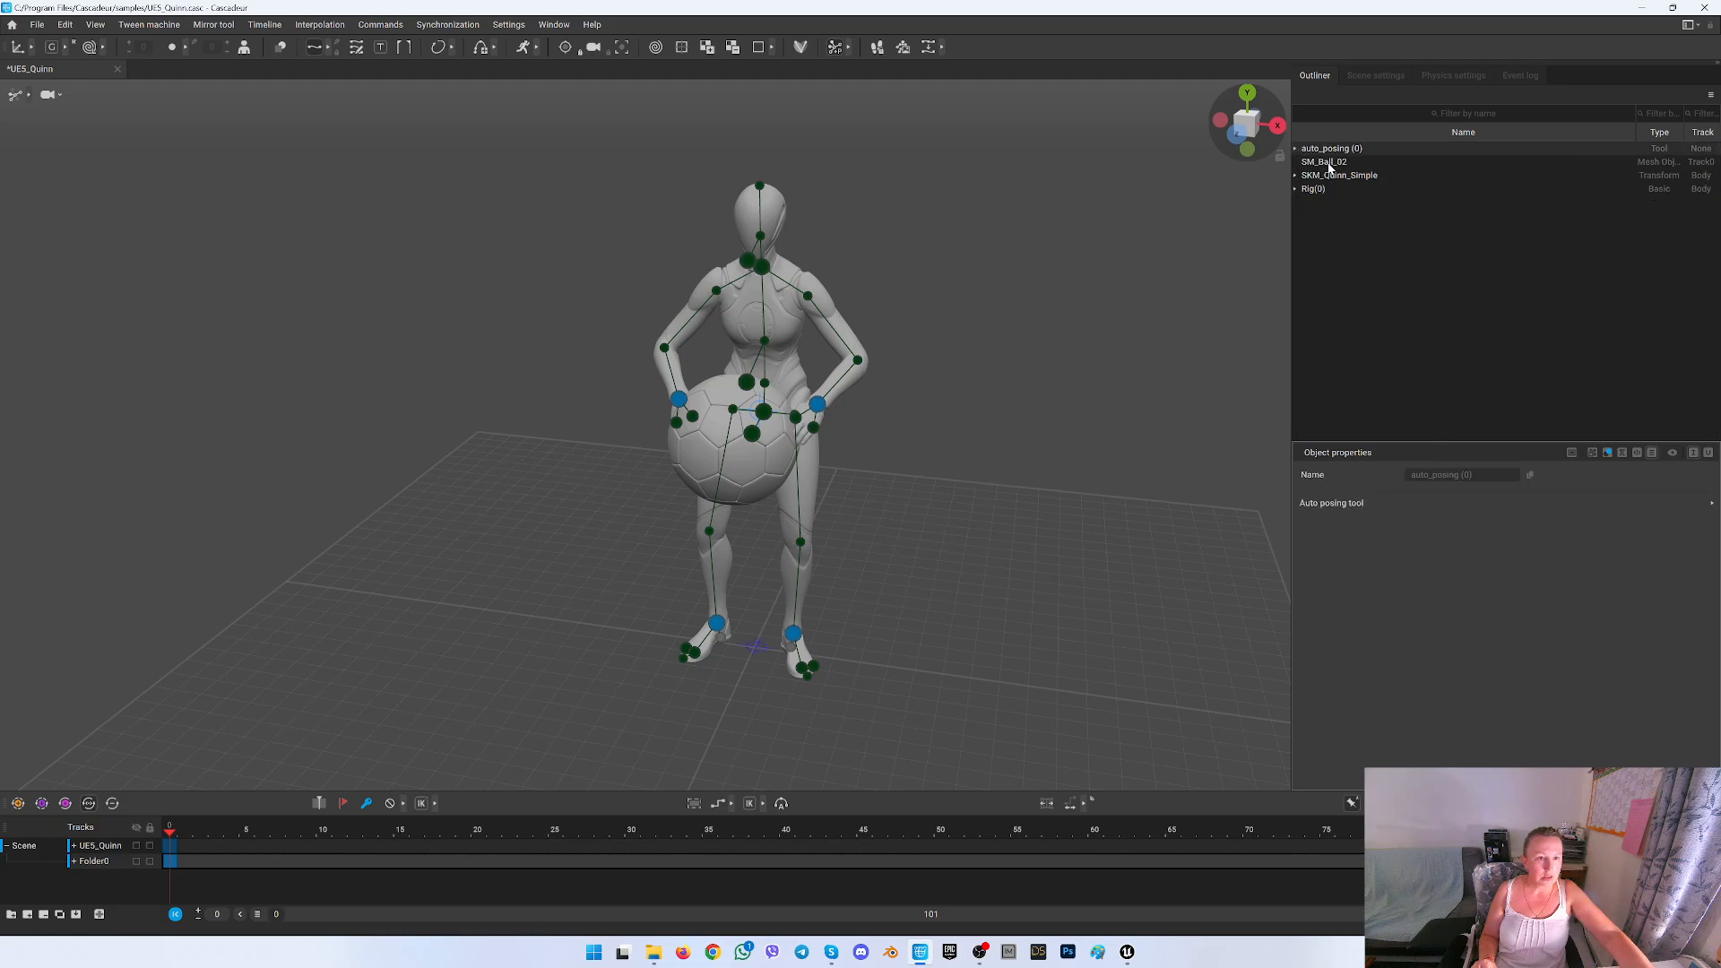
{"action": "left_click", "coordinate": [1323, 161]}
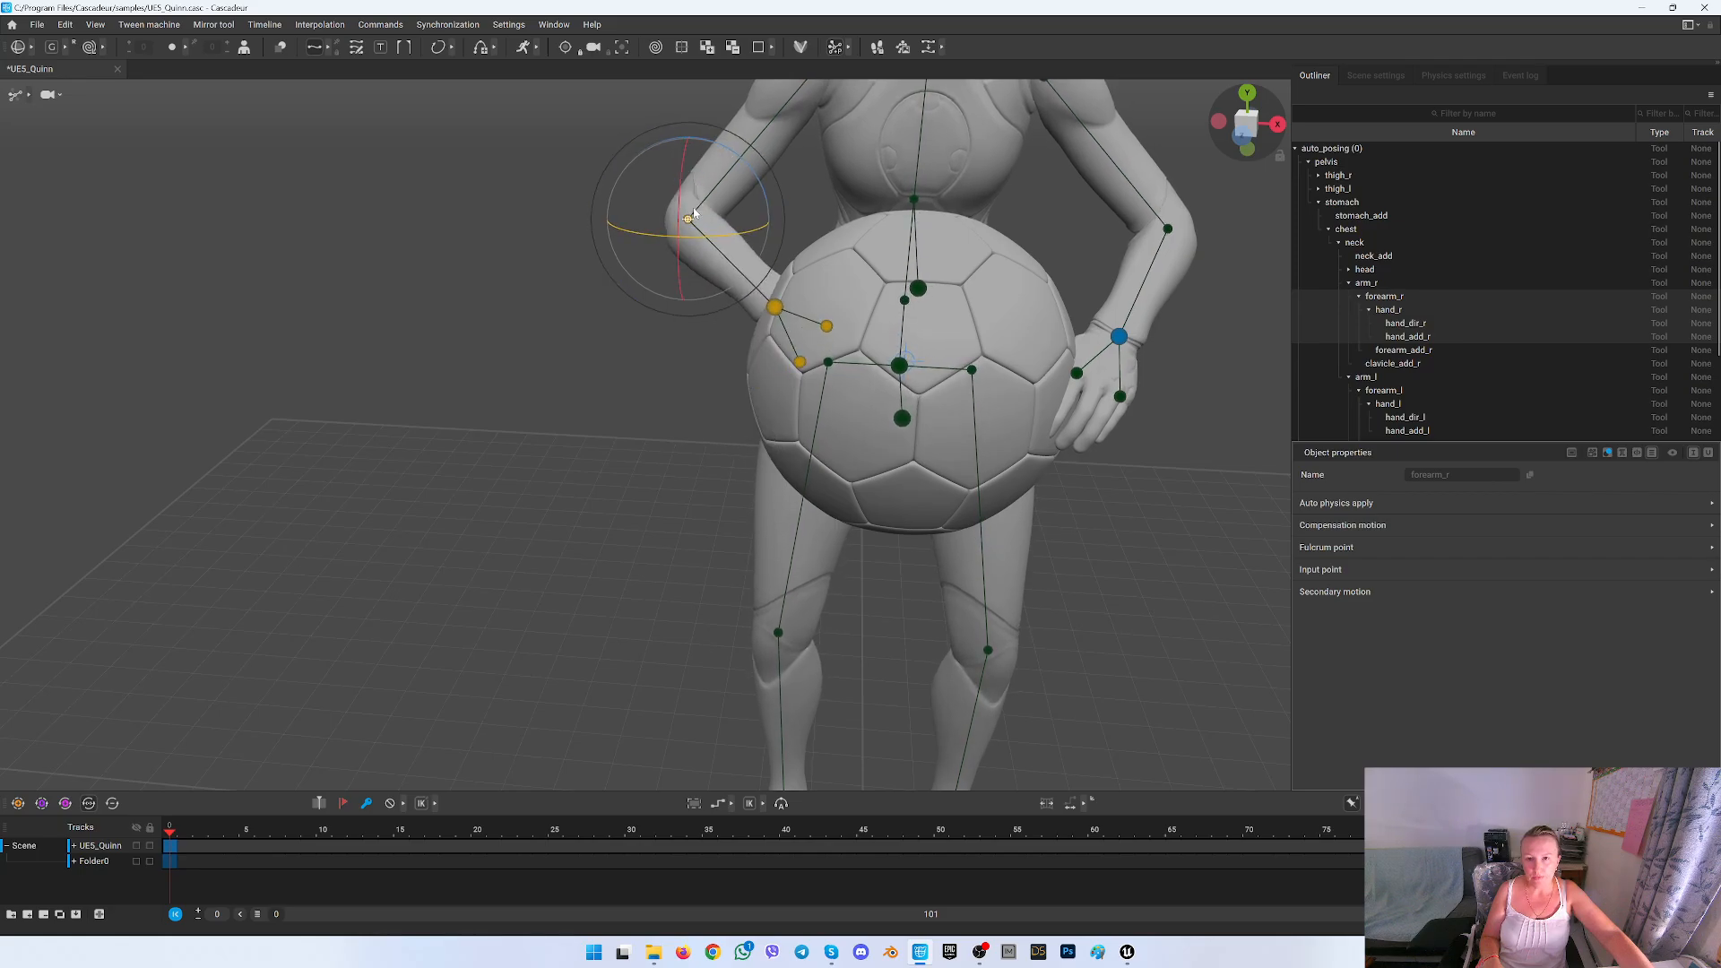
{"action": "left_click_drag", "start_coordinate": [690, 216], "coordinate": [683, 231]}
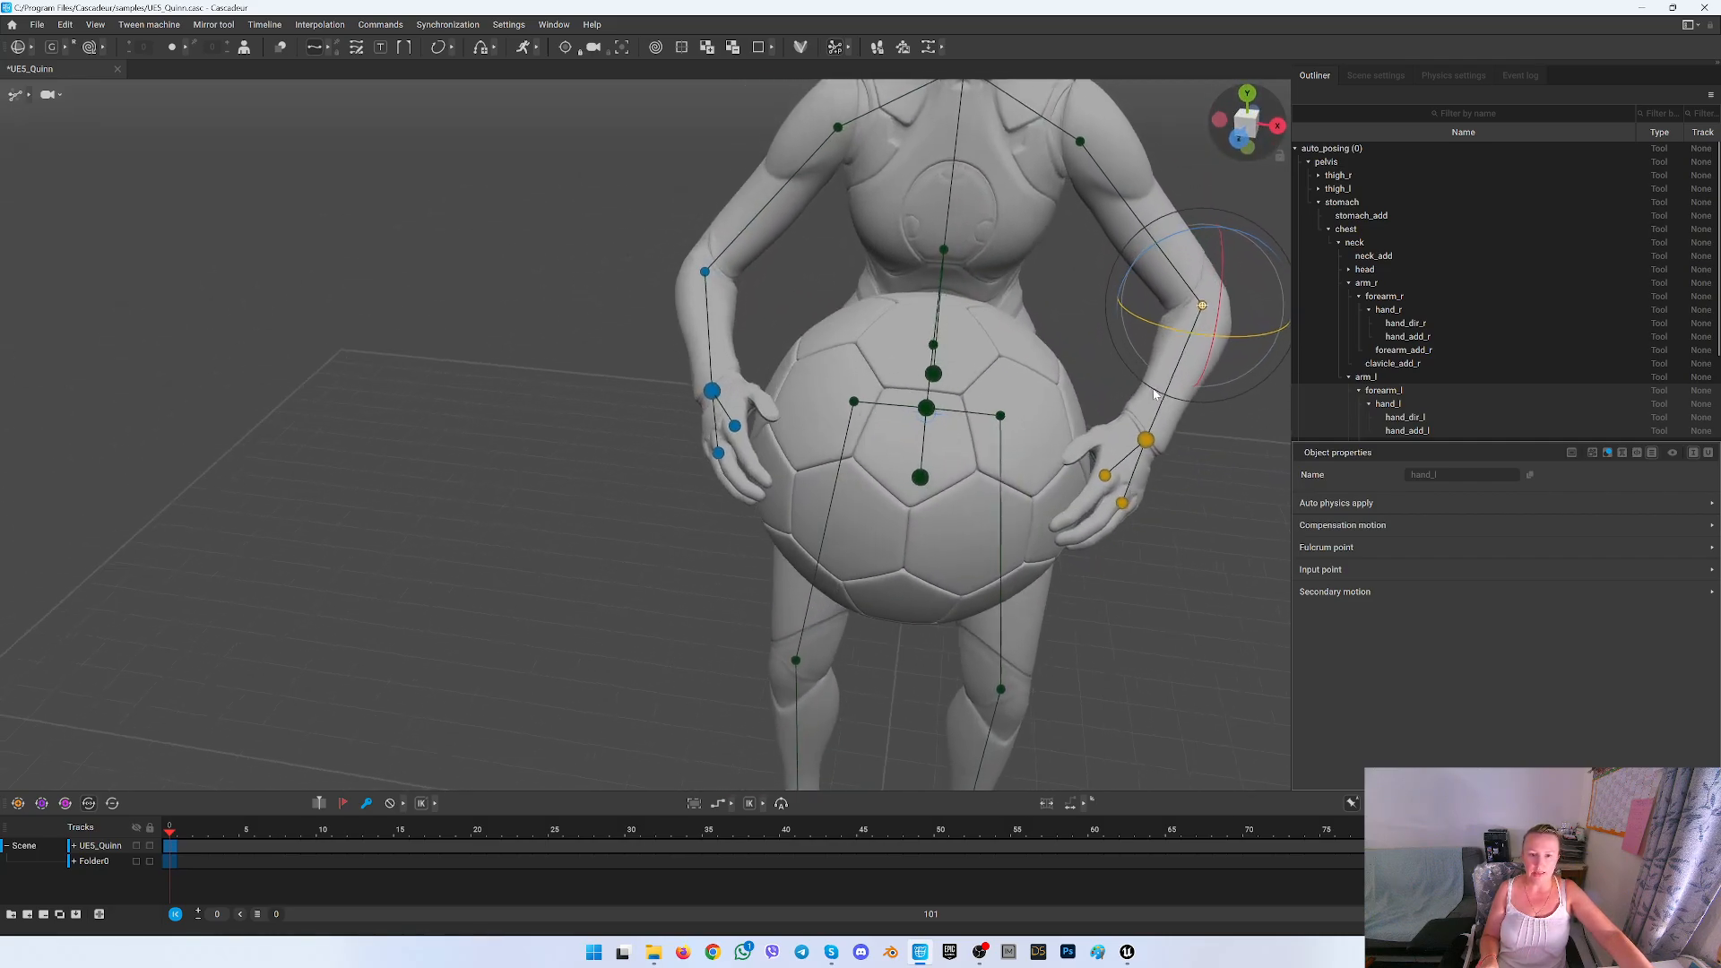
{"action": "left_click_drag", "start_coordinate": [1141, 440], "coordinate": [1136, 461]}
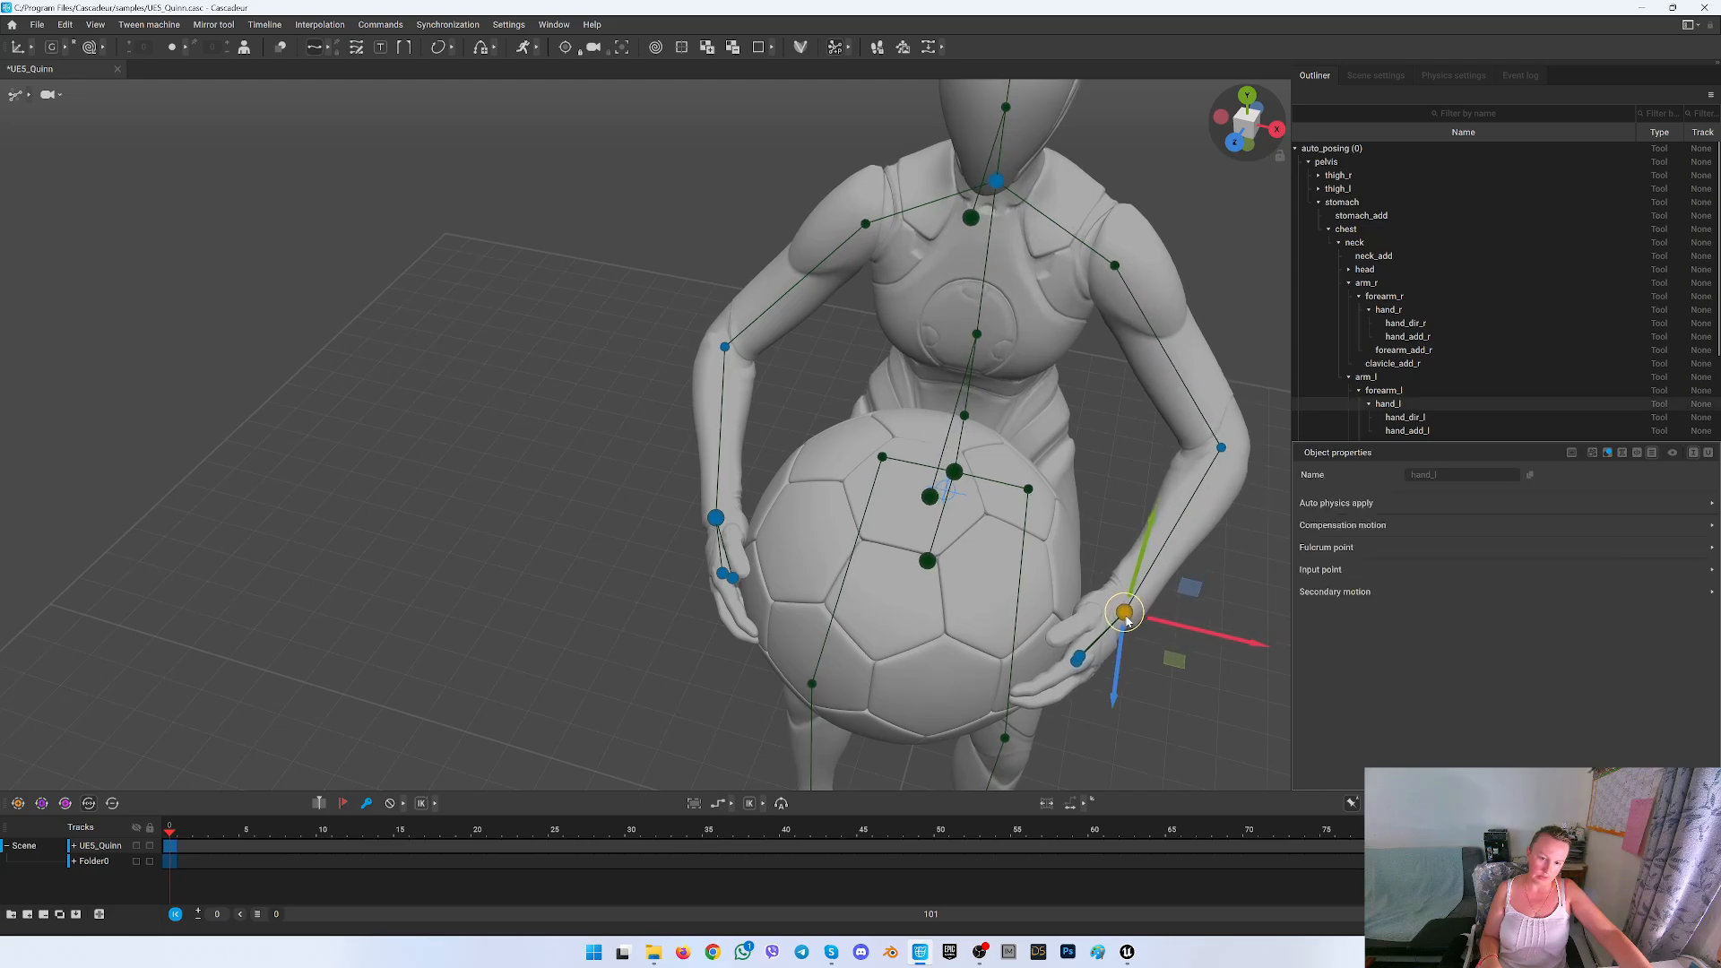
{"action": "left_click", "coordinate": [1160, 680]}
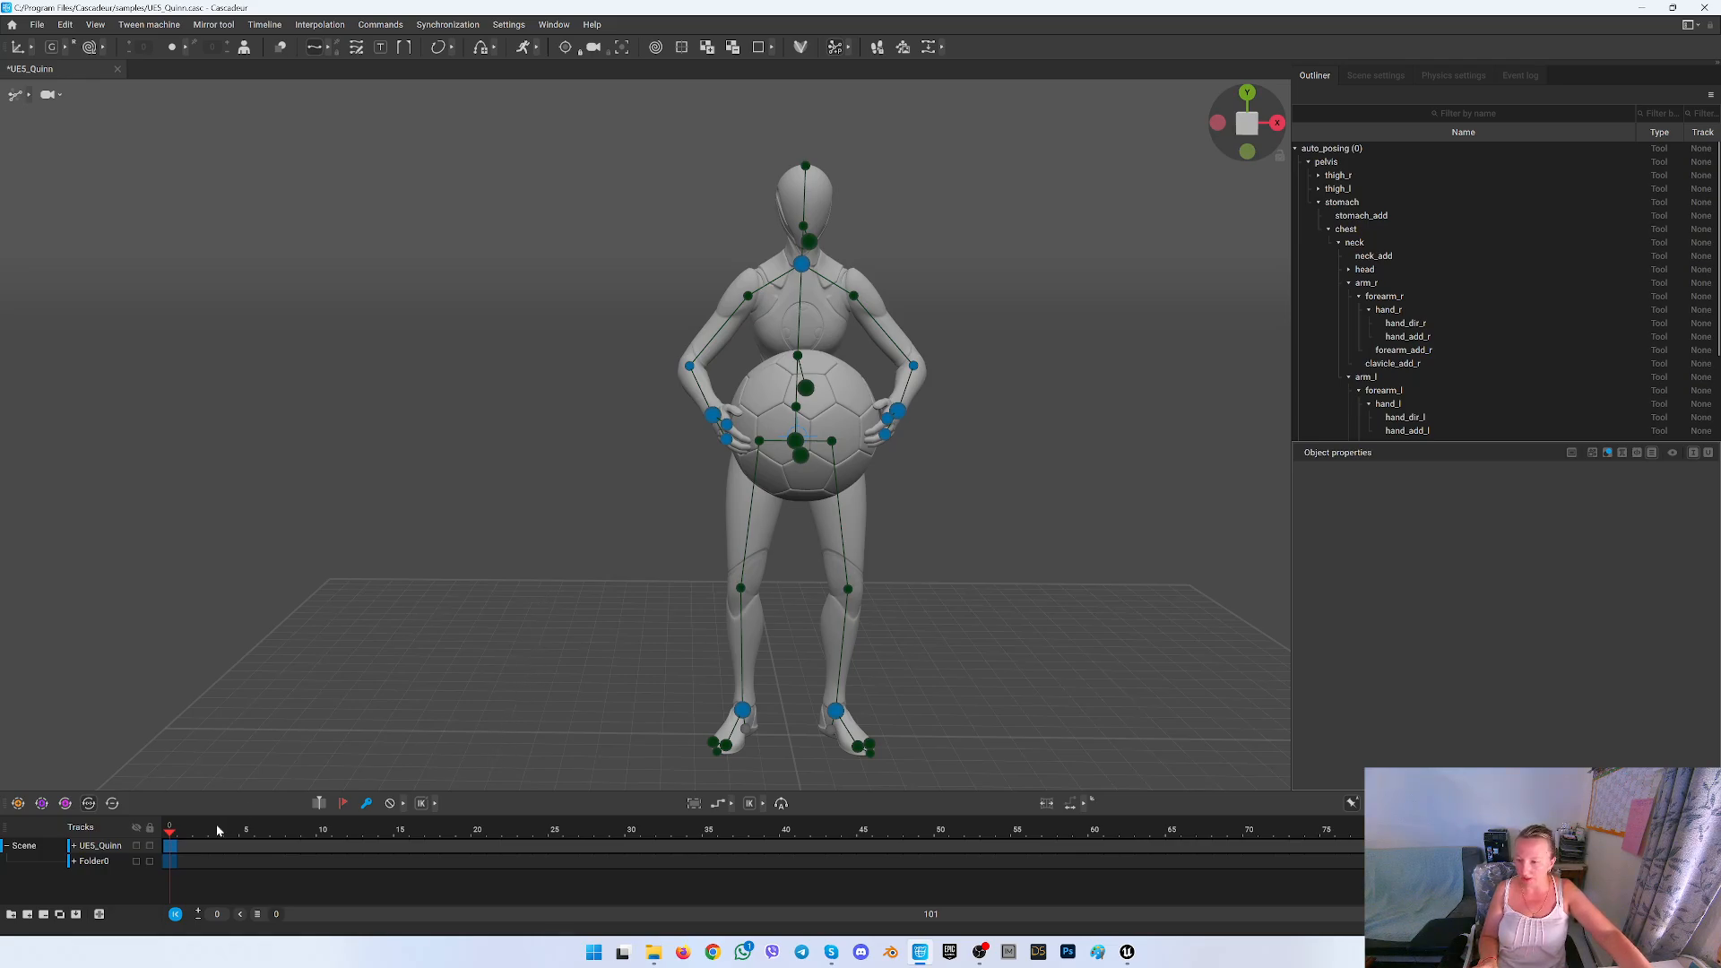
Add a key at frame 30 on the timeline
{"action": "left_click", "coordinate": [632, 831]}
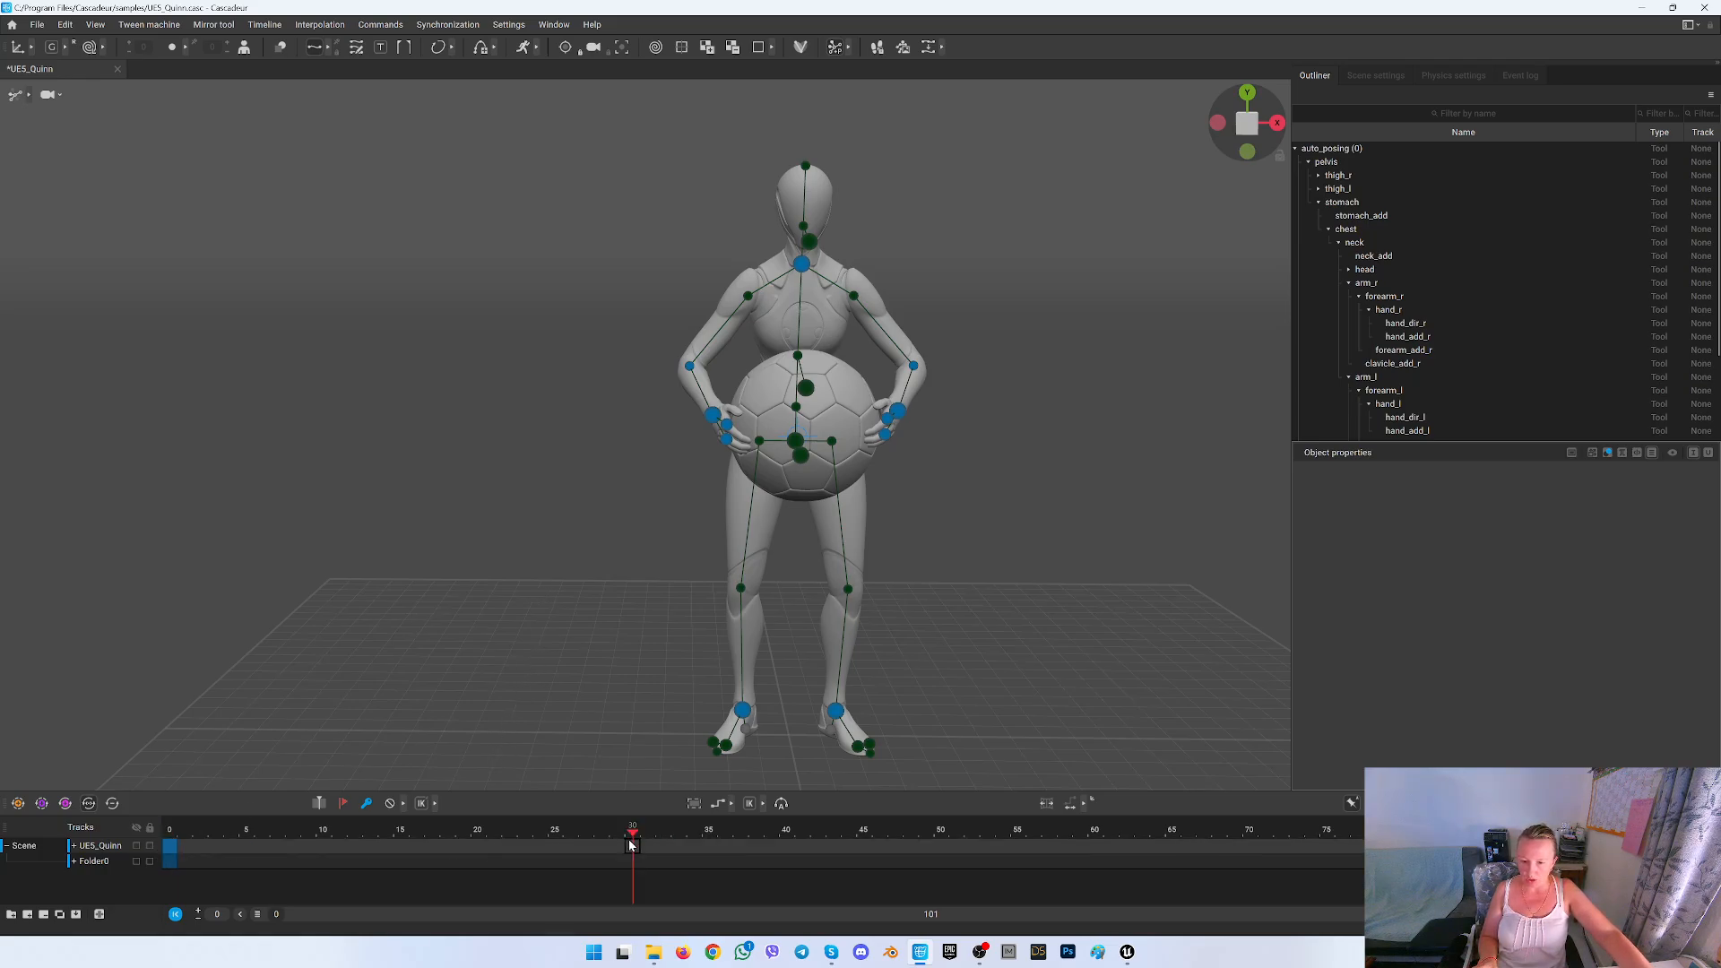
{"action": "left_click", "coordinate": [1095, 846]}
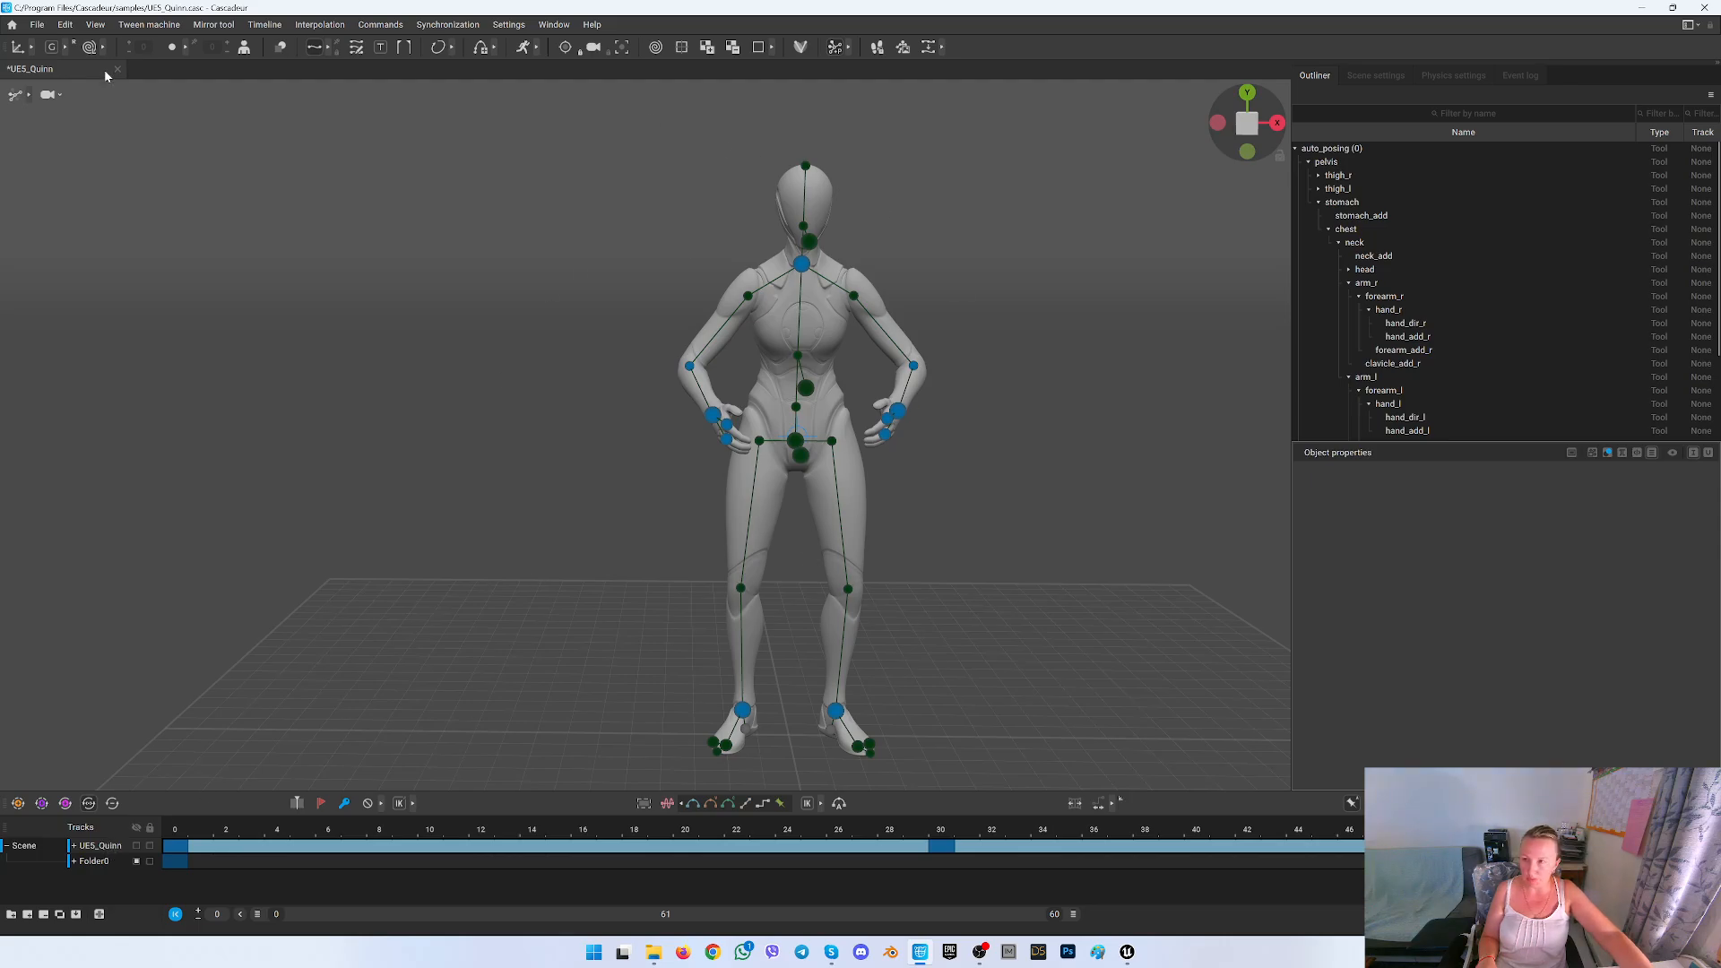
Export the animation as HoldBall.fbx into the Content/Animations/Misc folder
{"action": "left_click", "coordinate": [37, 24]}
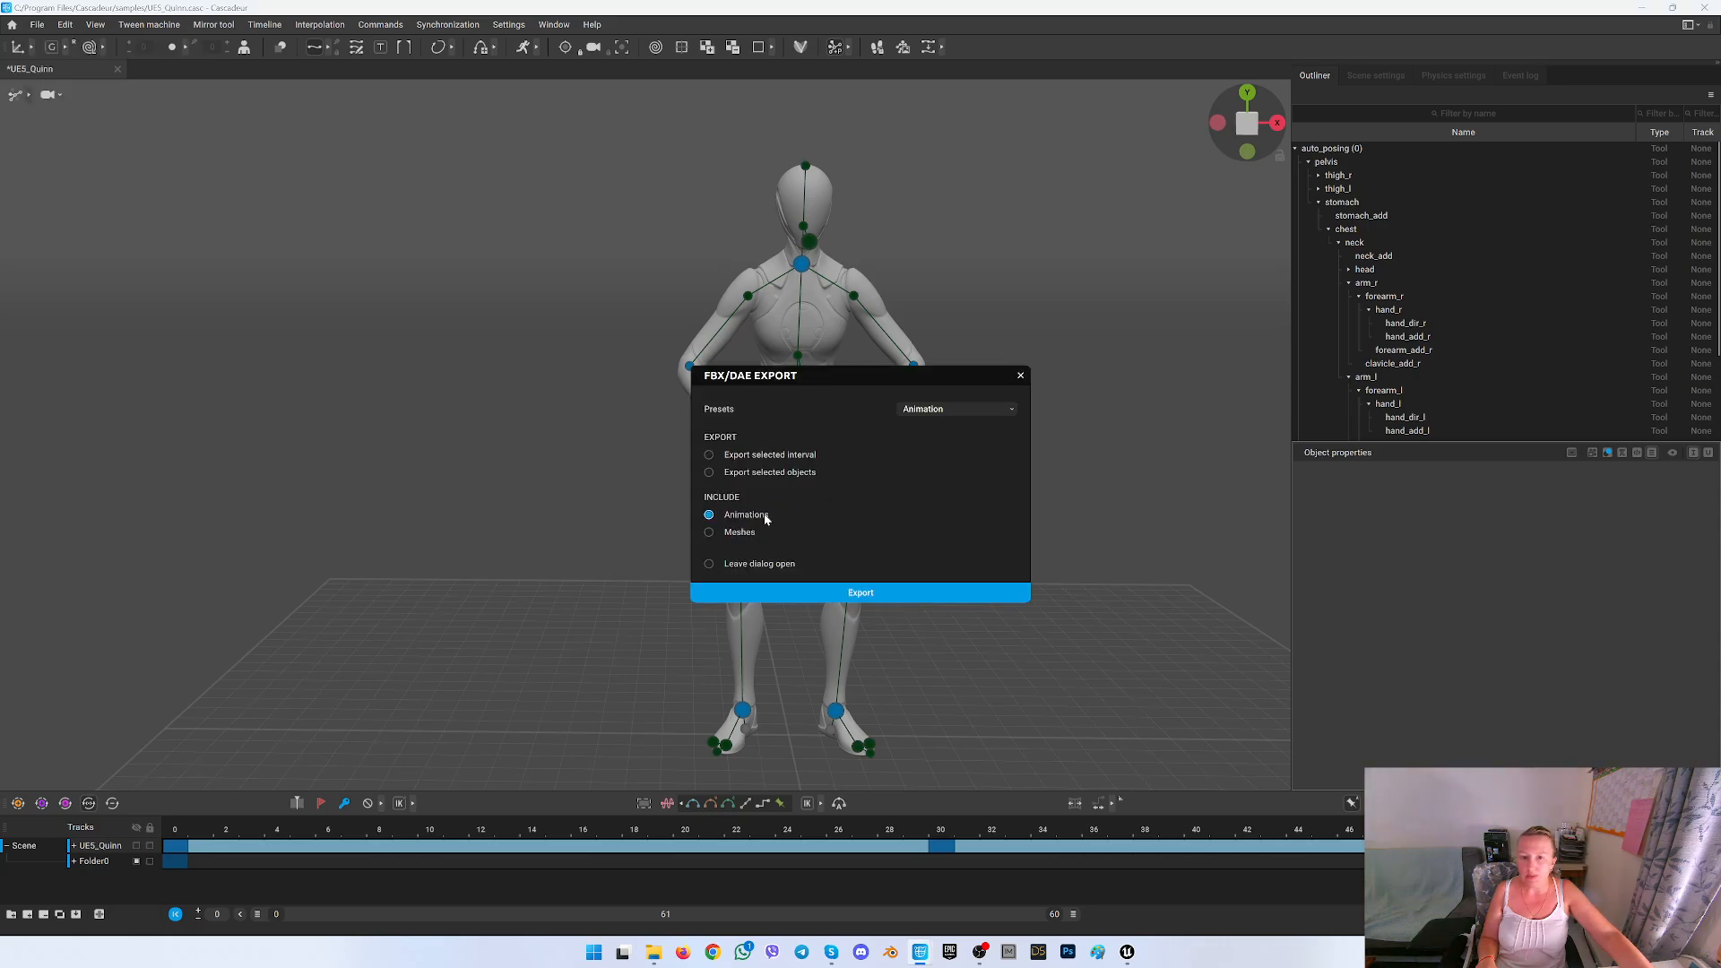
{"action": "left_click", "coordinate": [861, 592]}
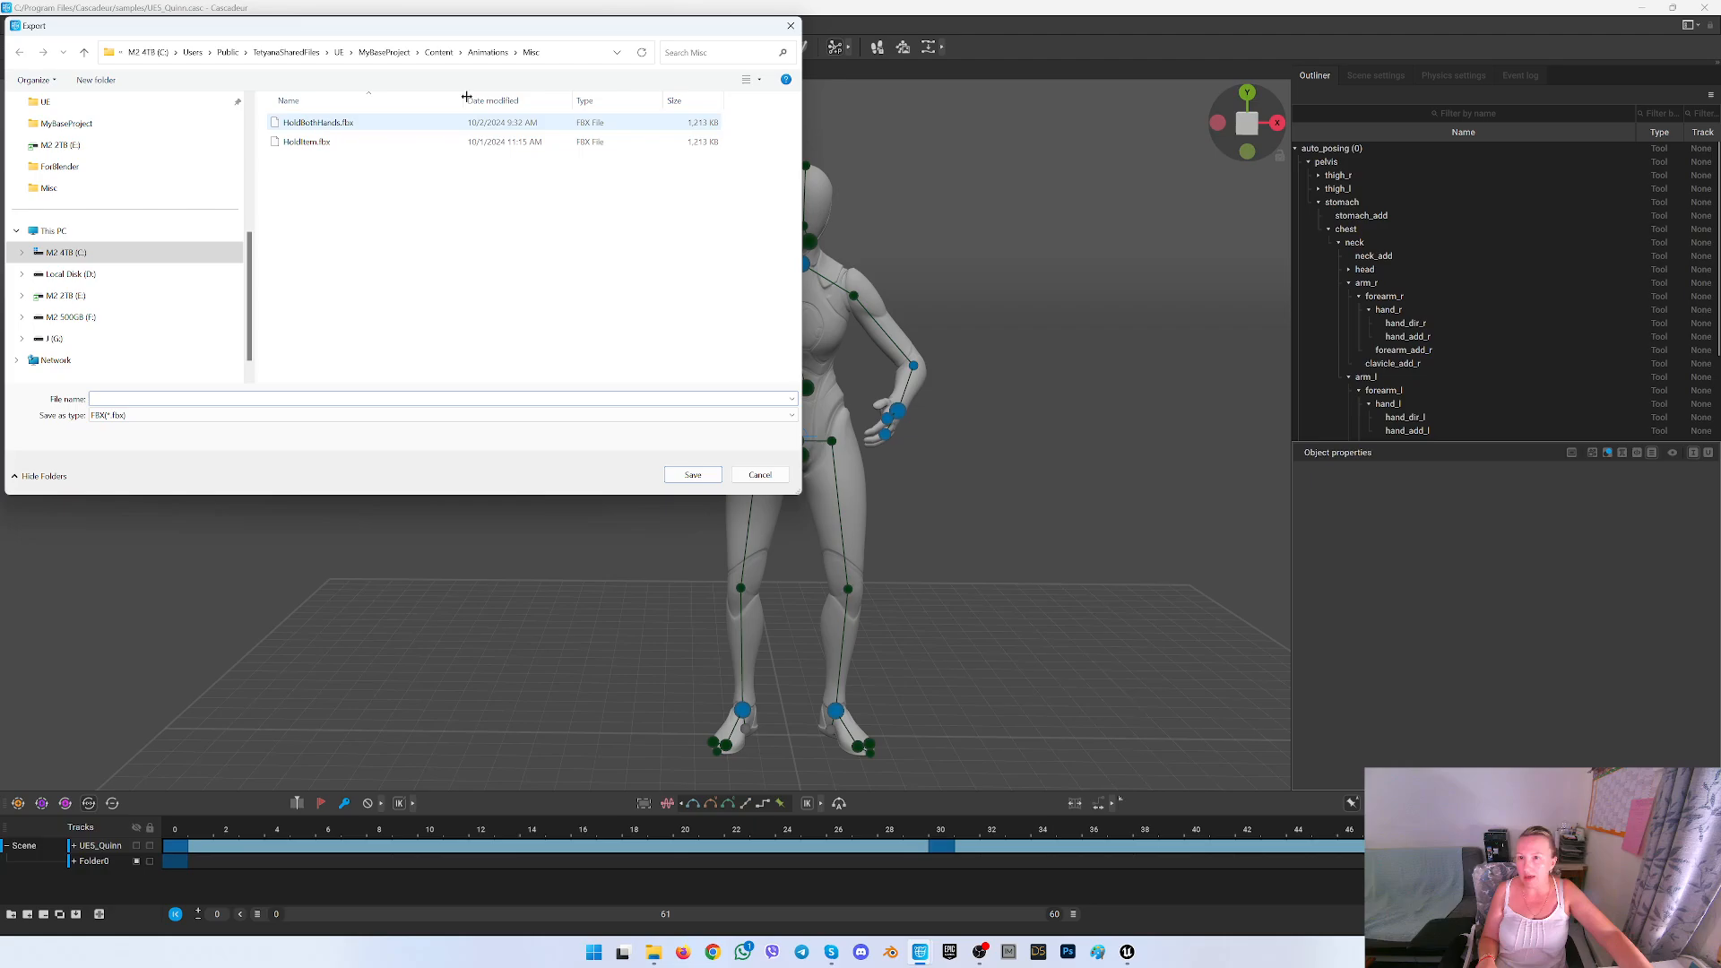
{"action": "left_click", "coordinate": [307, 142]}
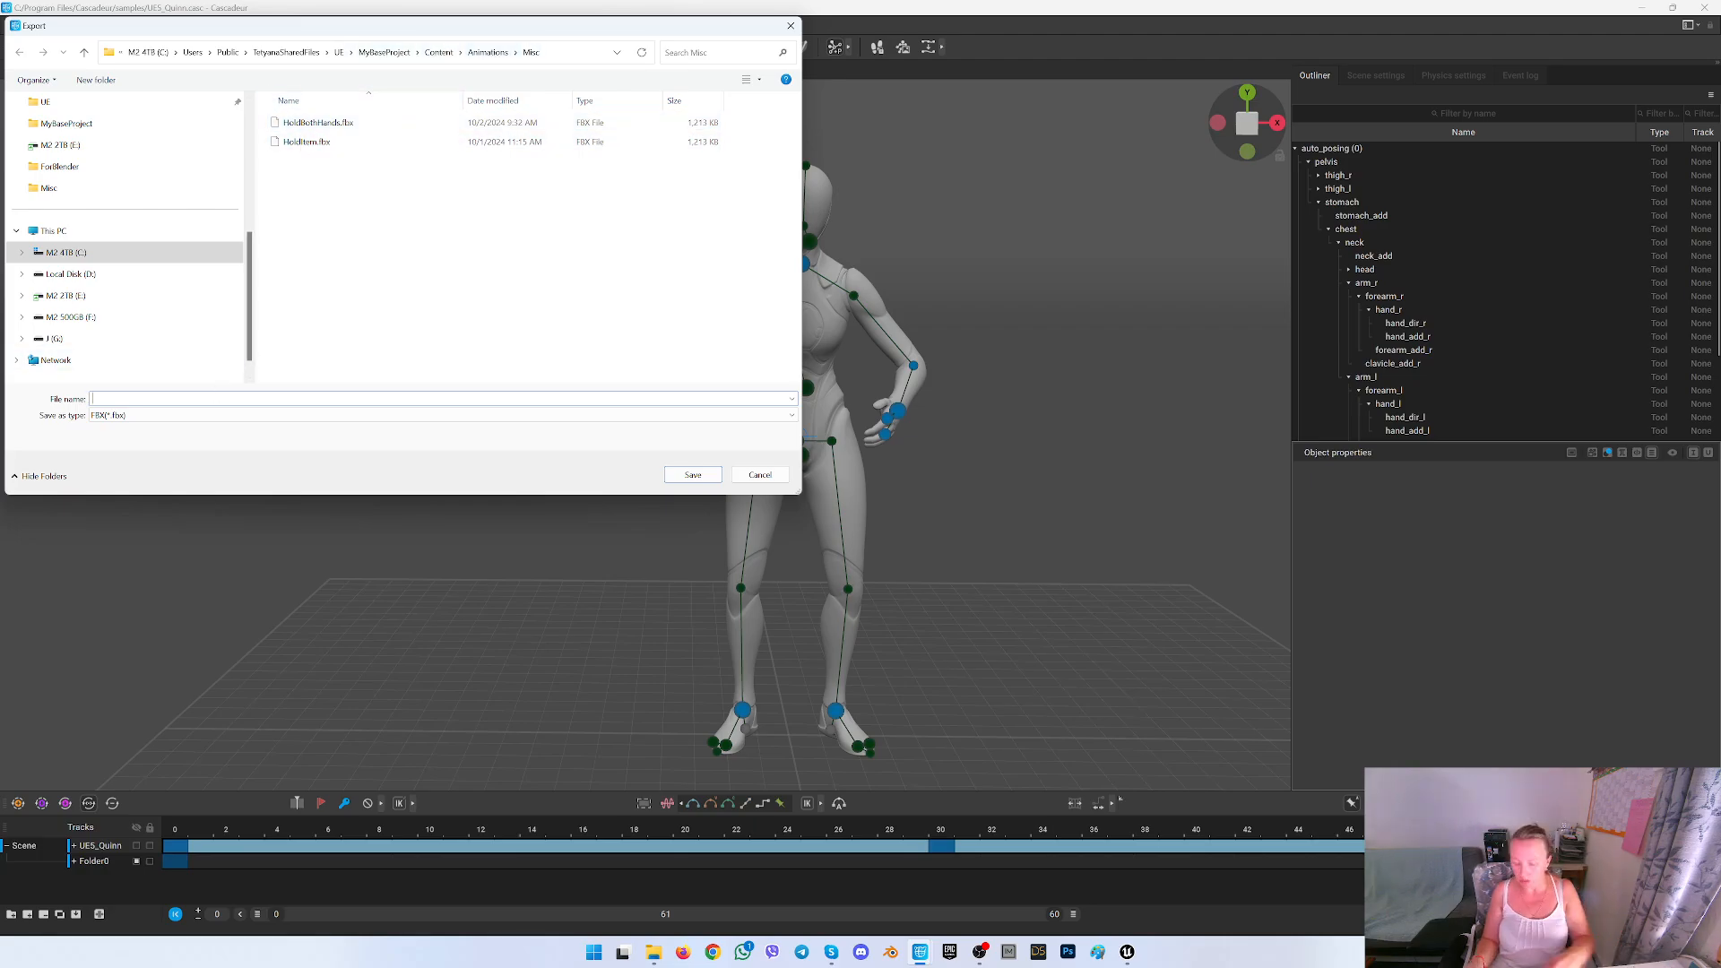
{"action": "type", "text": "HoldBall"}
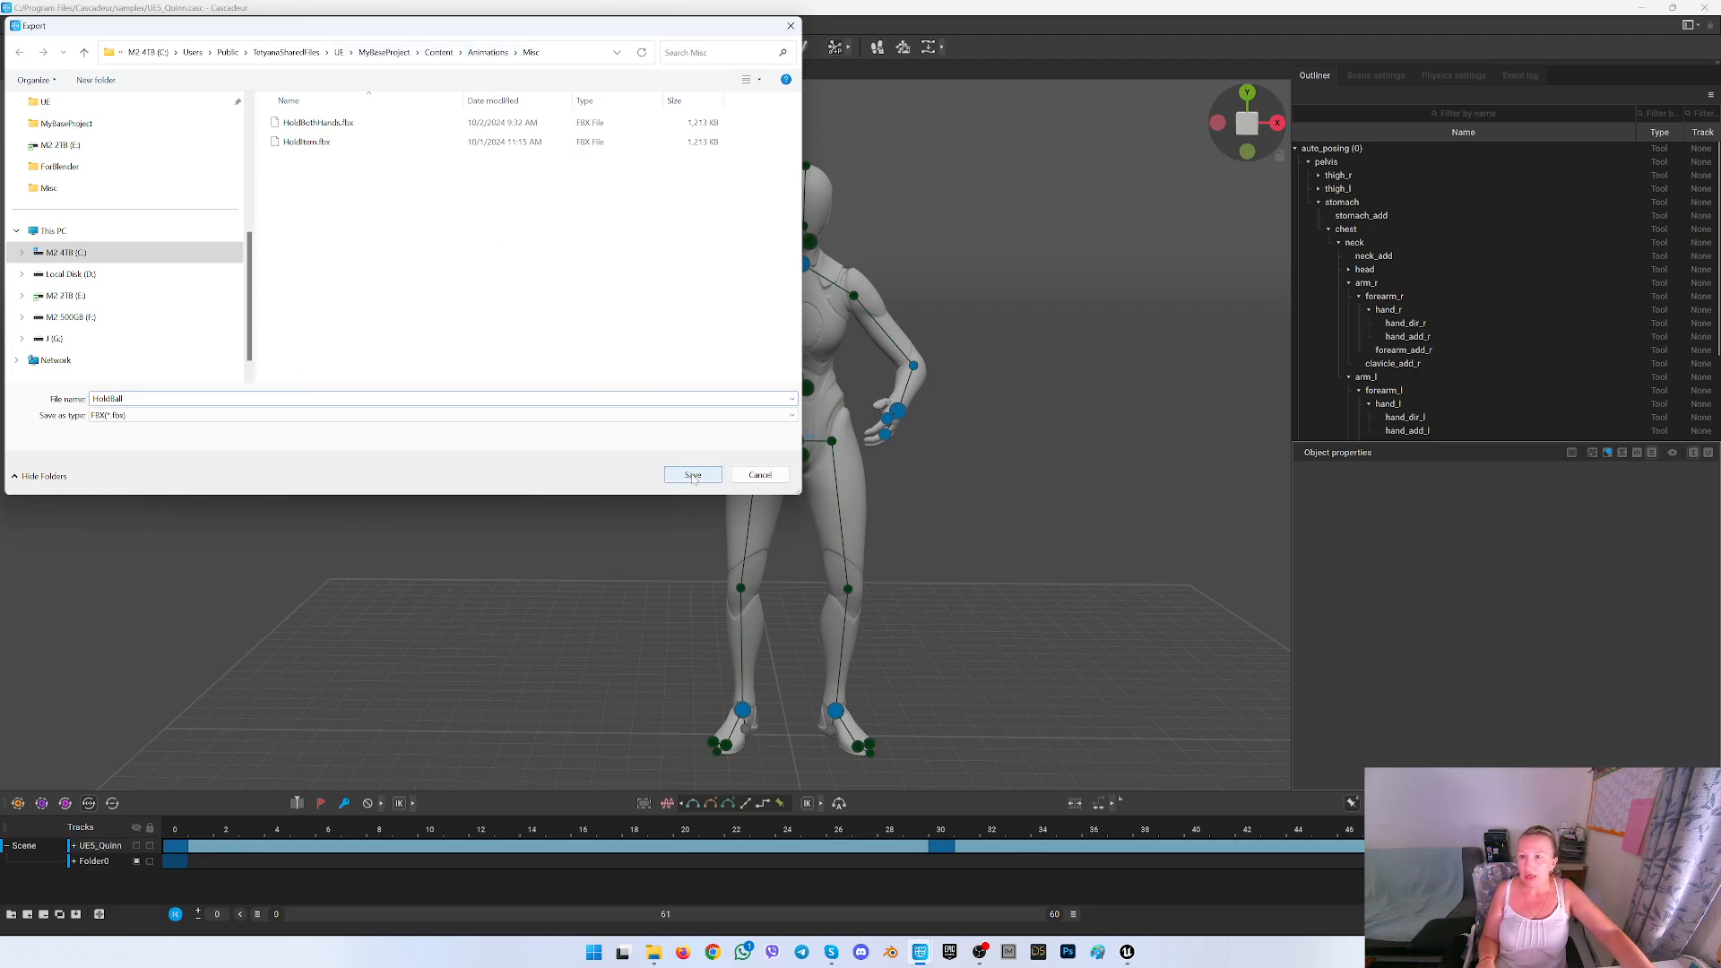
{"action": "left_click", "coordinate": [691, 475]}
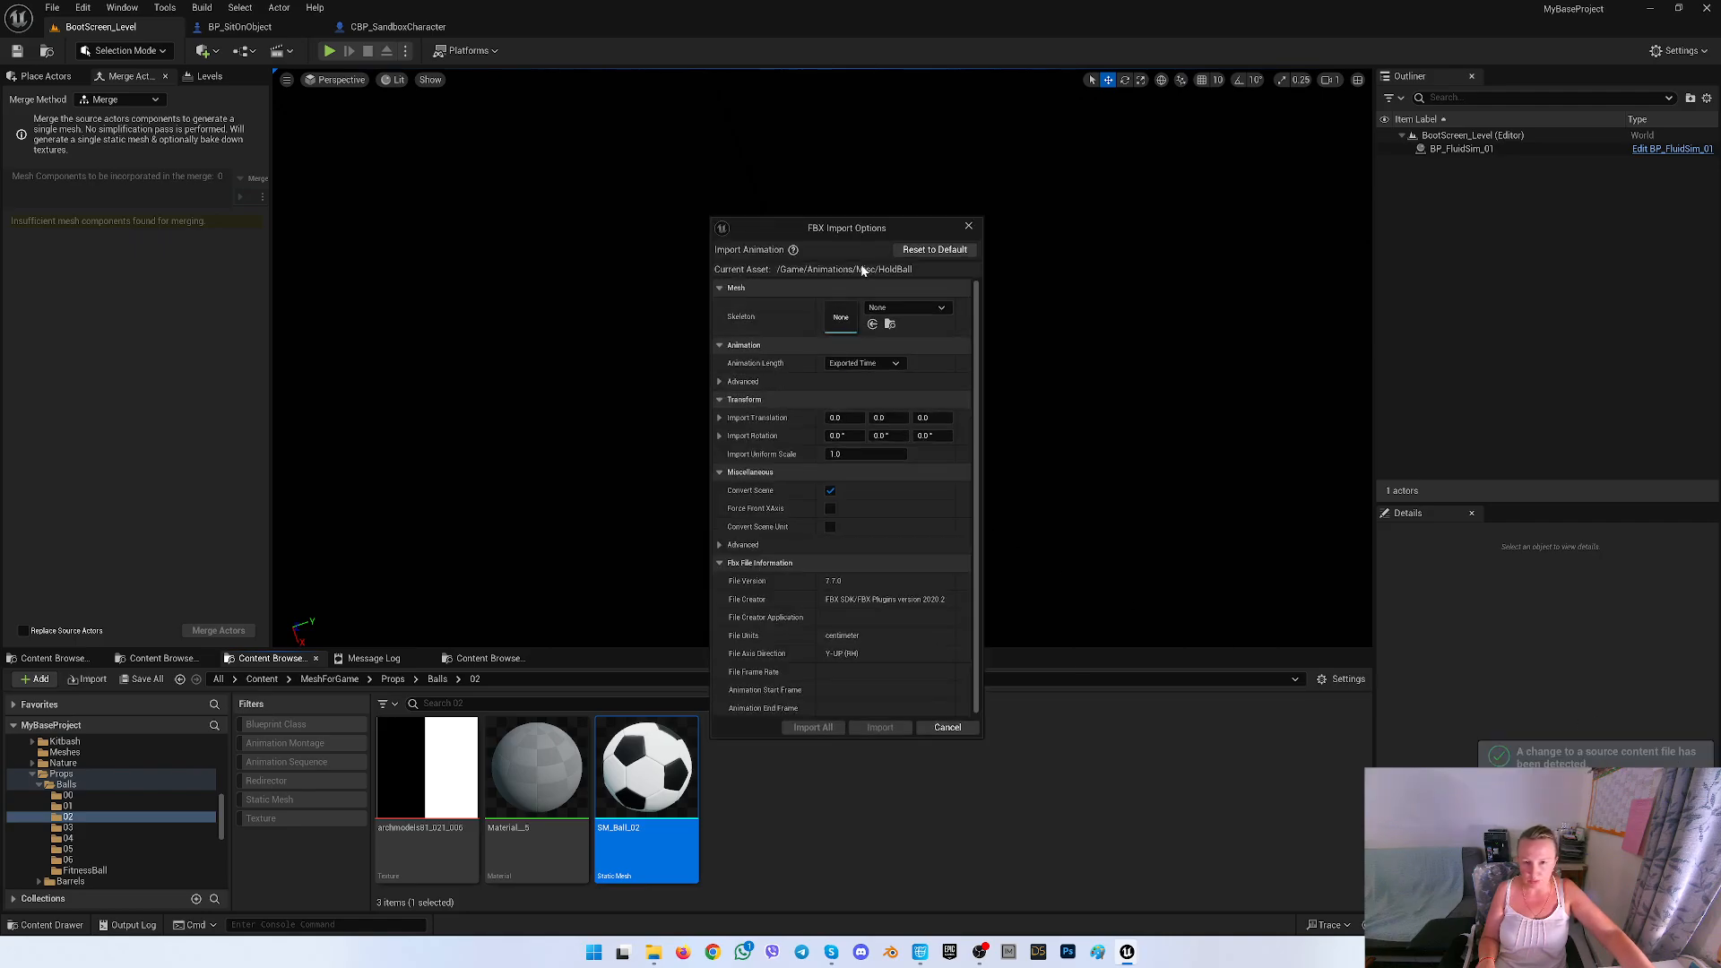
Assign the SK_Mannequin skeleton and import the HoldBall animation with Import All
{"action": "left_click", "coordinate": [939, 307]}
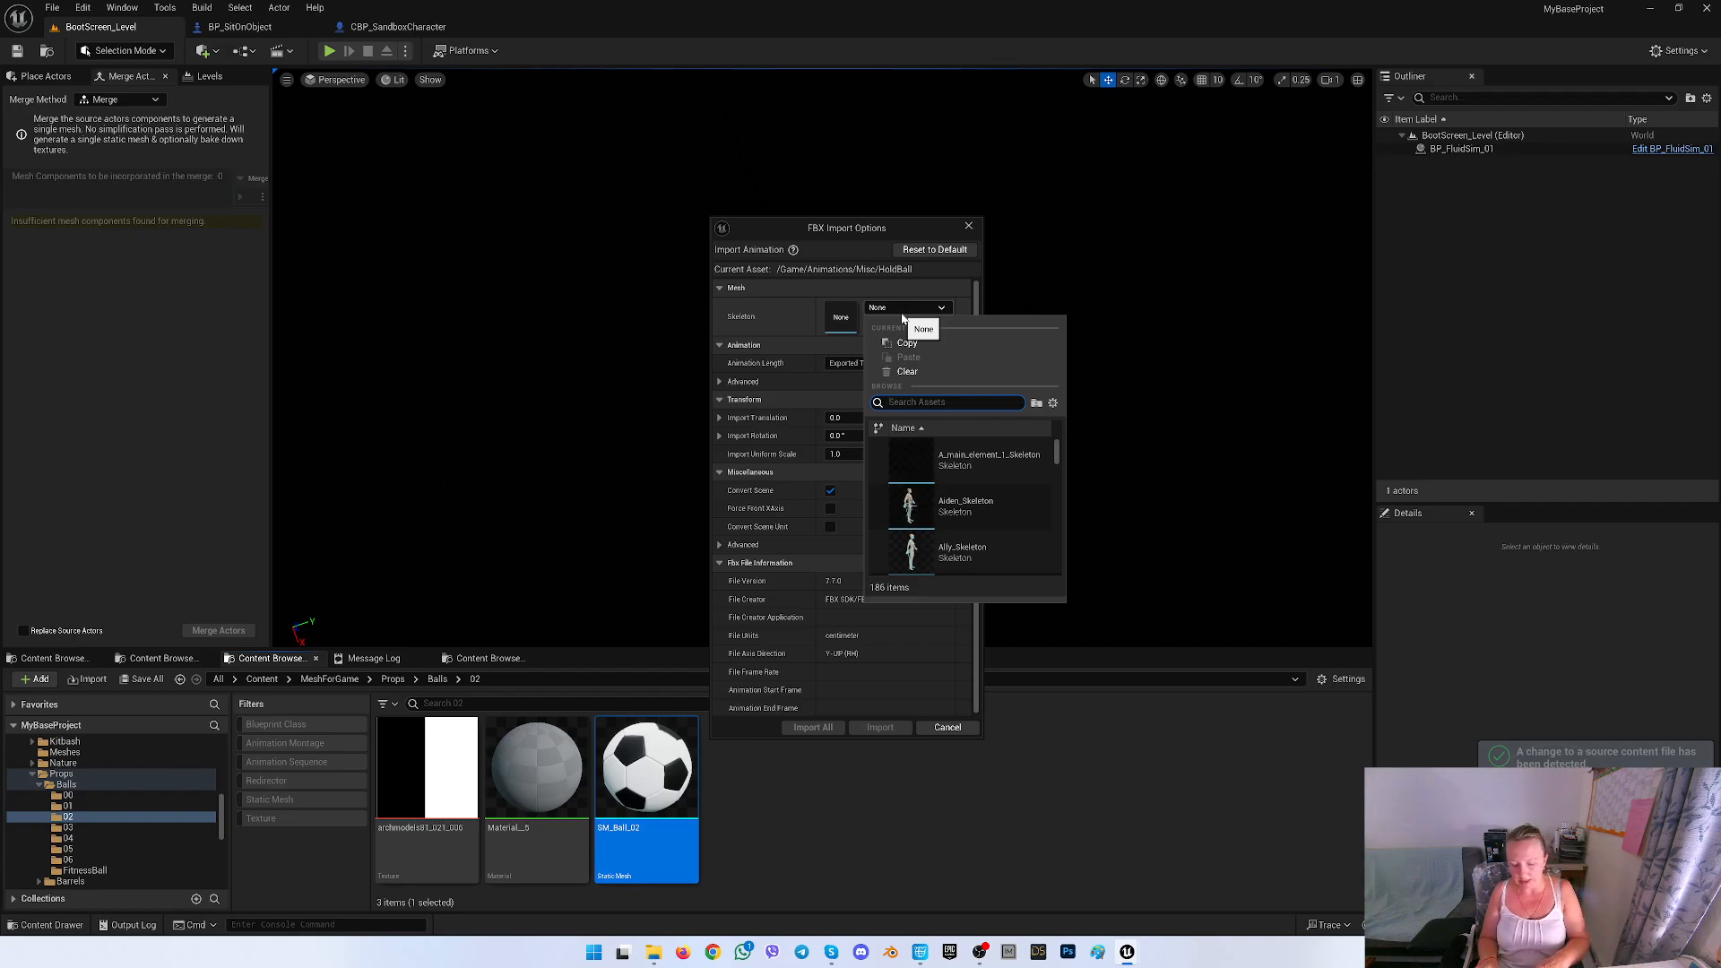
{"action": "type", "text": "mann"}
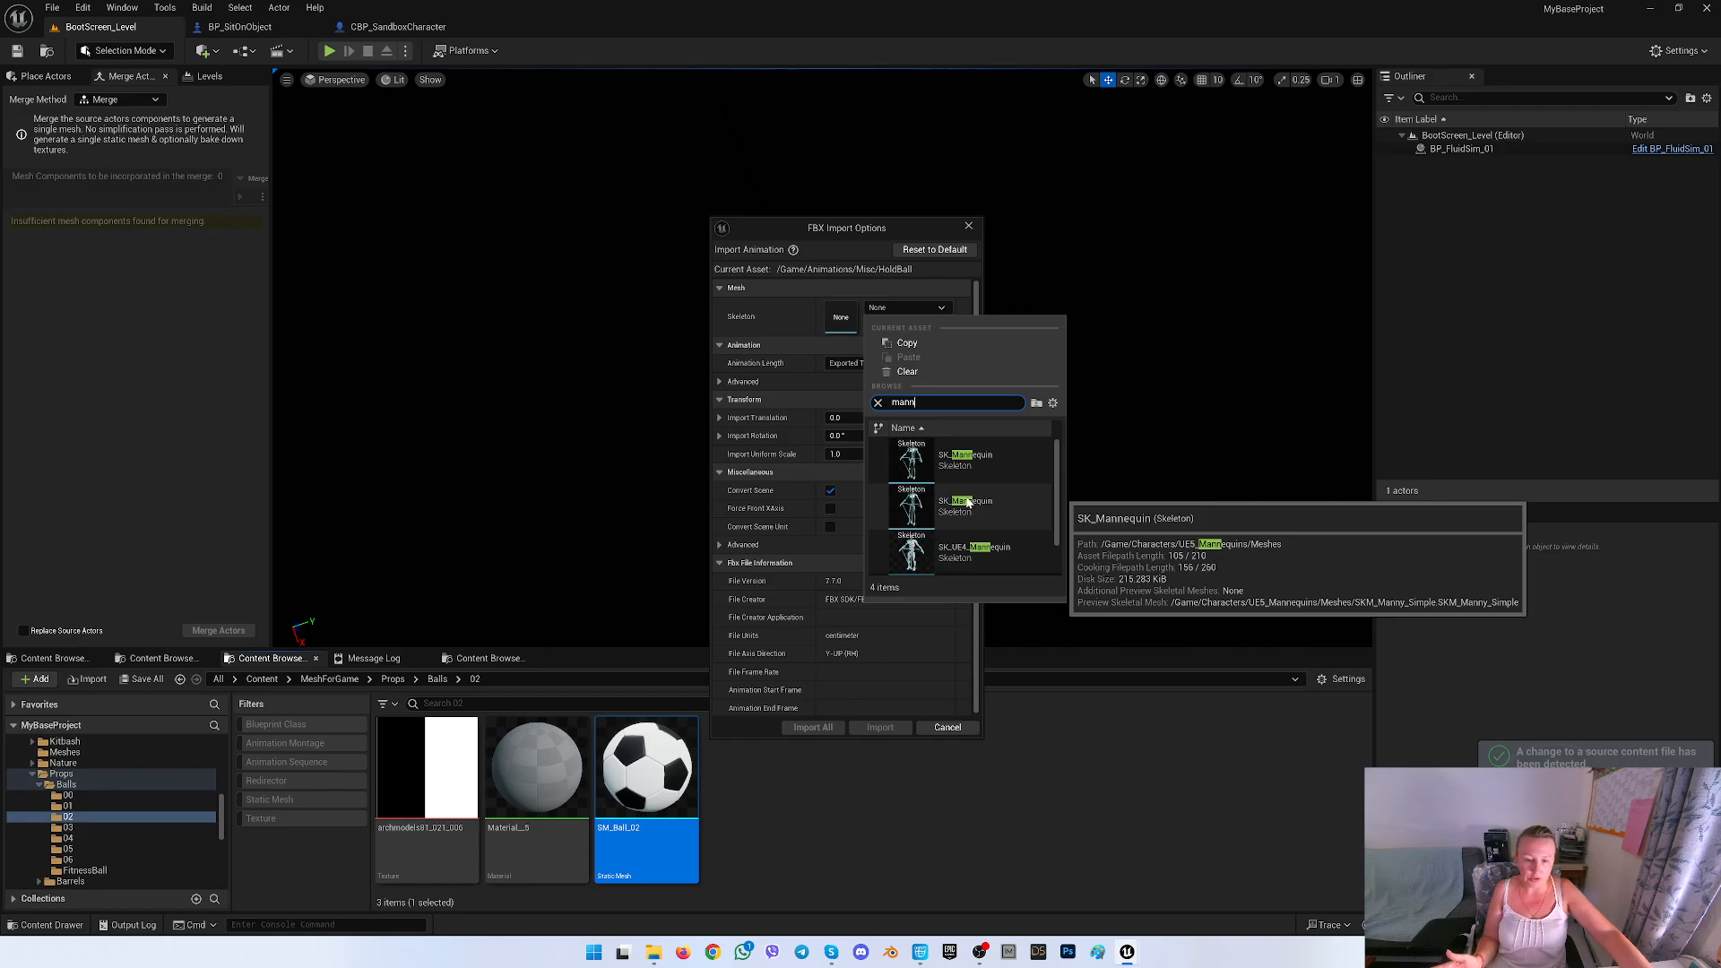
{"action": "mouse_move", "coordinate": [975, 506]}
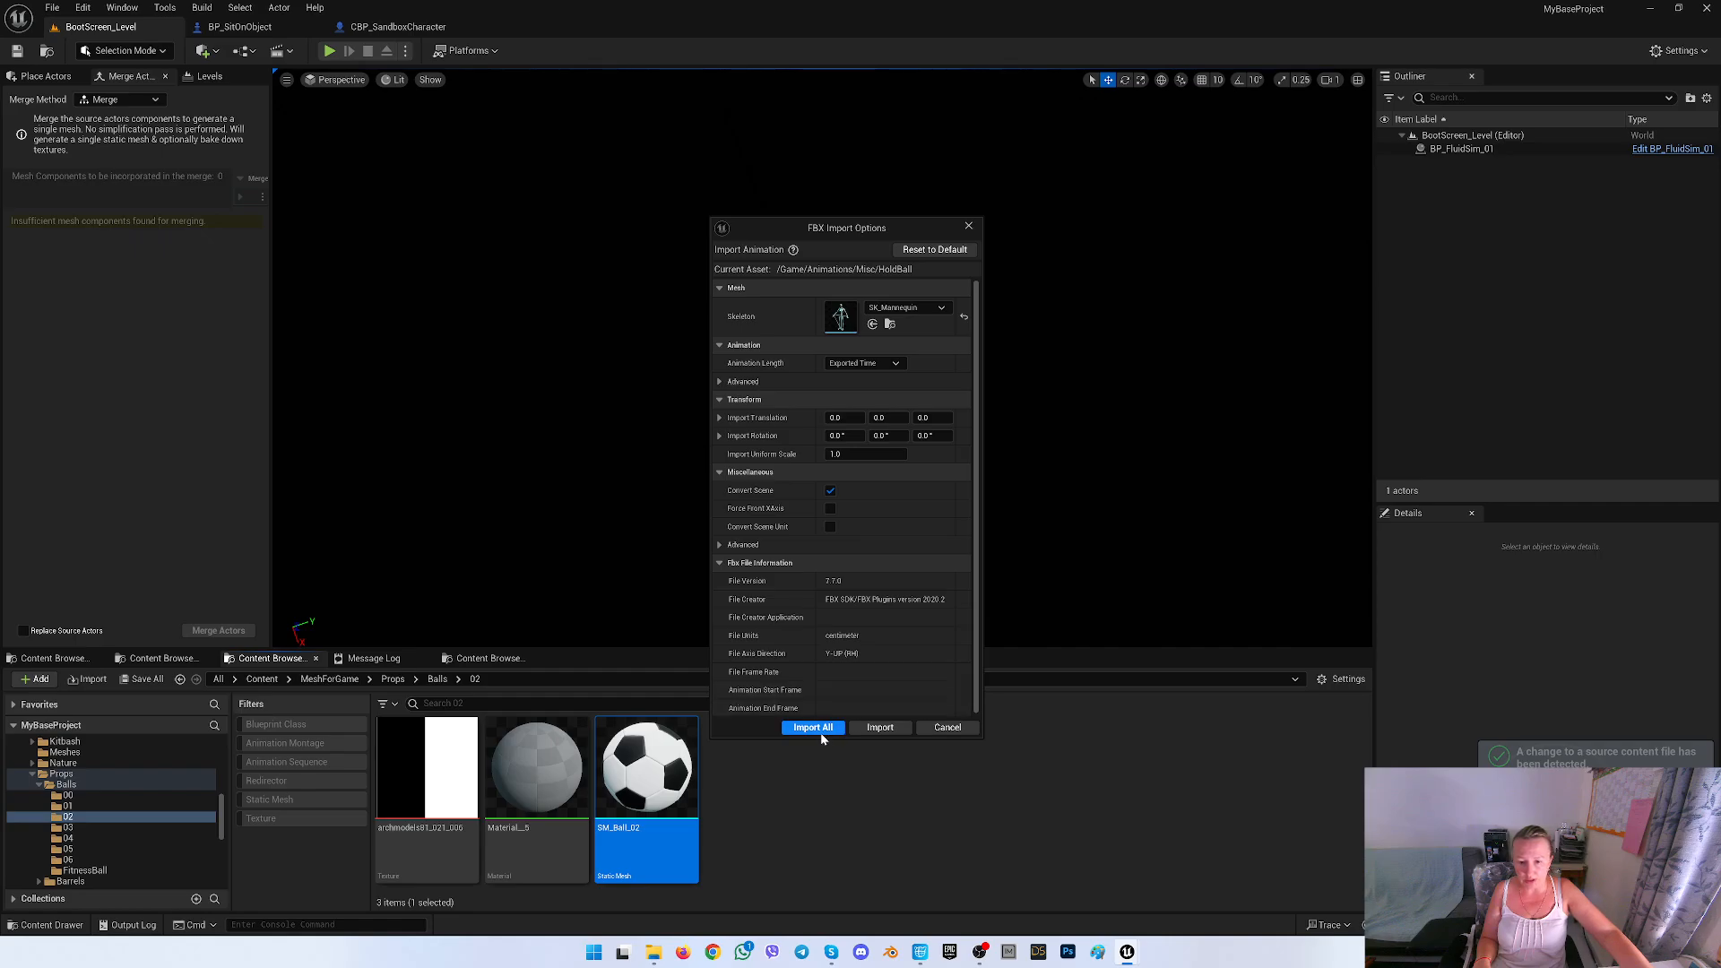
{"action": "left_click", "coordinate": [813, 727]}
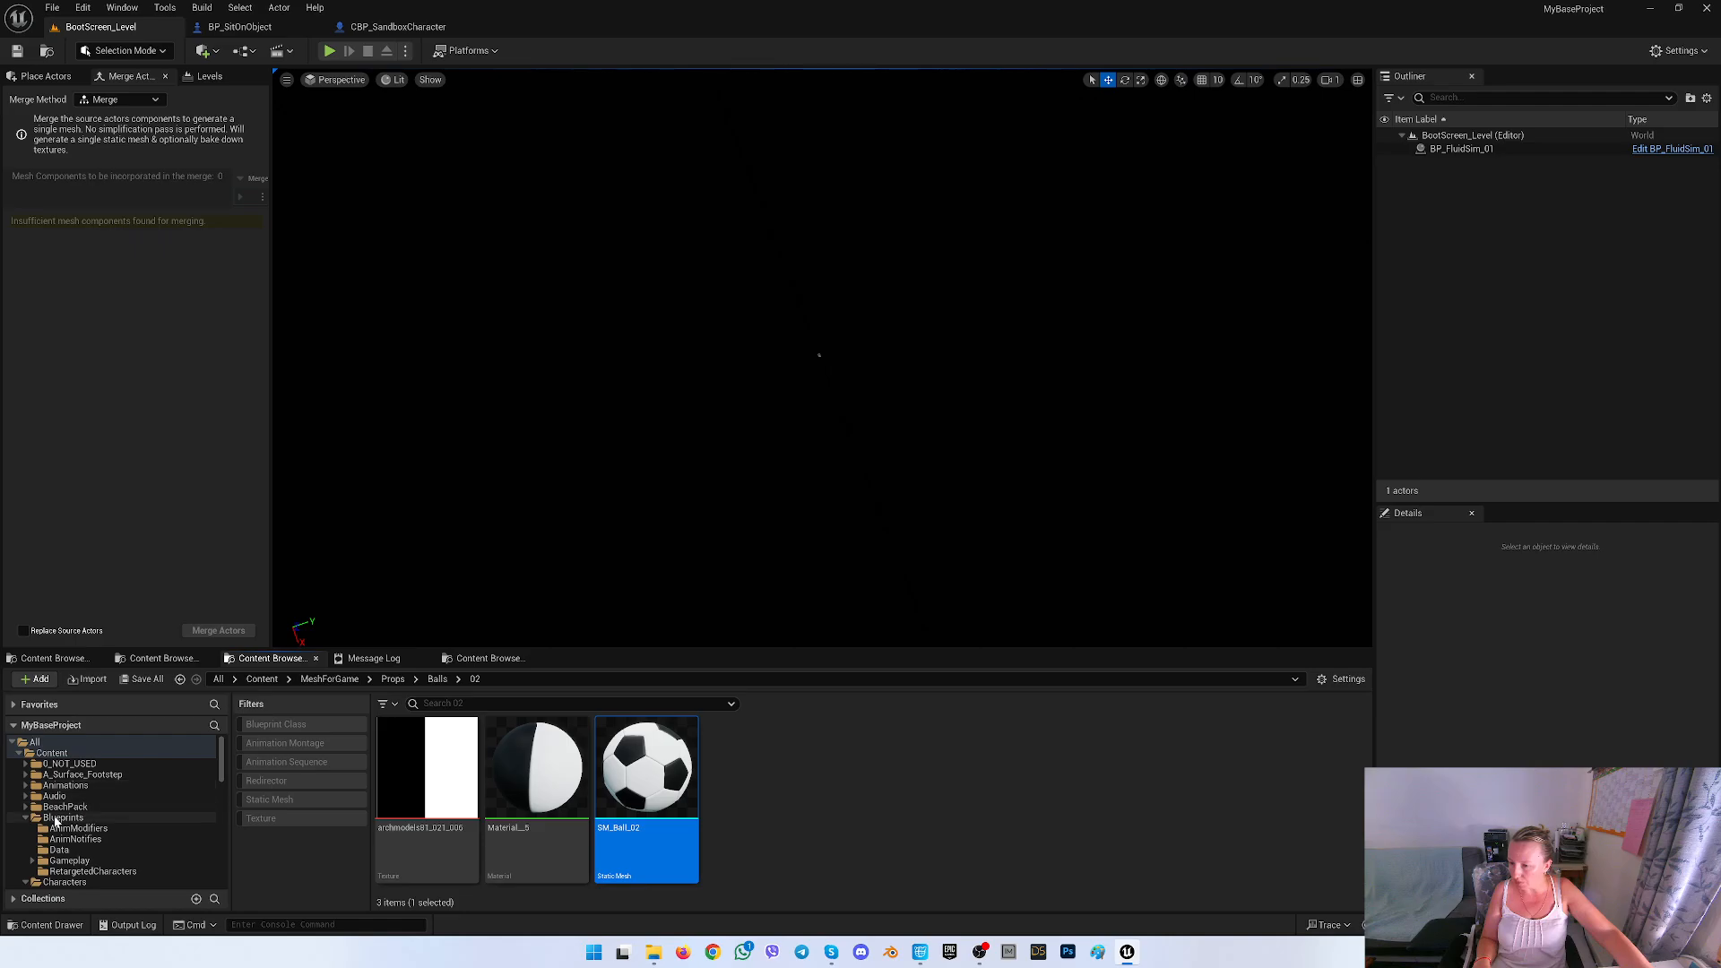
Browse to Animations > Misc and reassign HoldBall to the orange UE mannequin skeleton
{"action": "left_click", "coordinate": [63, 817]}
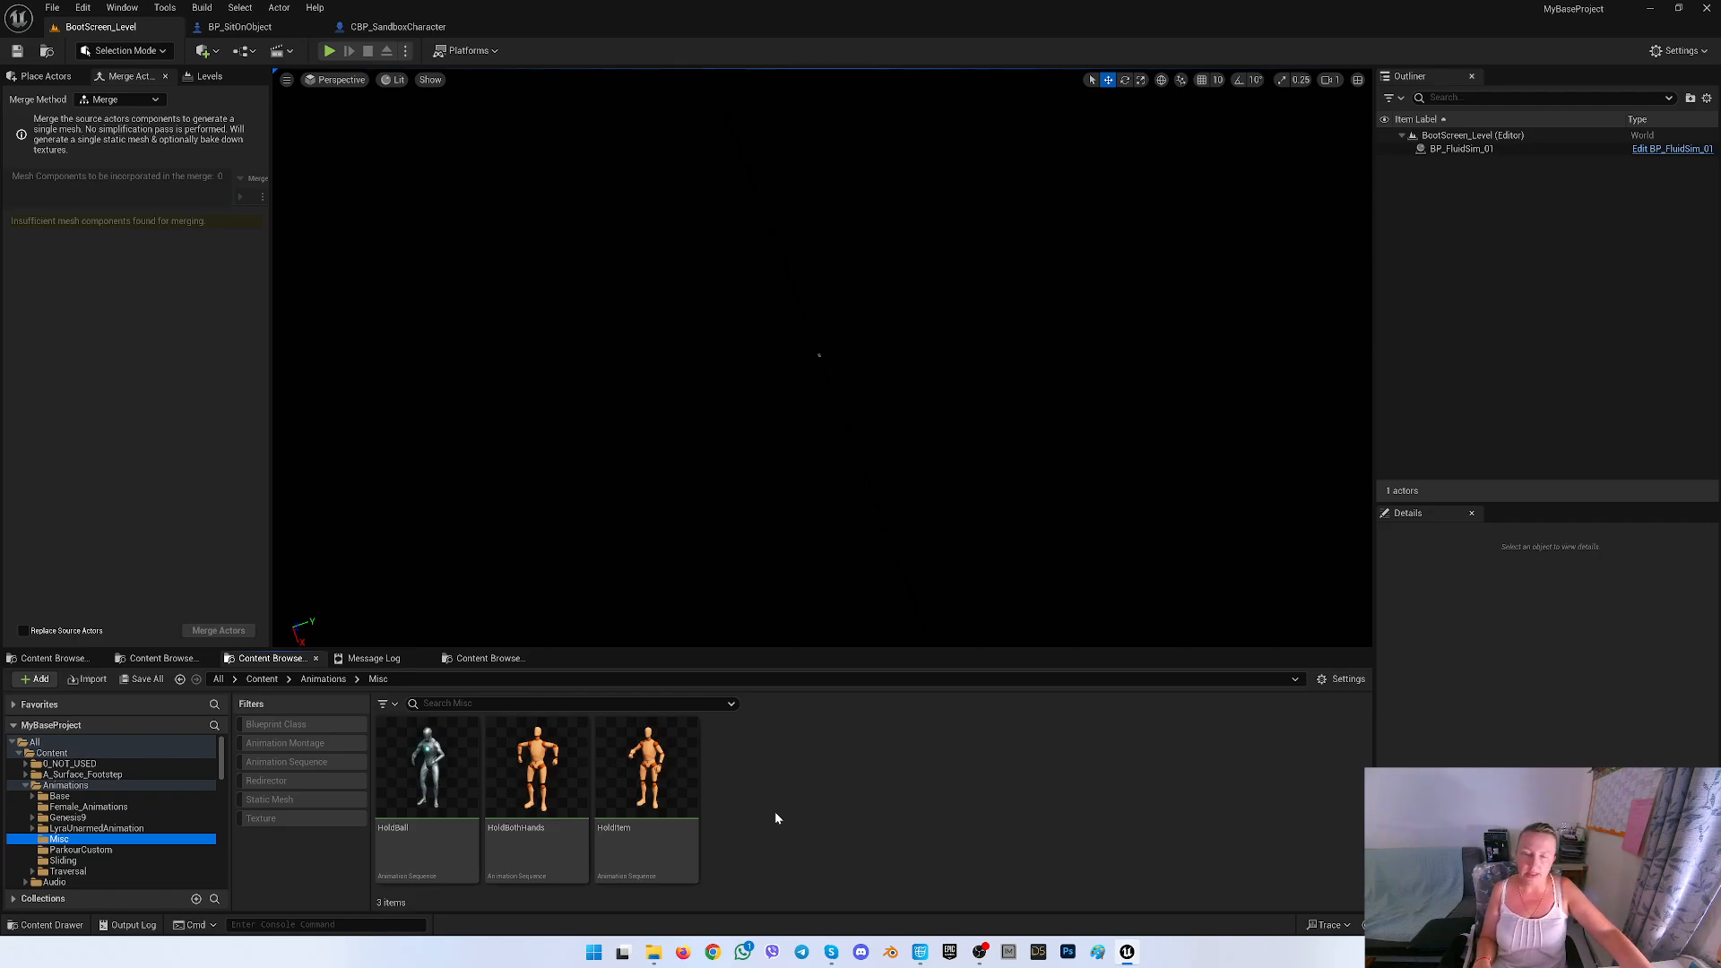
{"action": "mouse_move", "coordinate": [536, 765]}
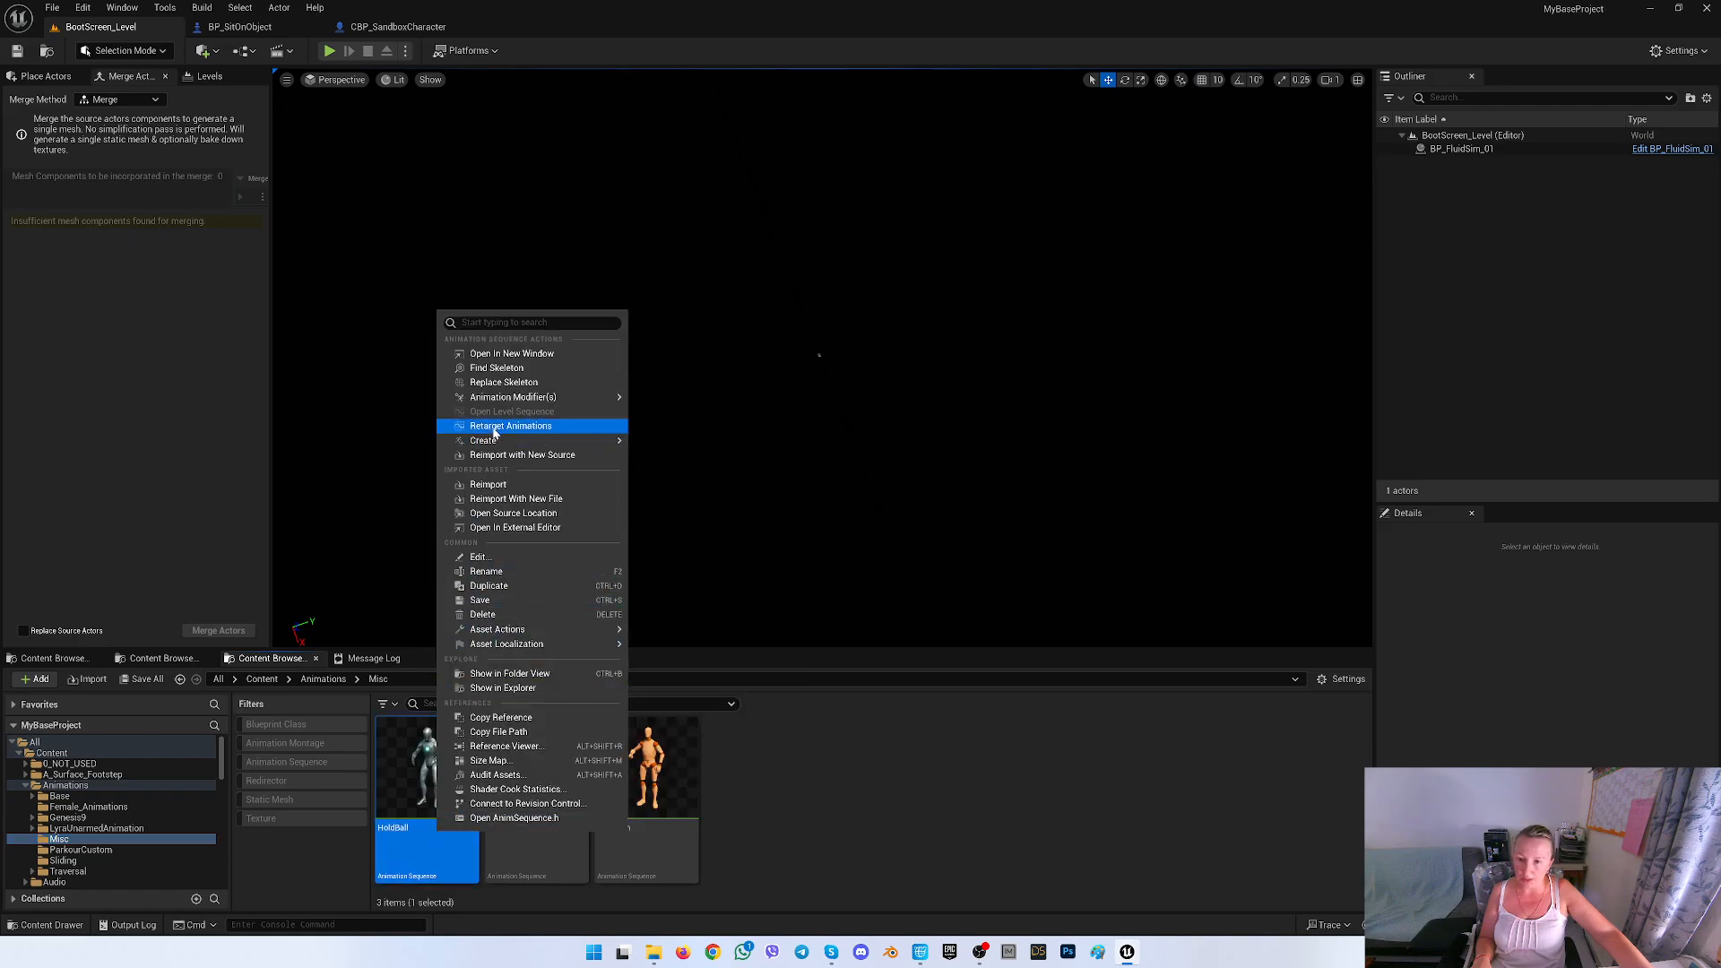
{"action": "left_click", "coordinate": [503, 381]}
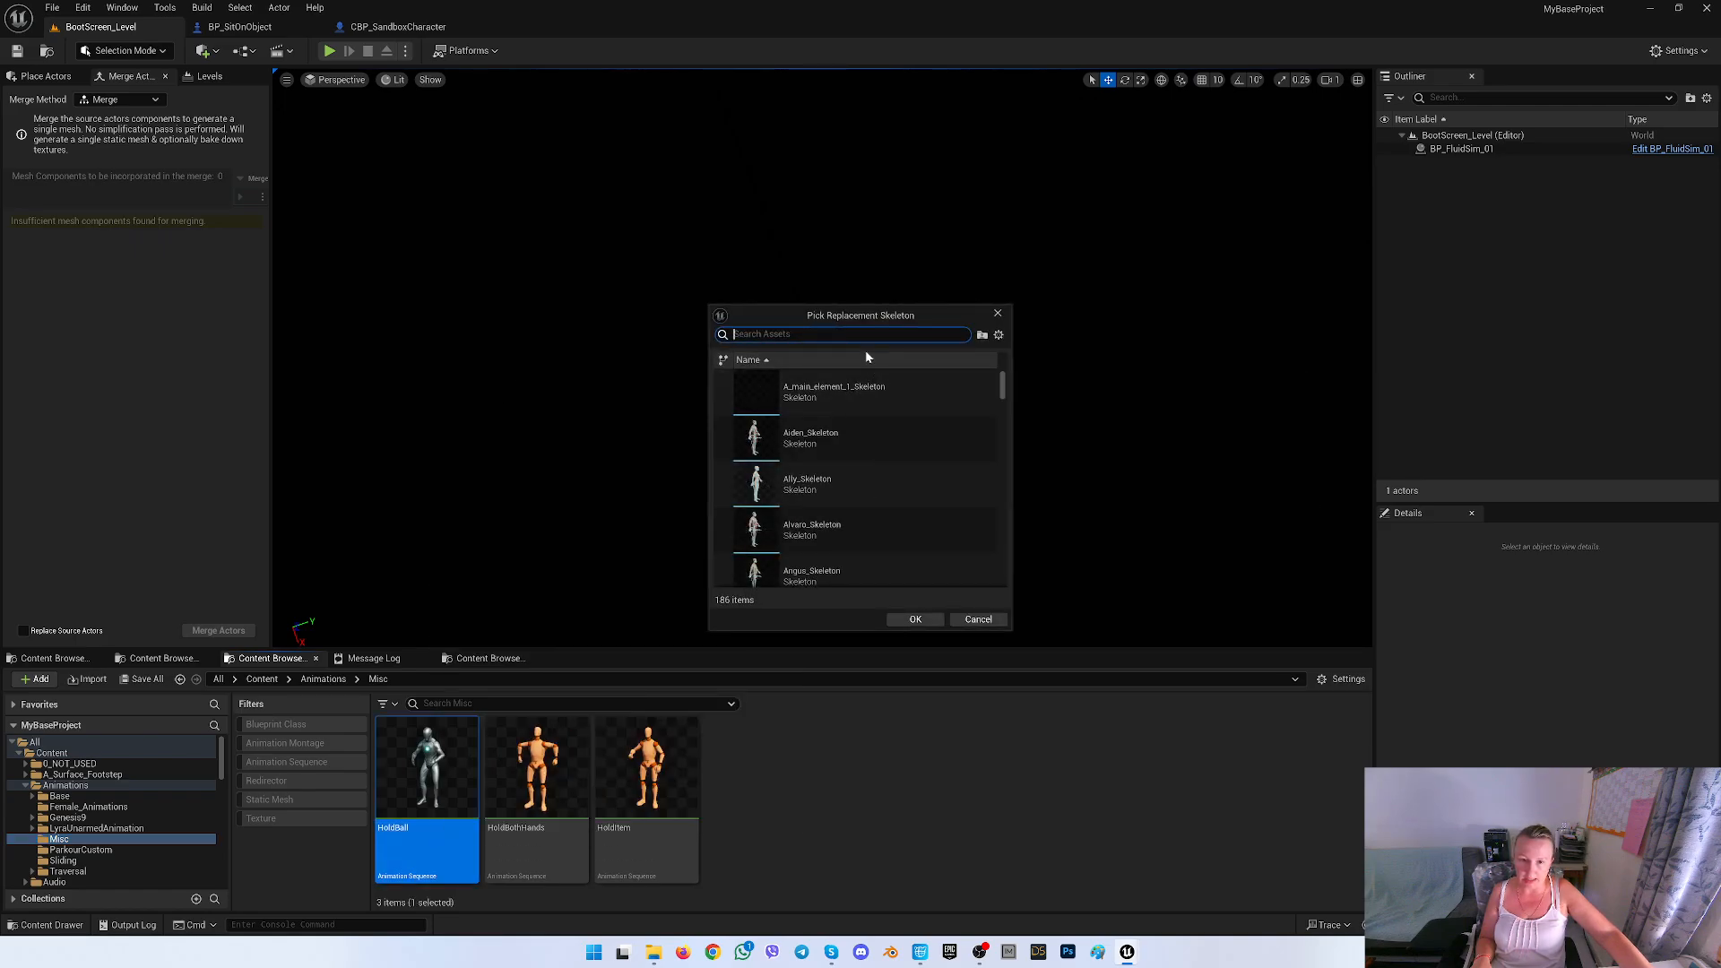
{"action": "type", "text": "ue"}
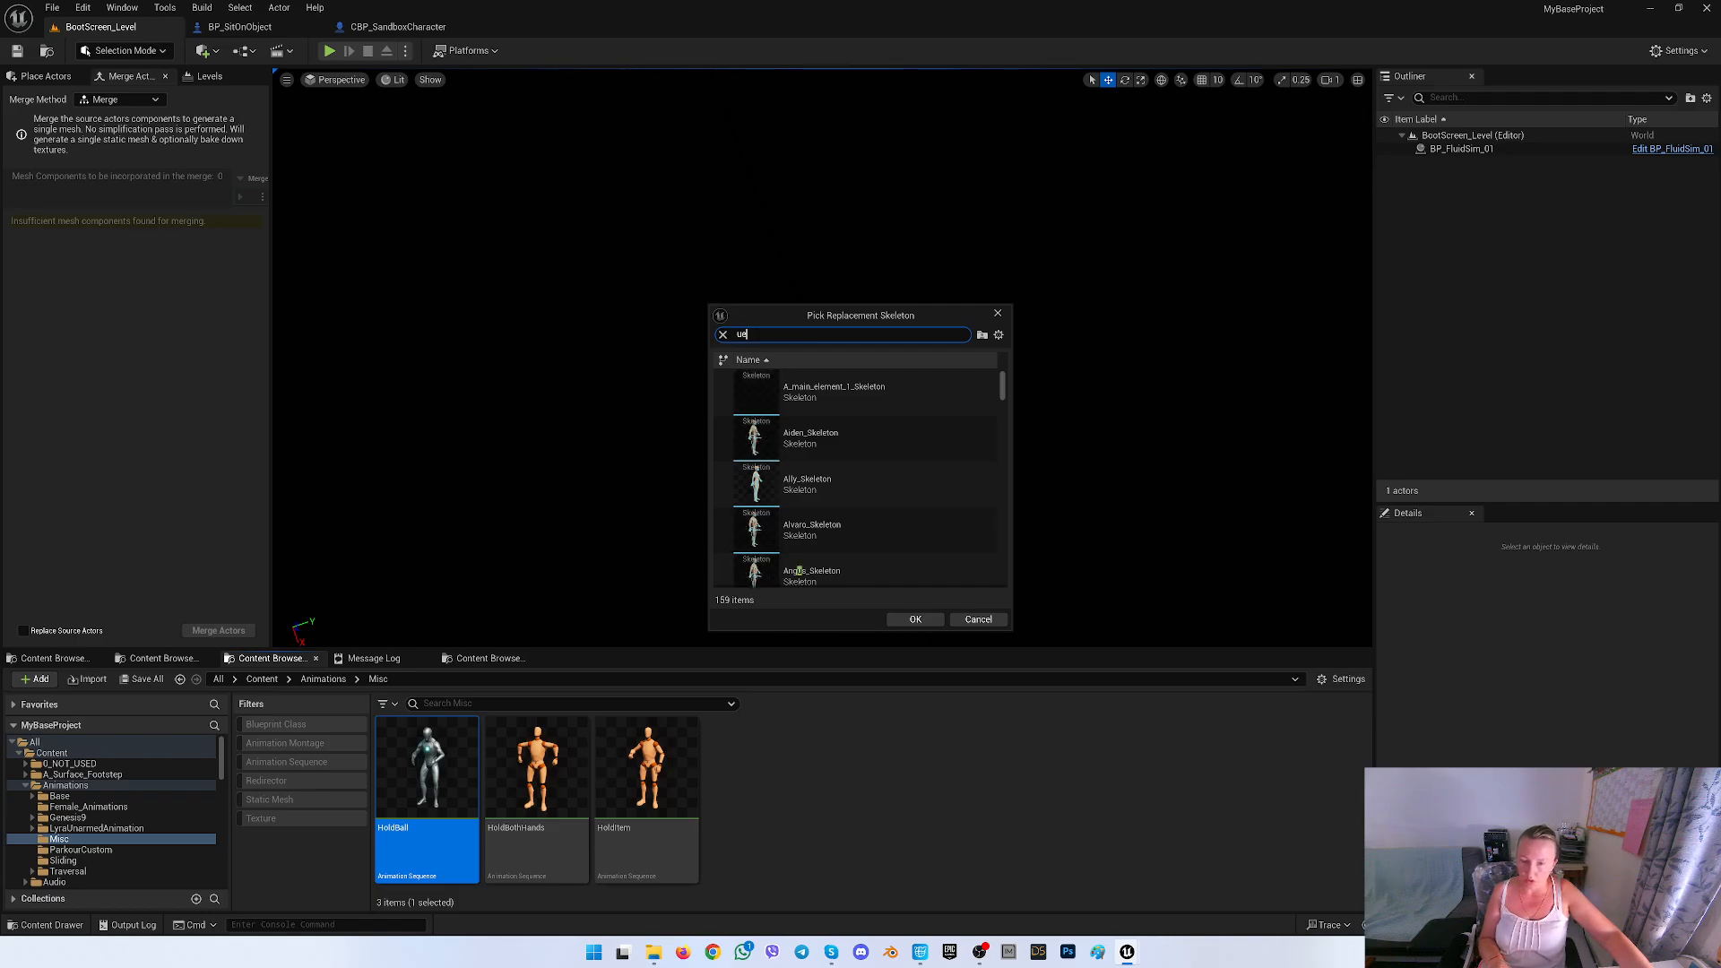
{"action": "left_click", "coordinate": [866, 571]}
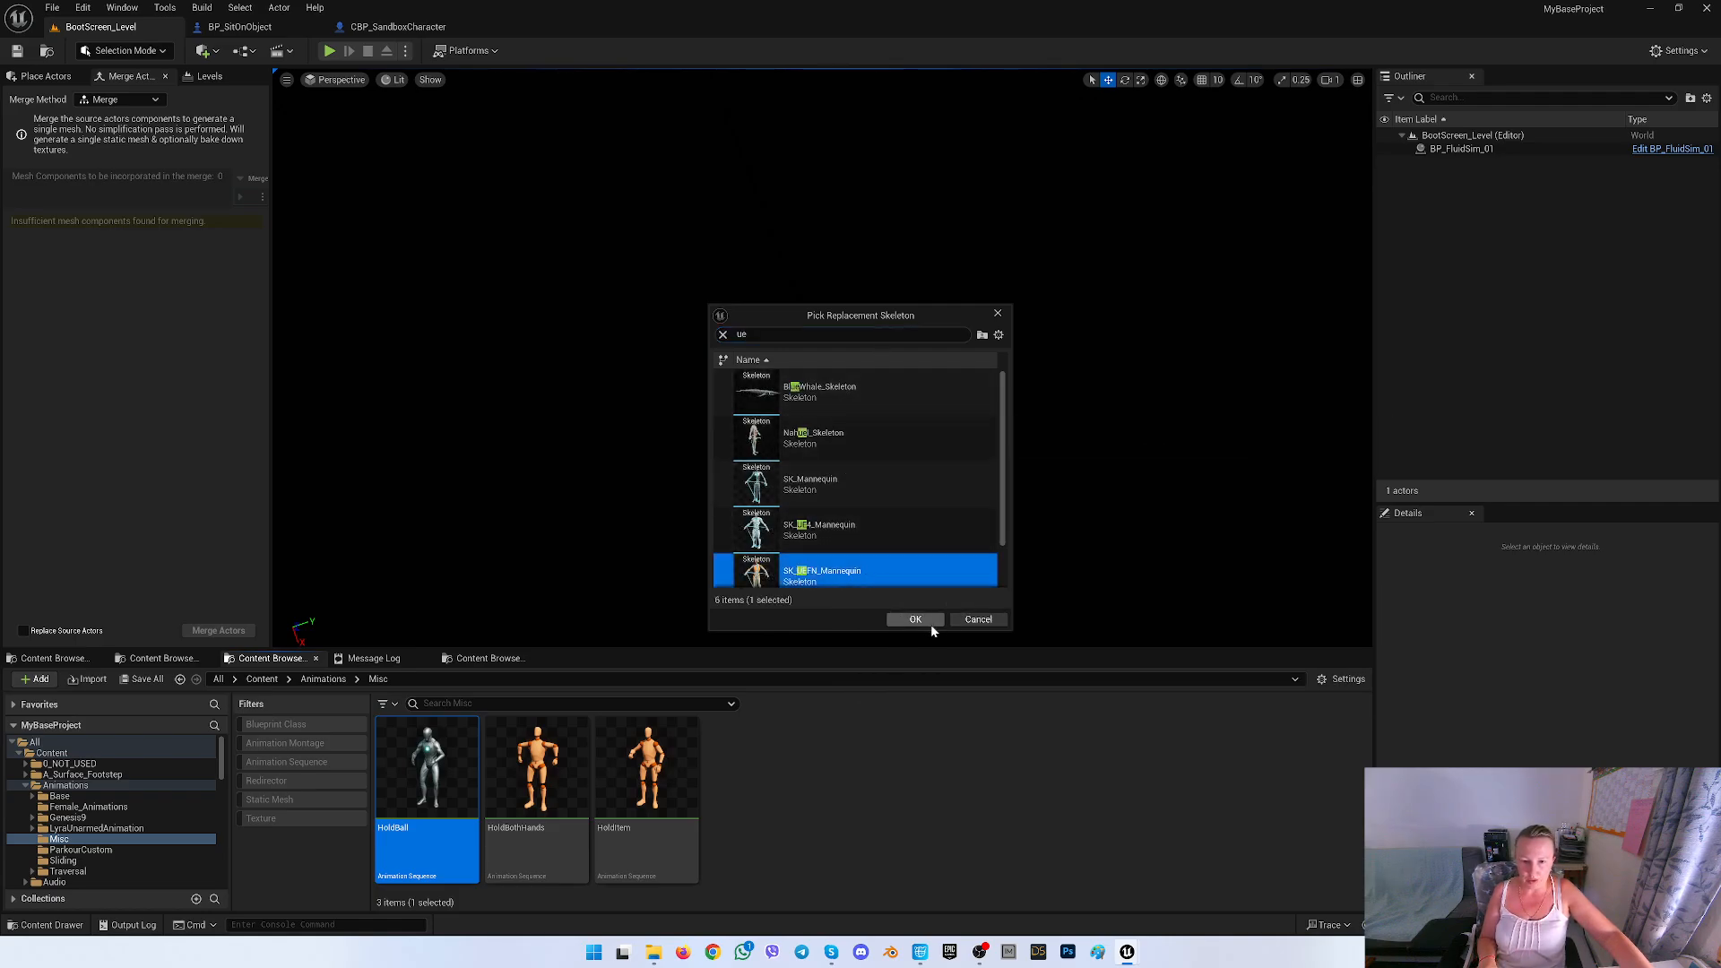
{"action": "left_click", "coordinate": [914, 620]}
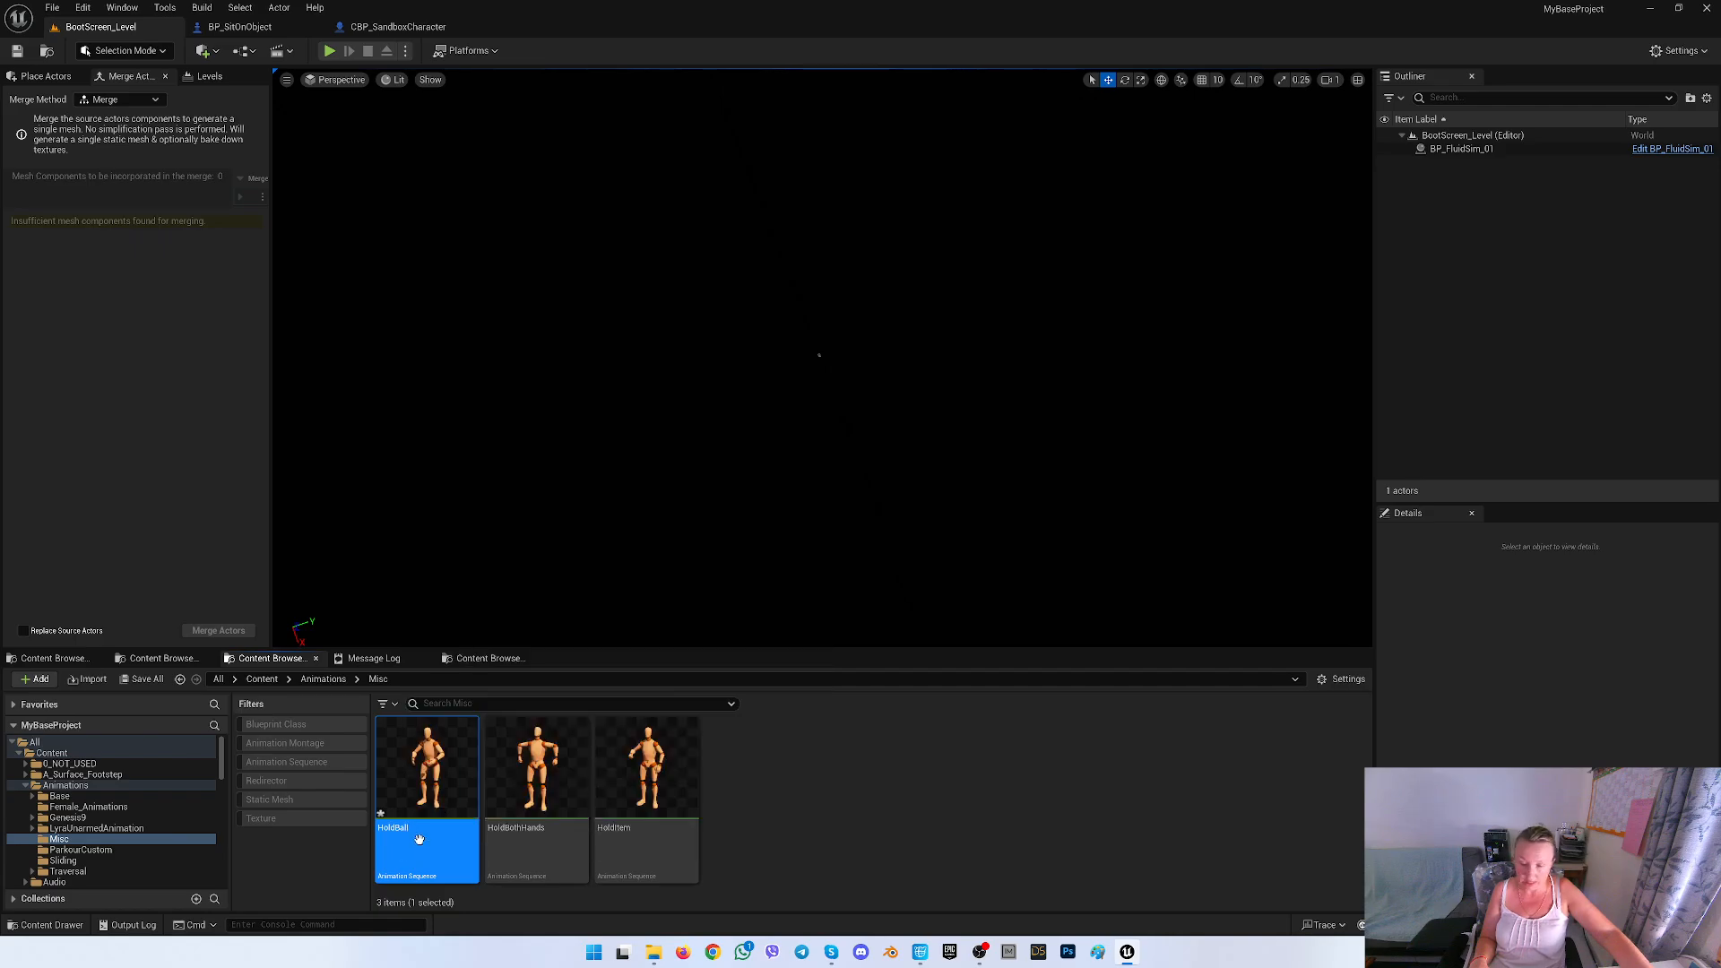
{"action": "mouse_move", "coordinate": [147, 679]}
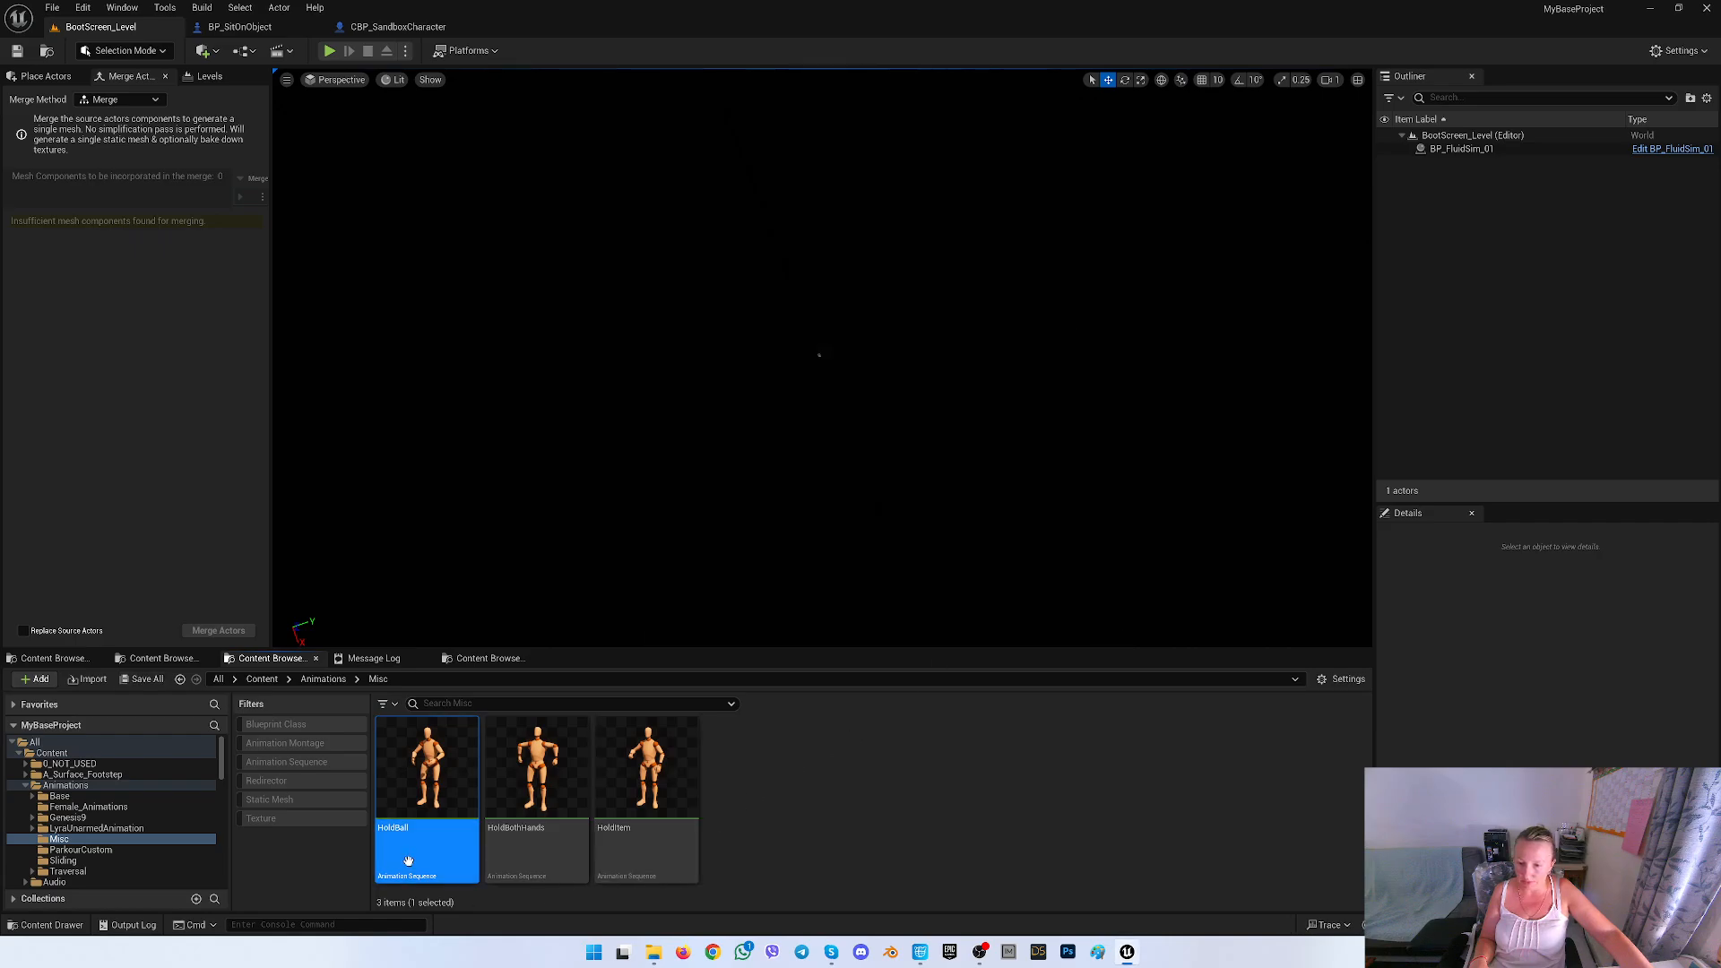
{"action": "right_click", "coordinate": [426, 765]}
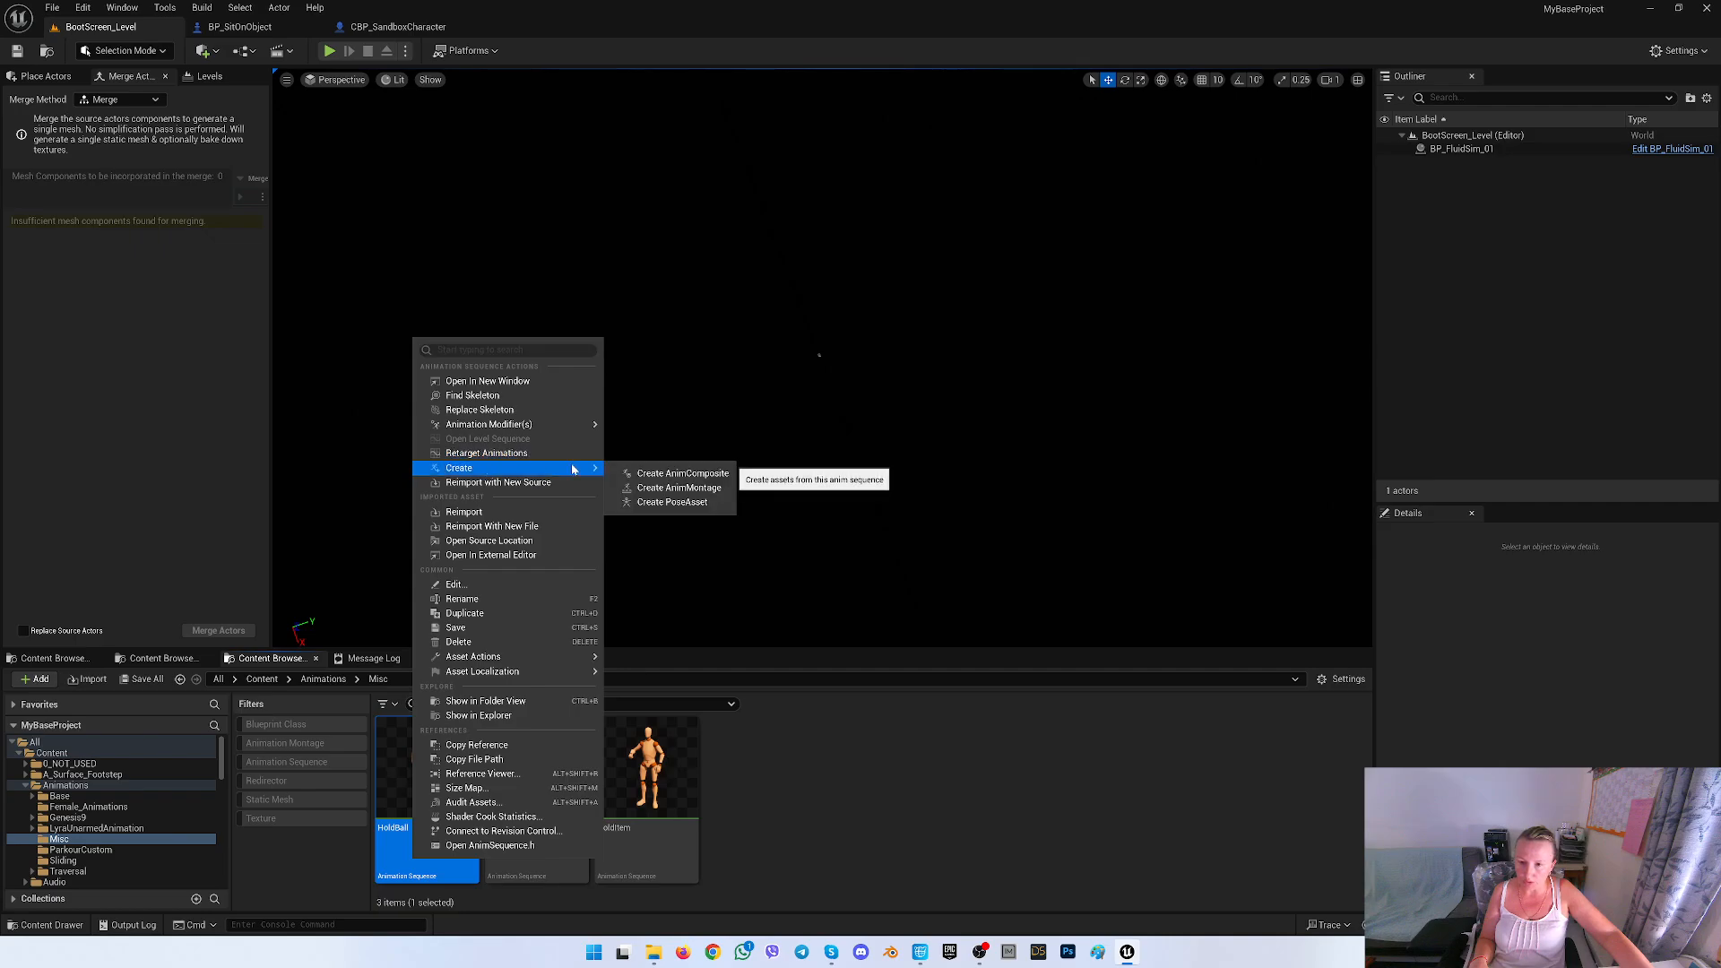
{"action": "left_click", "coordinate": [679, 488]}
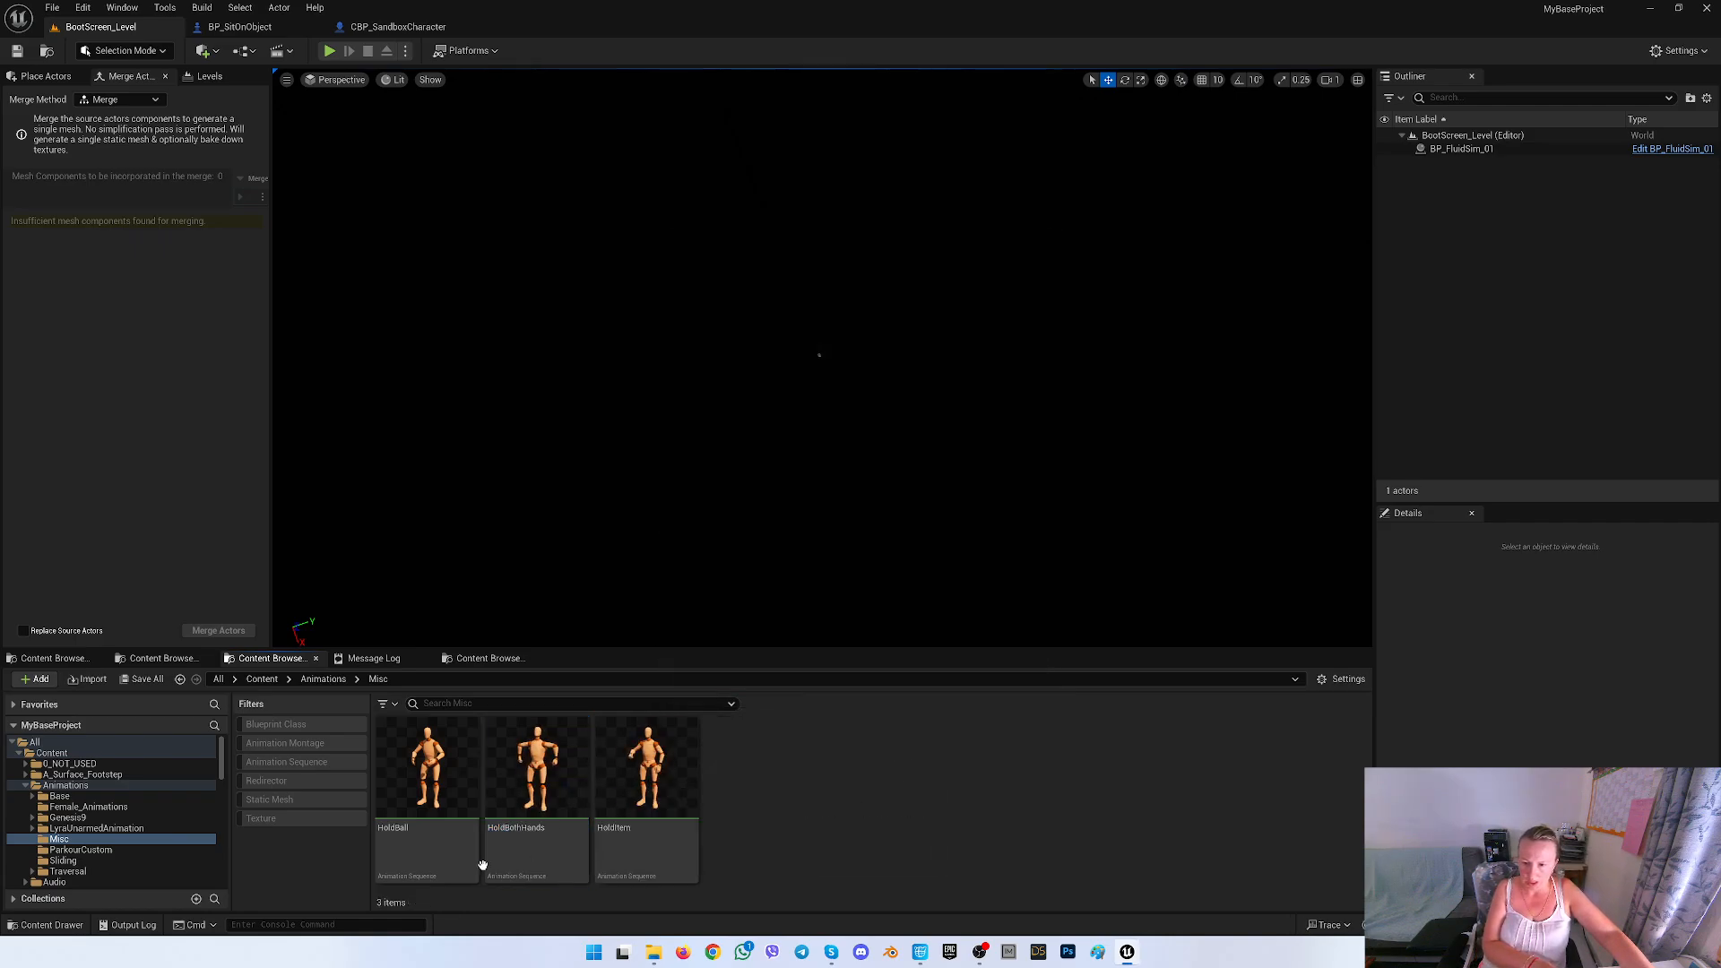
{"action": "mouse_move", "coordinate": [108, 686]}
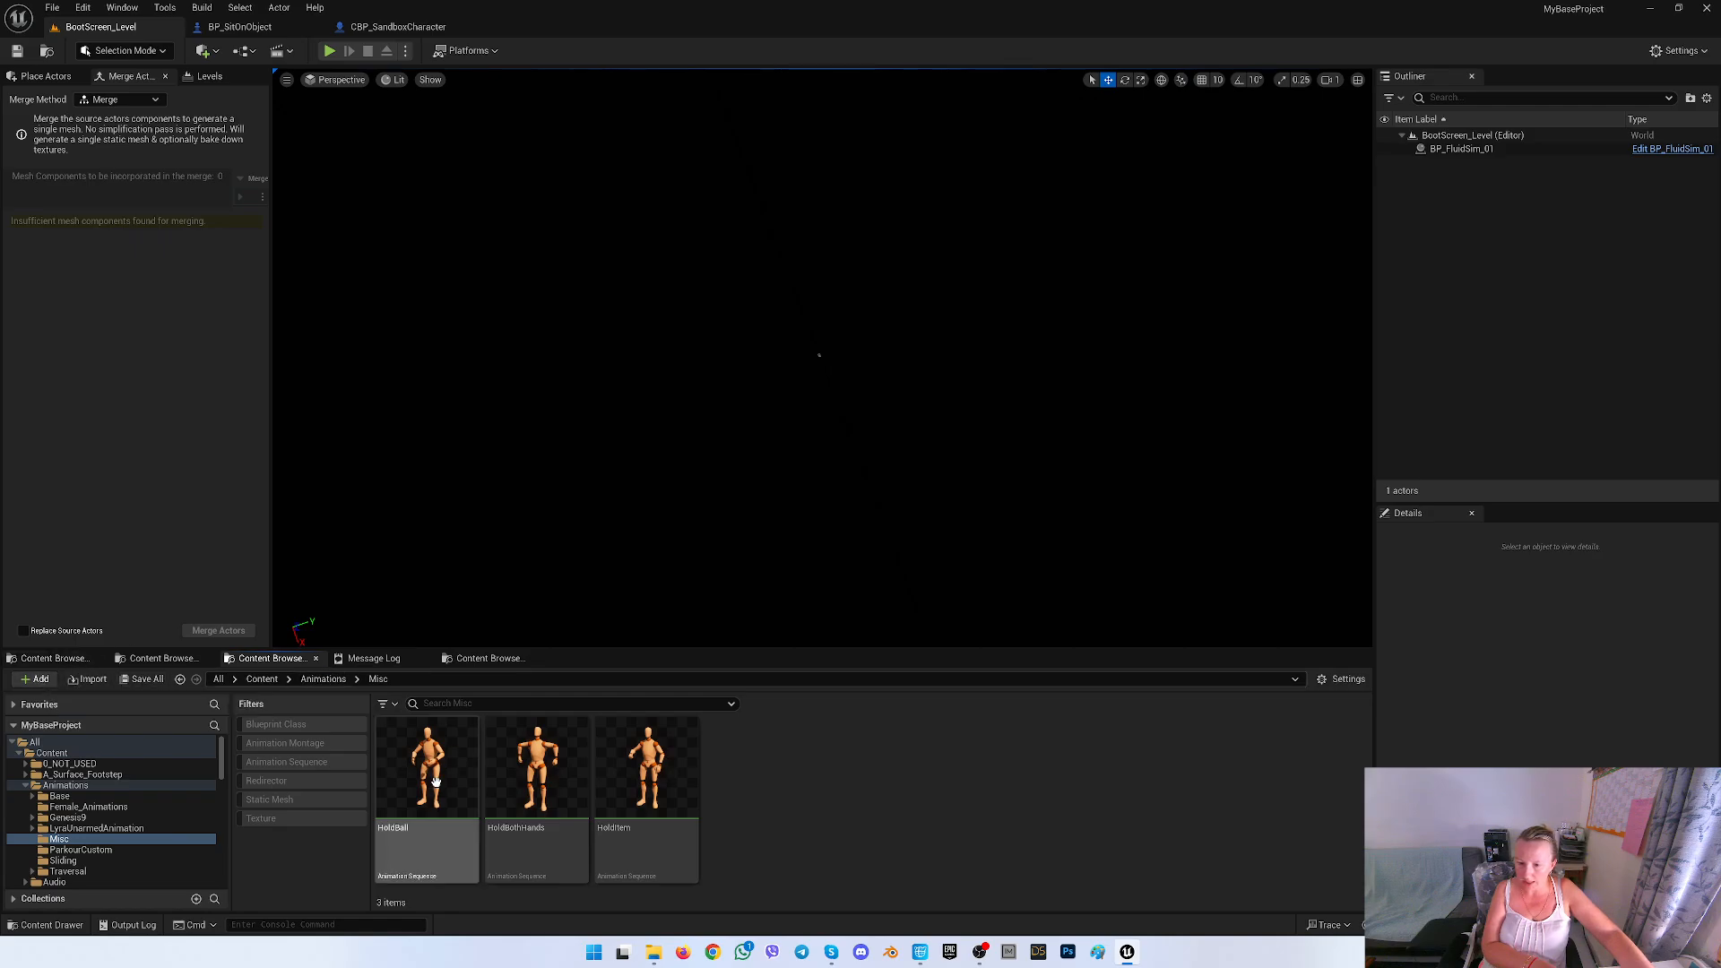
Open HoldBall in the animation editor, show the Skeleton Tree, and open hand_l's actions
{"action": "double_click", "coordinate": [426, 765]}
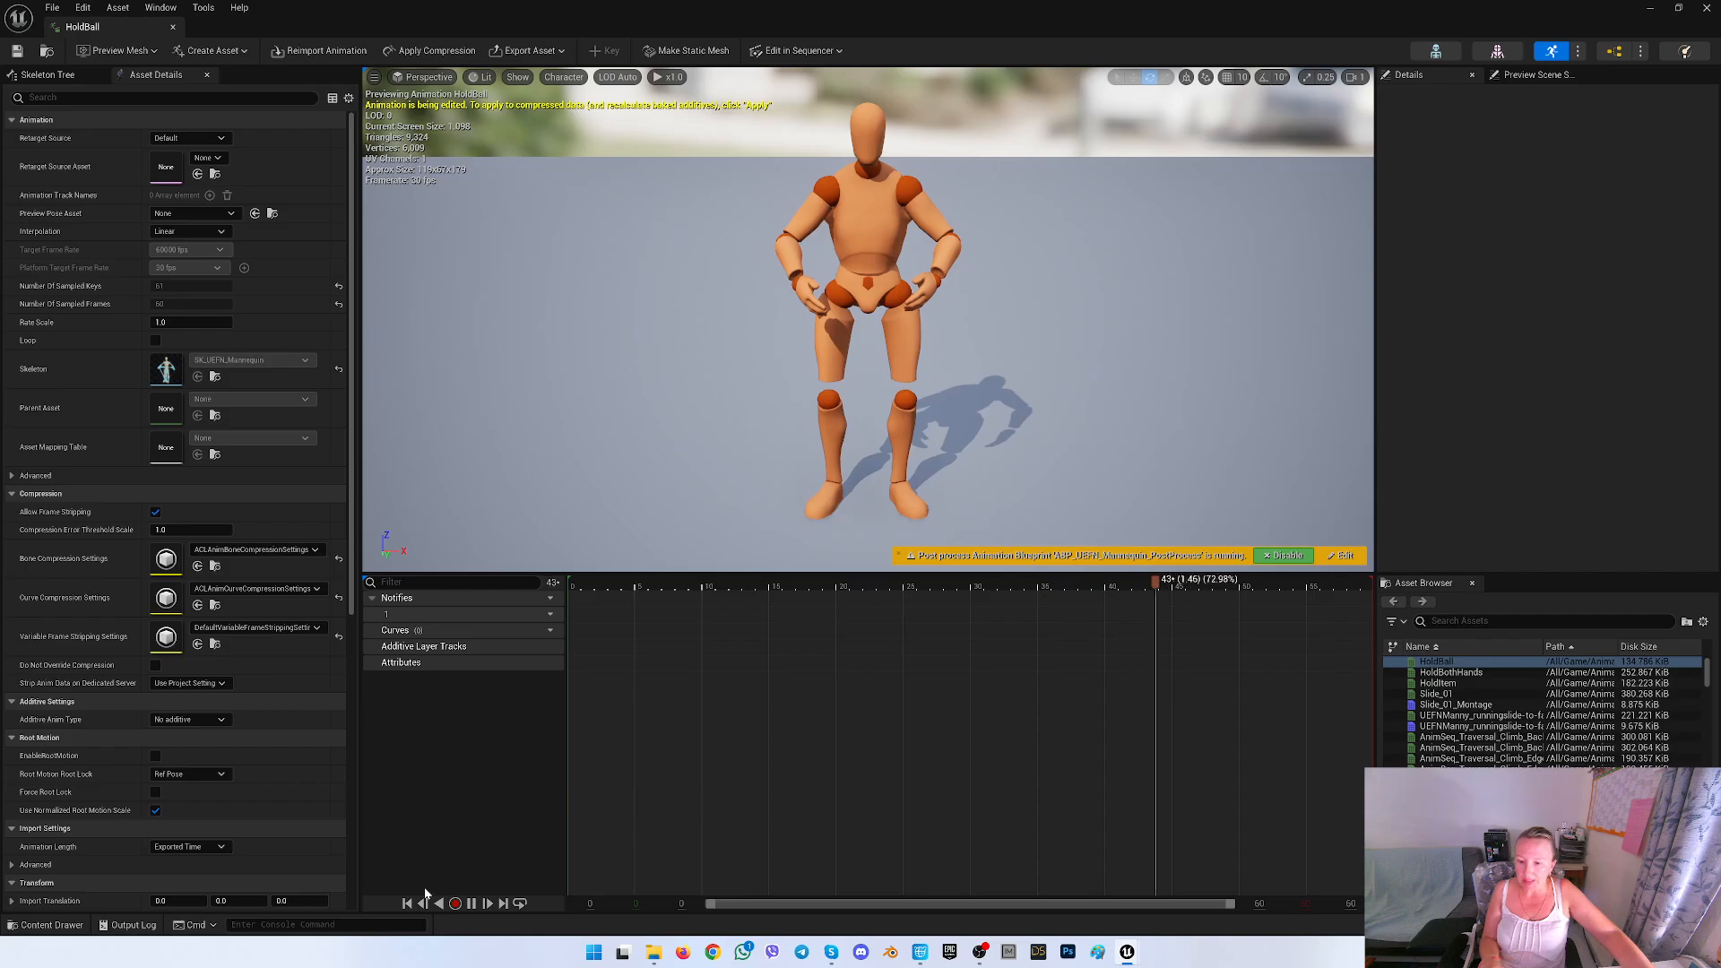
{"action": "left_click", "coordinate": [46, 74]}
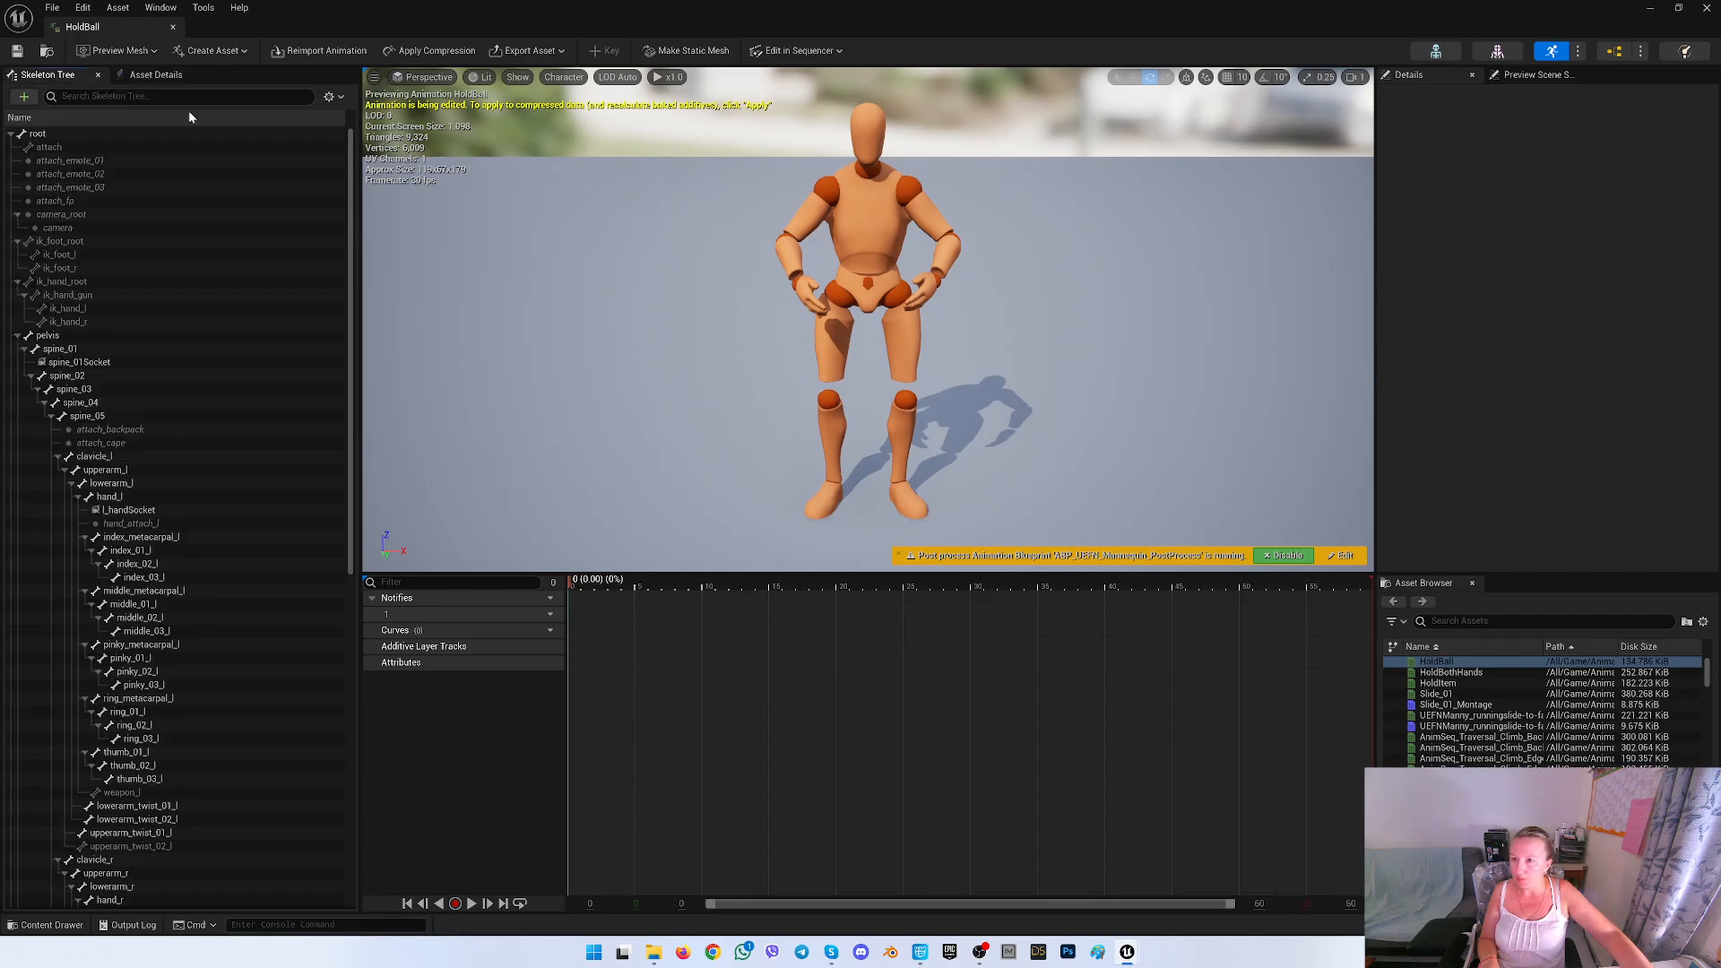
{"action": "mouse_move", "coordinate": [109, 495]}
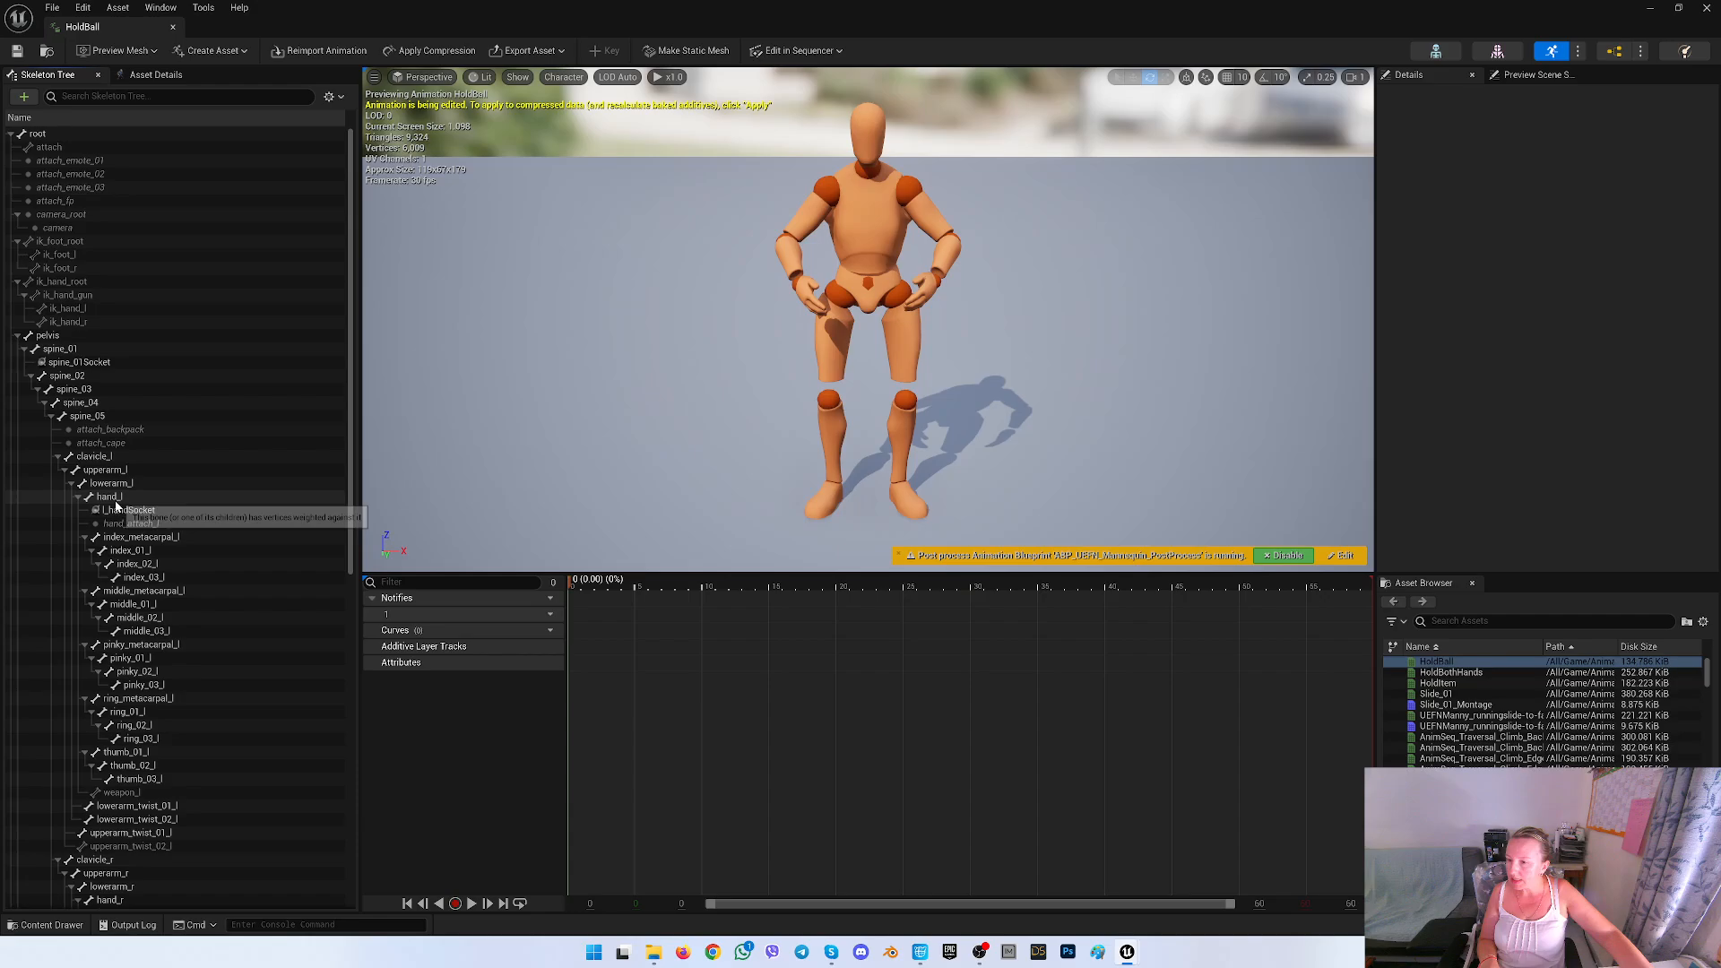
{"action": "right_click", "coordinate": [109, 495]}
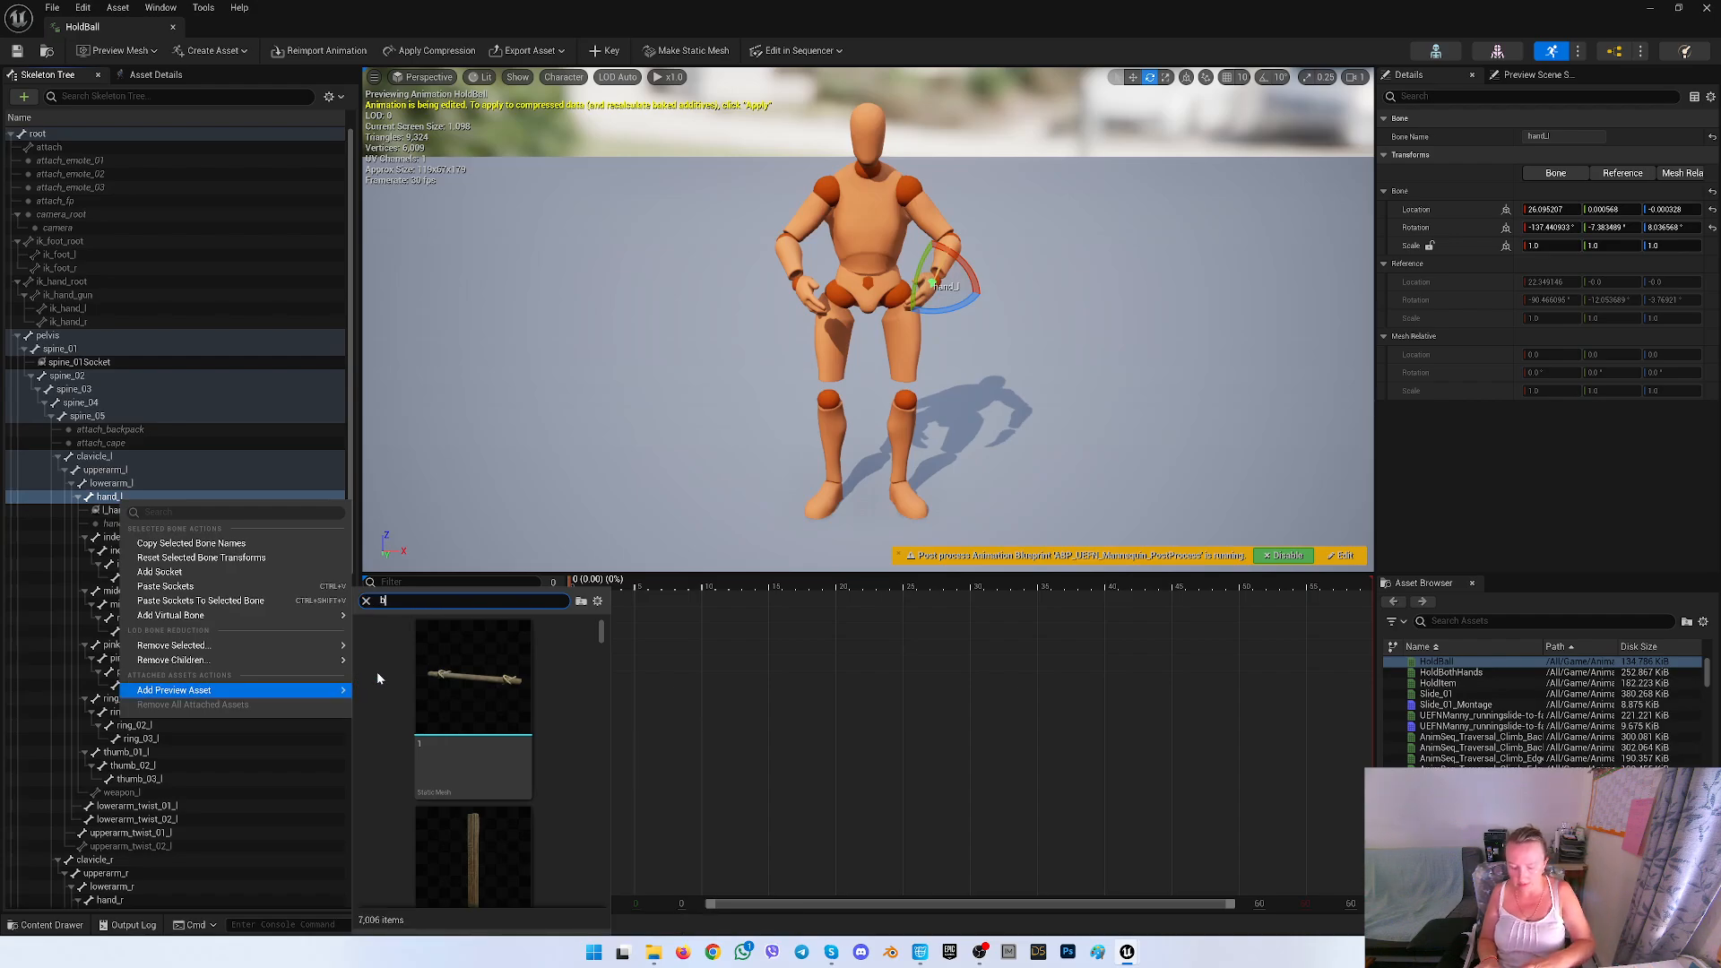
{"action": "type", "text": "all"}
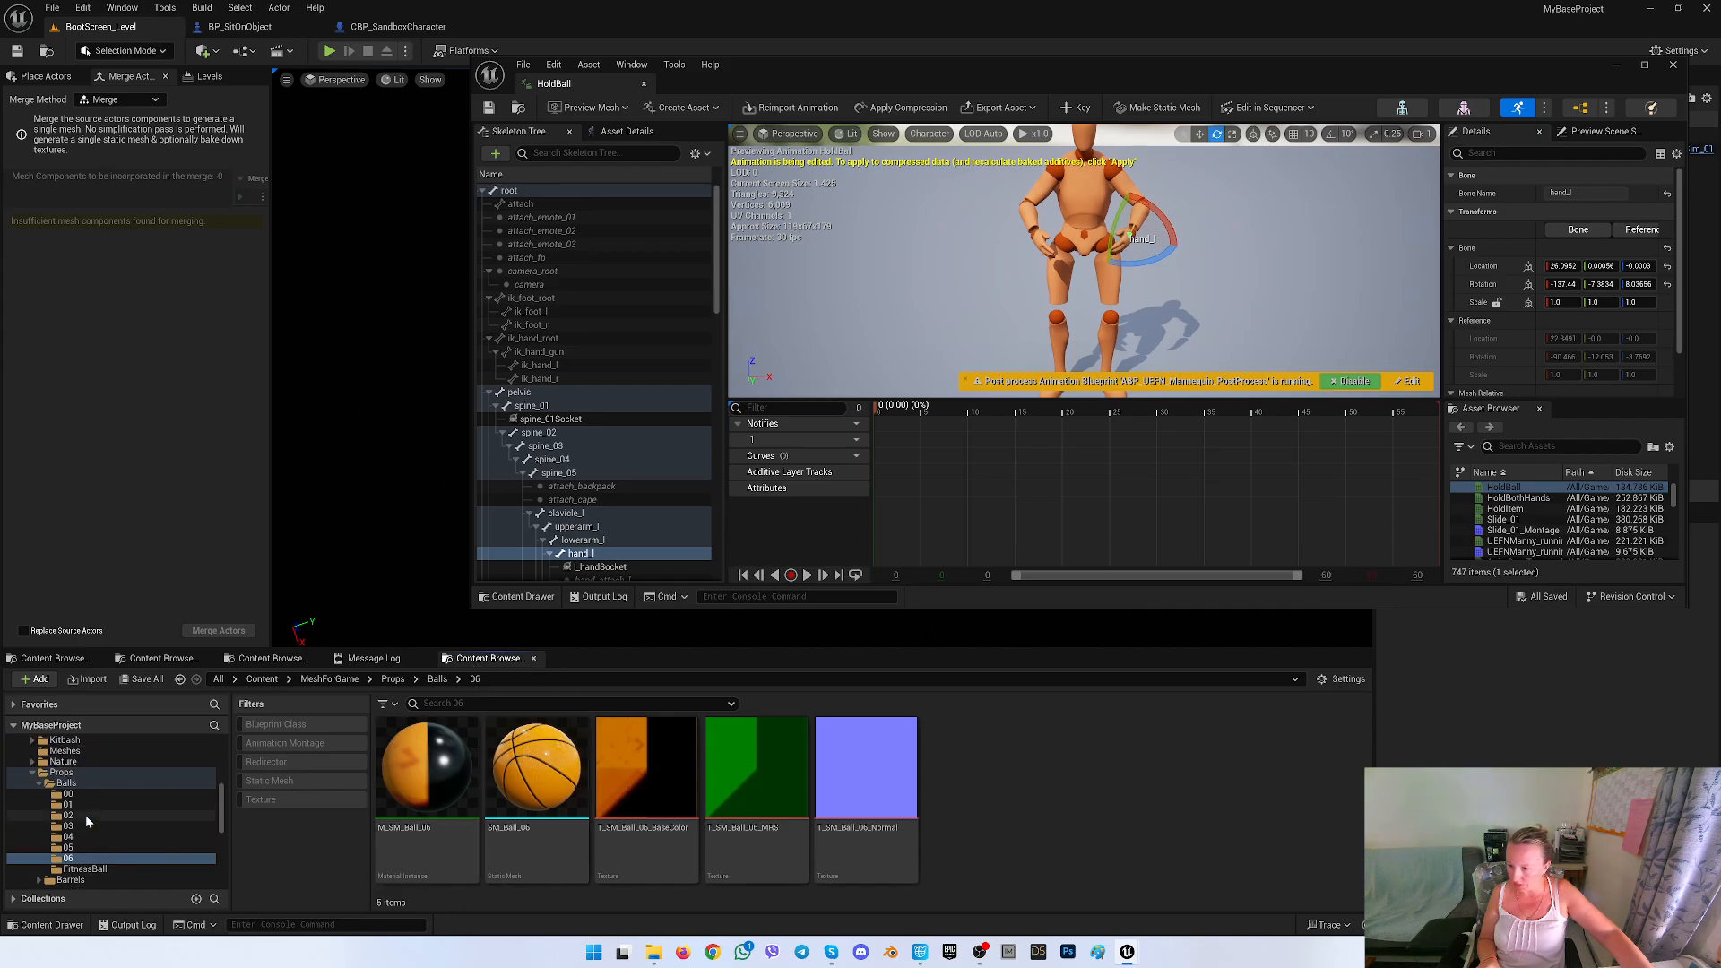
Attach SM_Ball_02 as a preview asset on the hand_l bone from the Balls/02 folder
{"action": "left_click", "coordinate": [68, 815]}
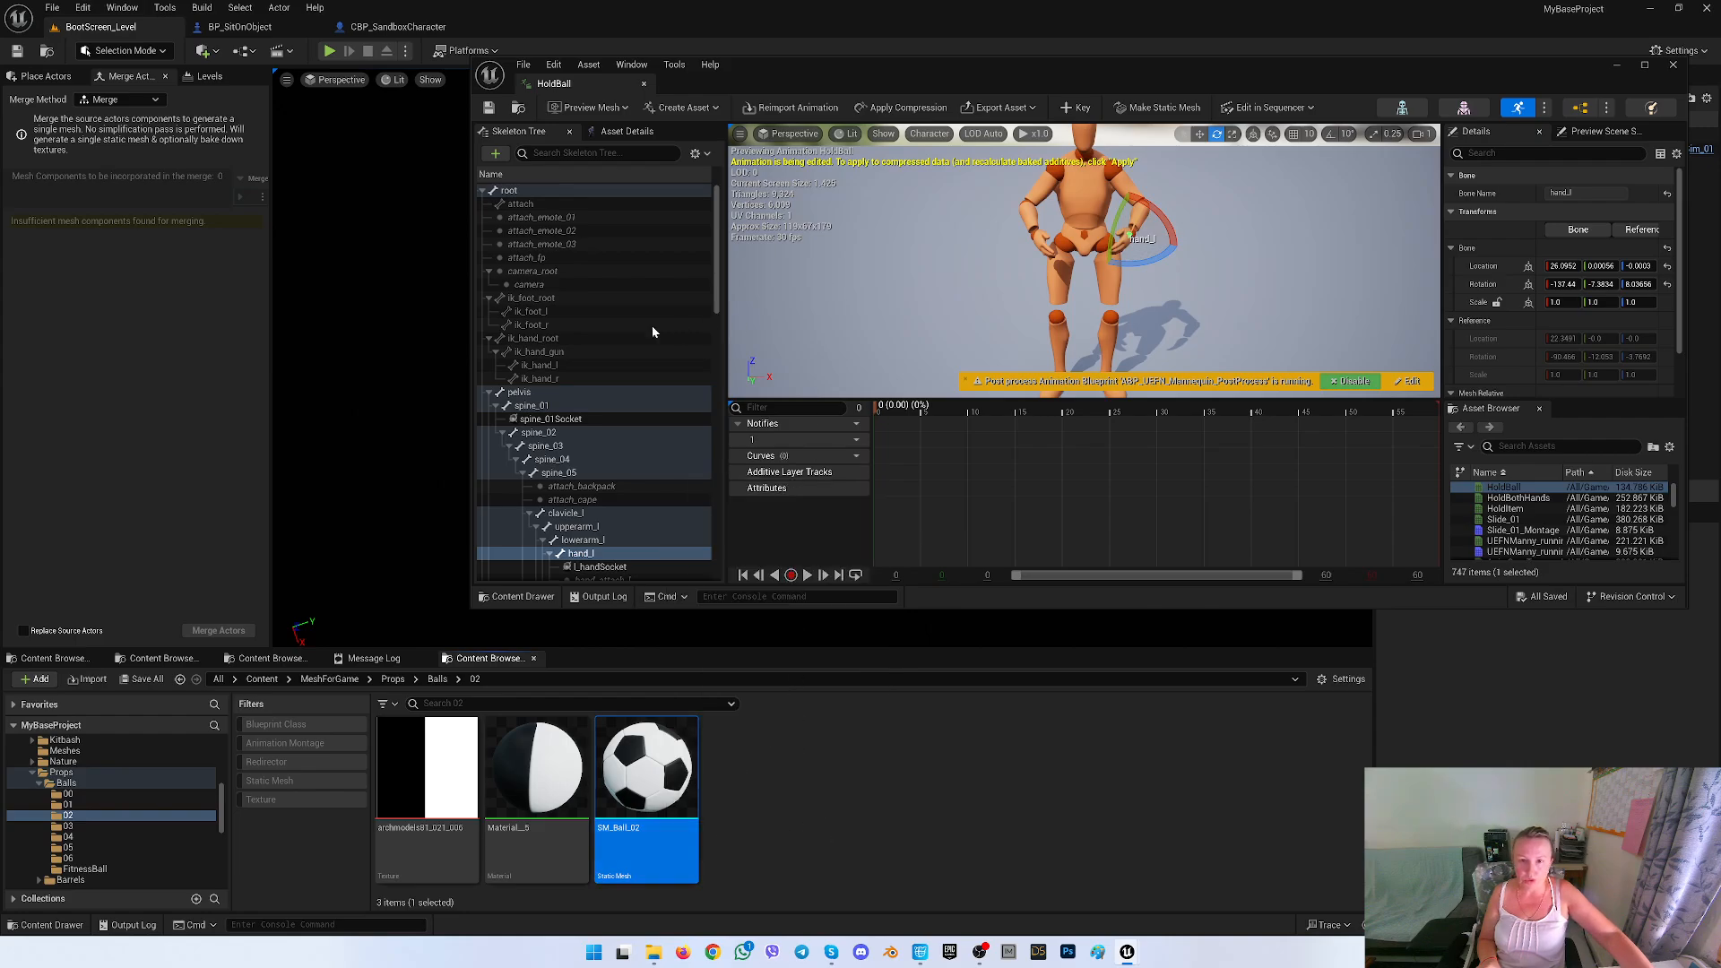
{"action": "right_click", "coordinate": [577, 553]}
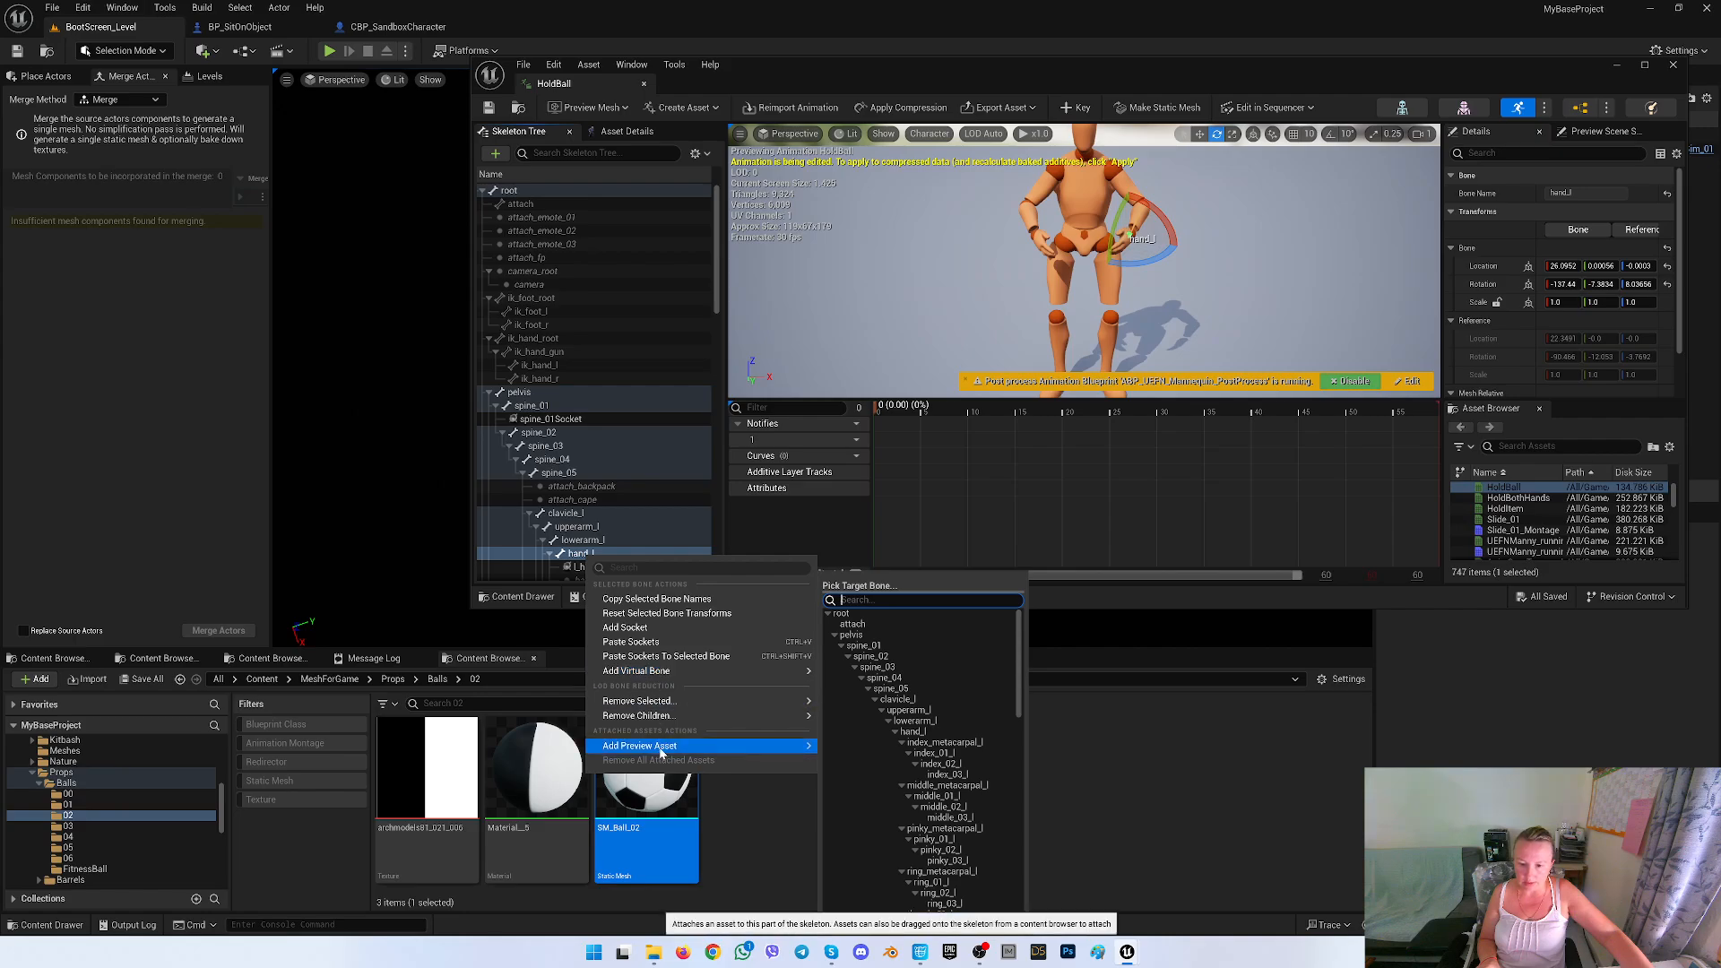
{"action": "left_click", "coordinate": [640, 745]}
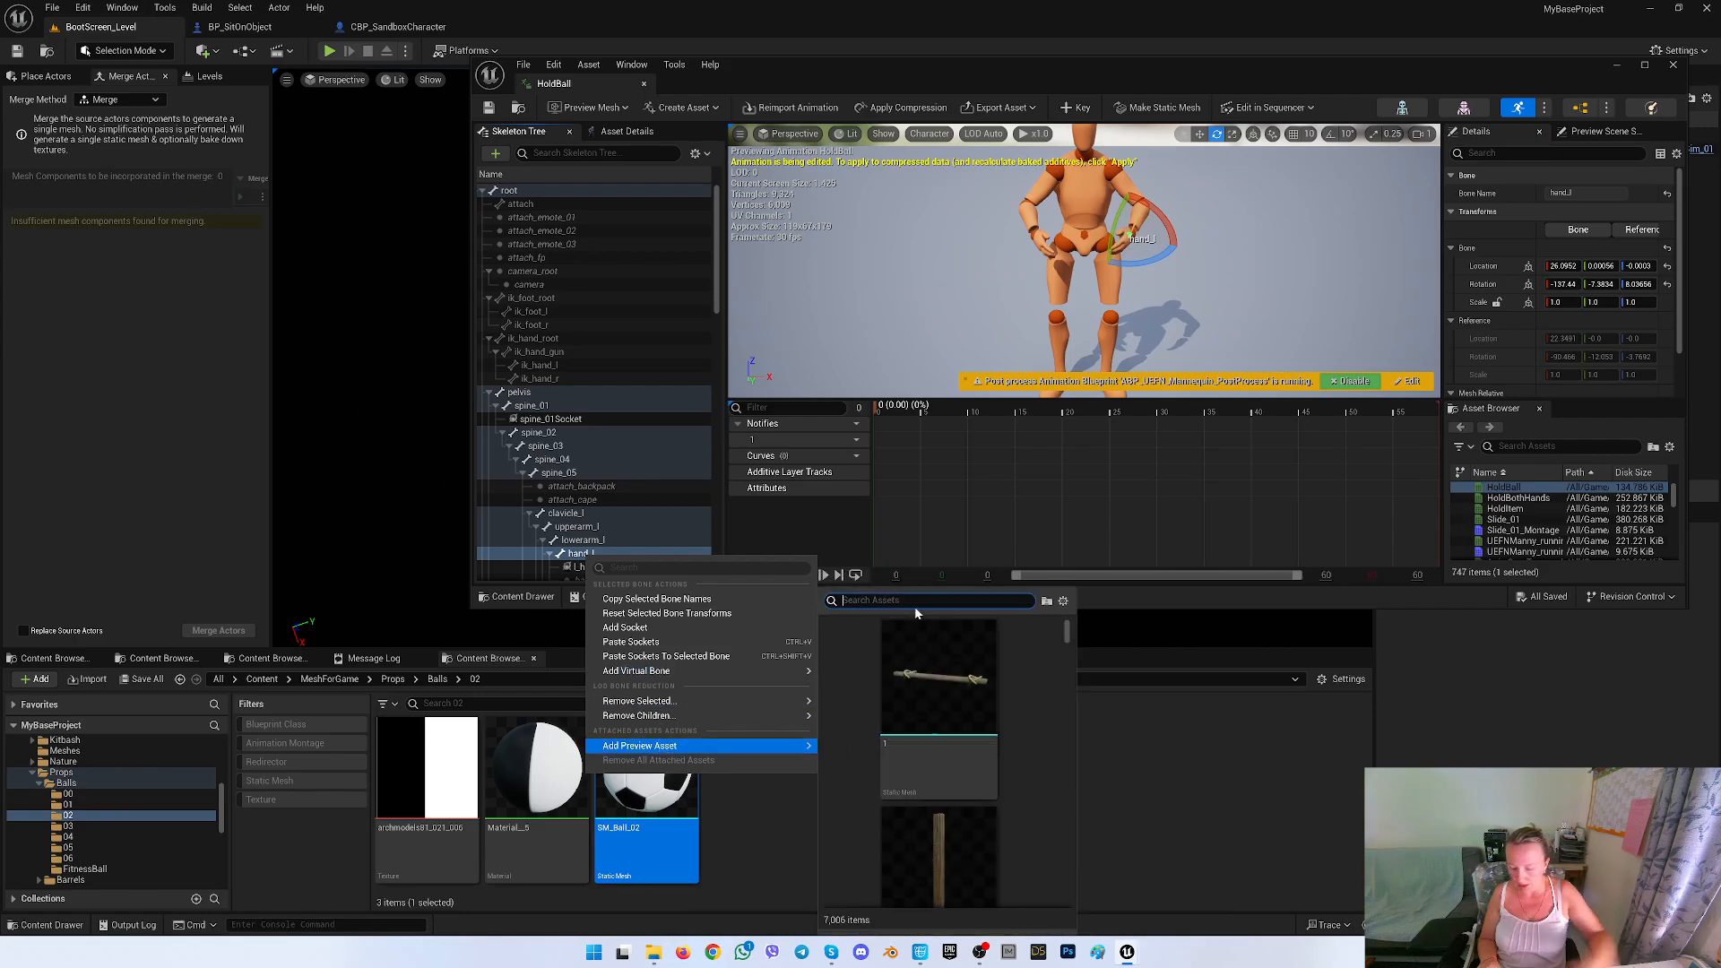
{"action": "type", "text": "ball_02"}
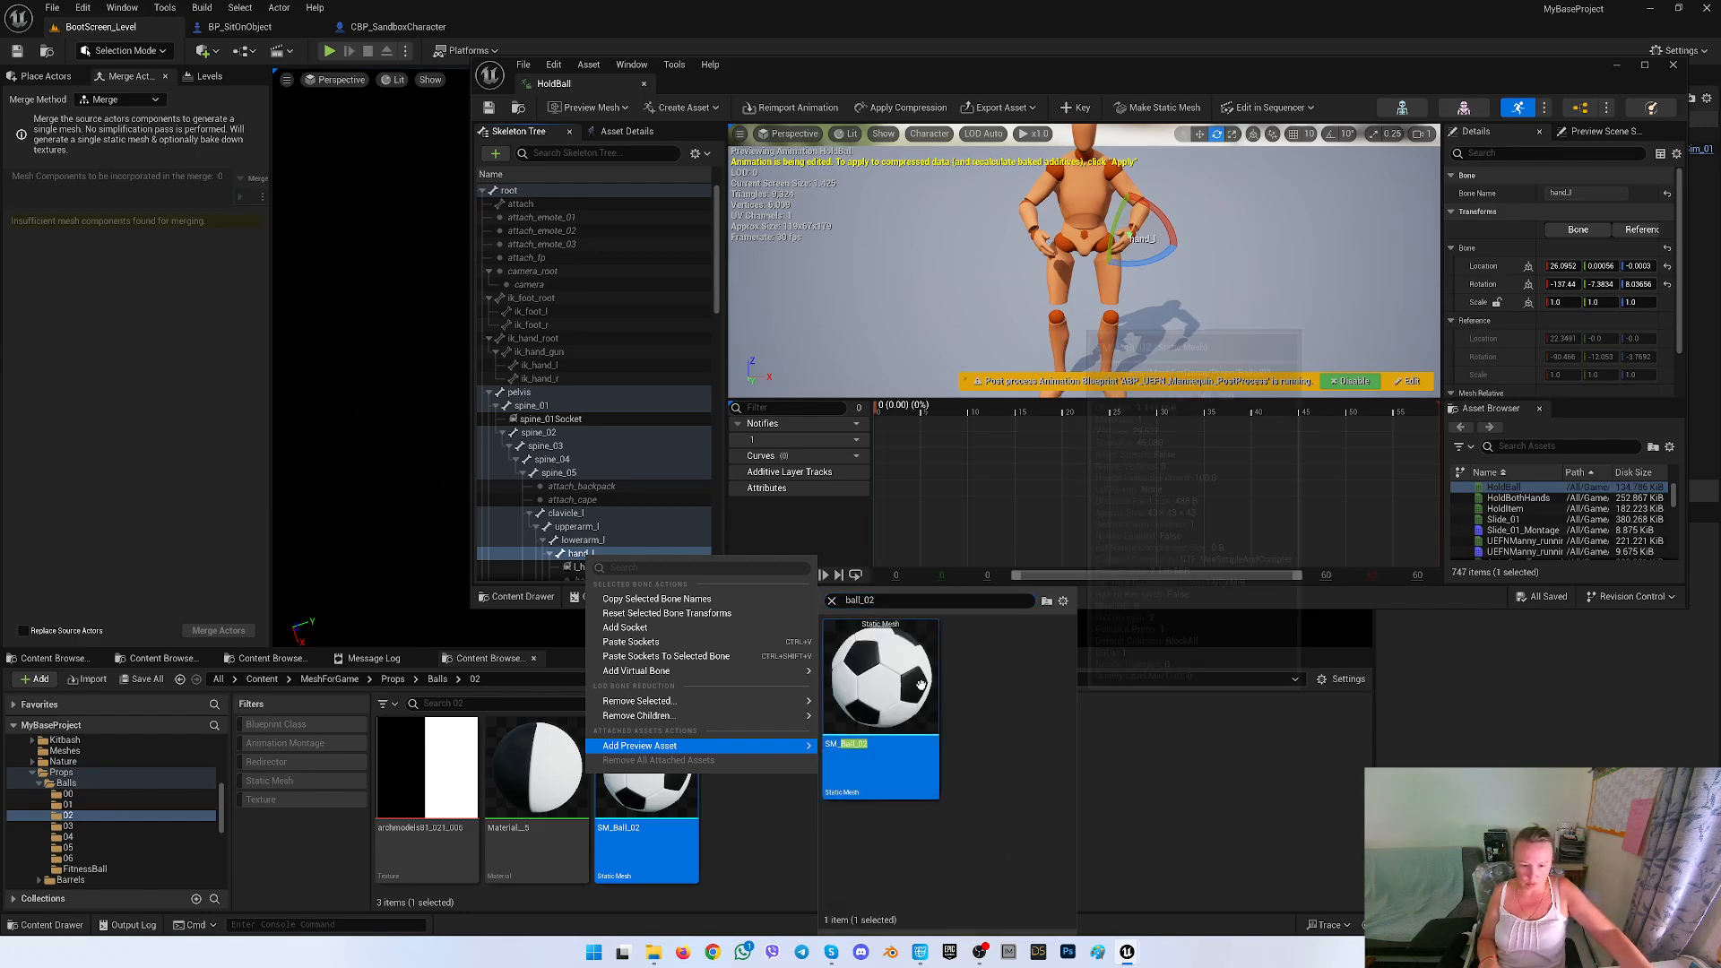
{"action": "left_click", "coordinate": [640, 745]}
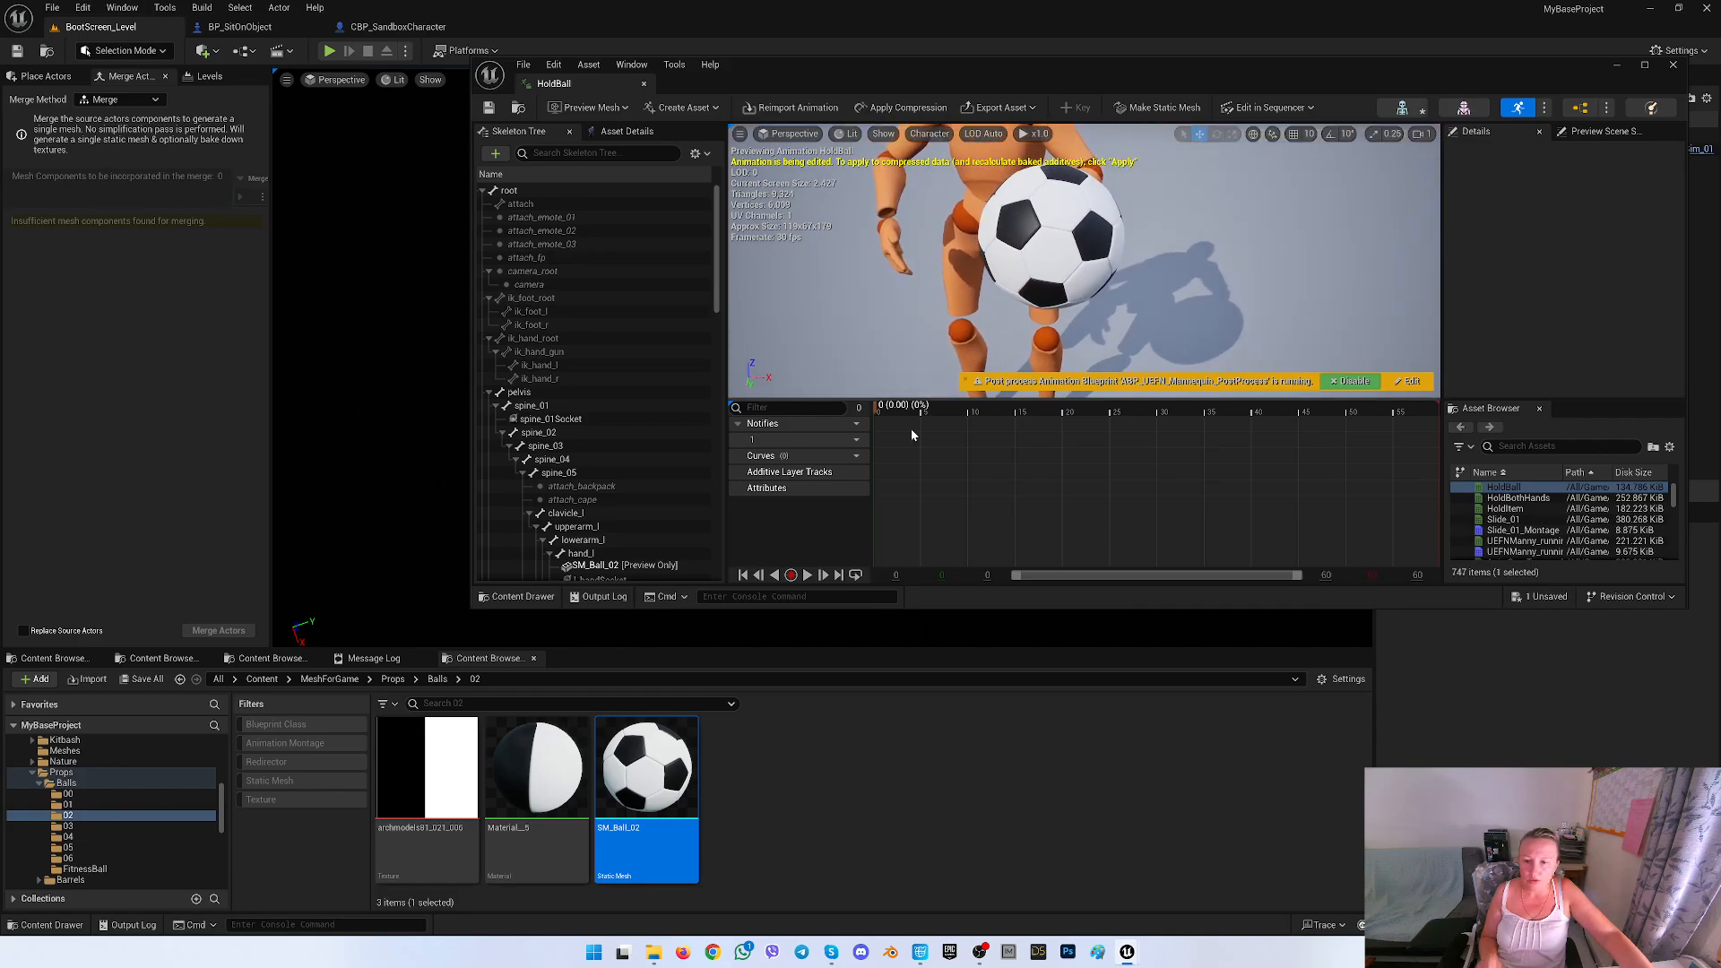
Preview SM_Ball_02 on l_handSocket and move the socket so the ball sits between the hands
{"action": "scroll", "scroll_direction": "down", "scroll_amount": 3}
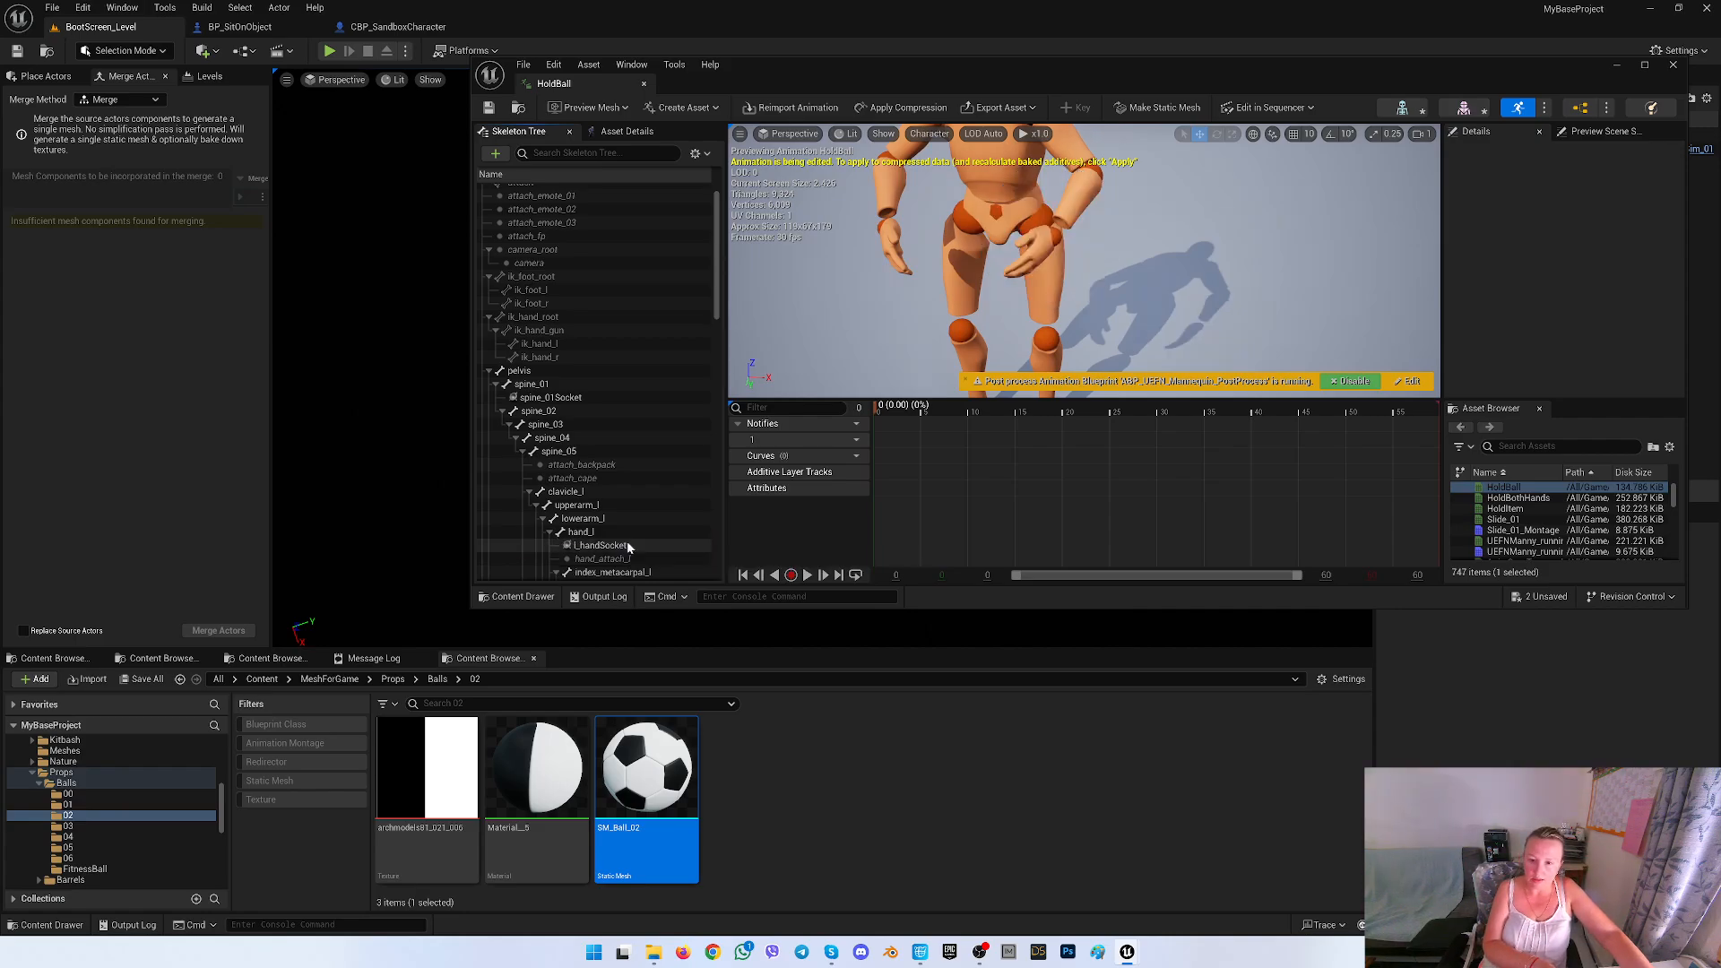
{"action": "left_click", "coordinate": [597, 546]}
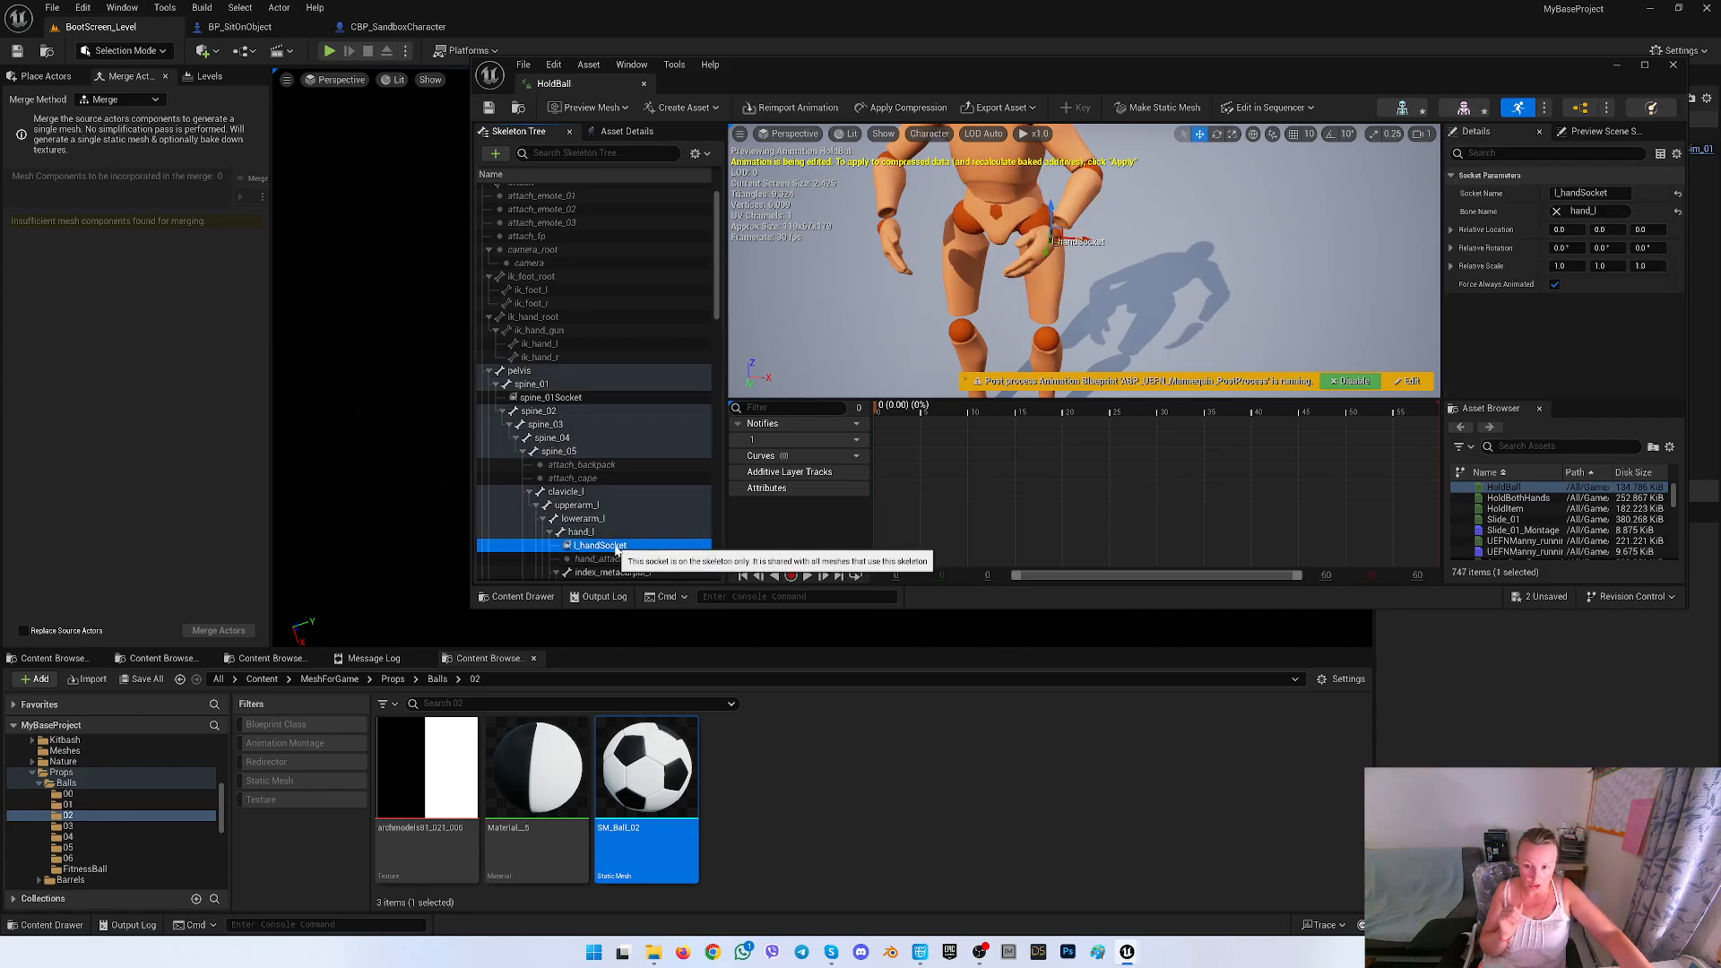
{"action": "right_click", "coordinate": [598, 546]}
{"action": "type", "text": "ball_"}
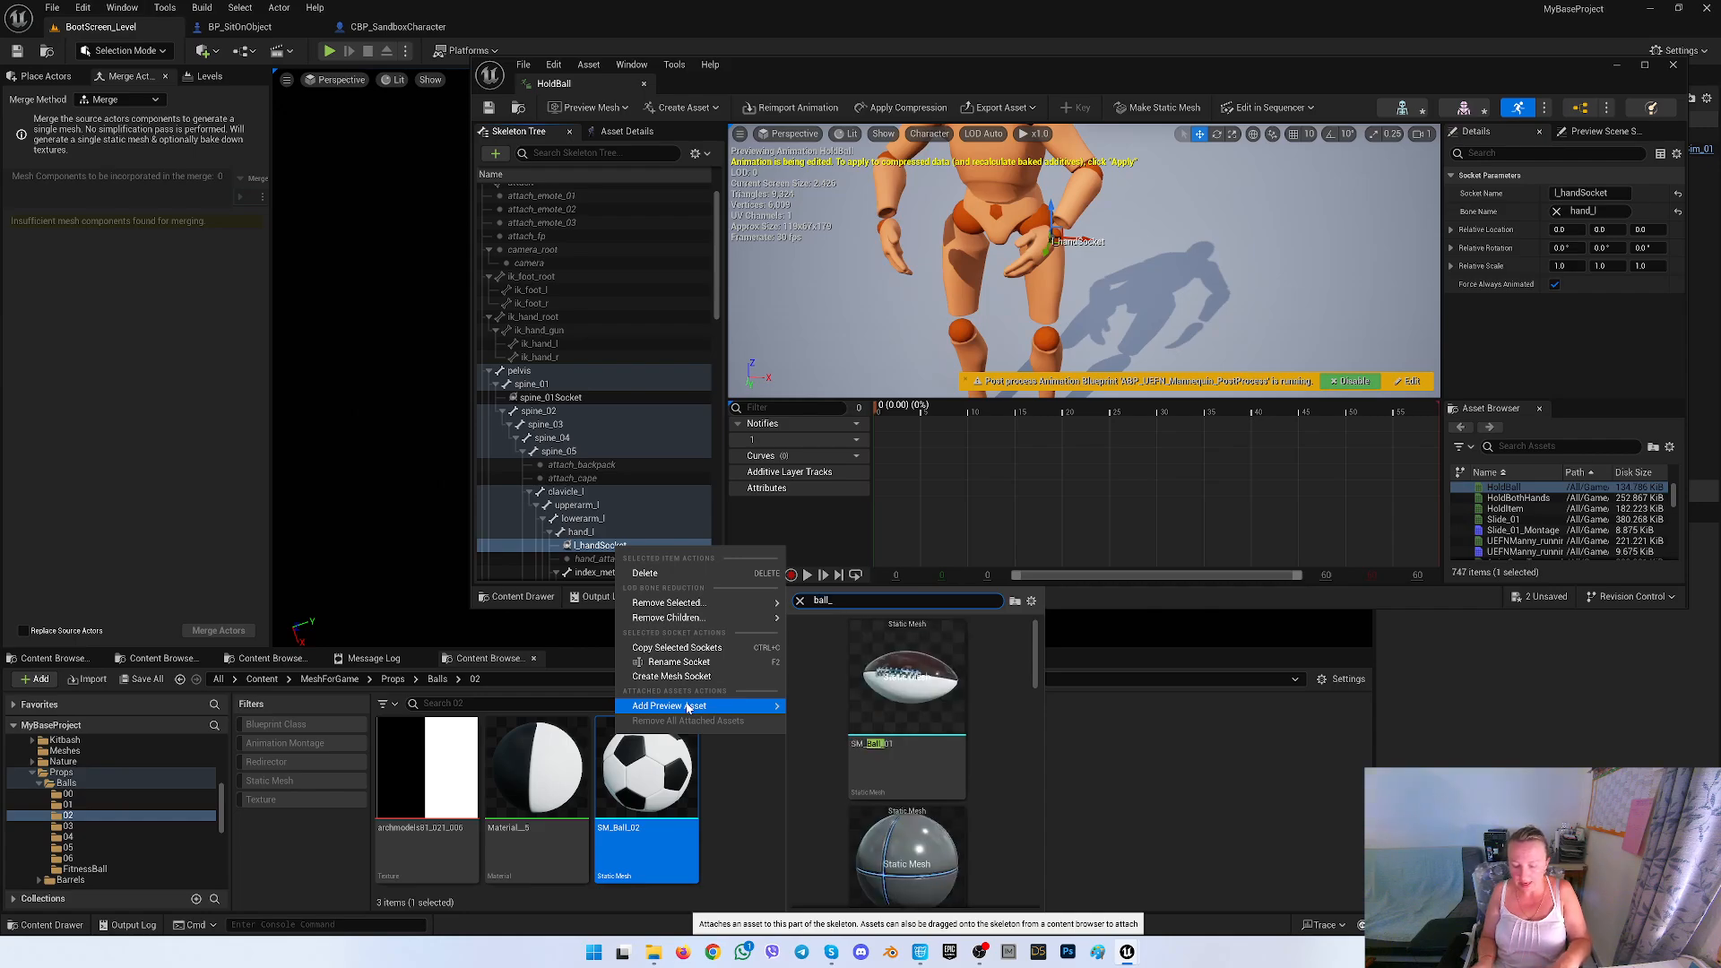
{"action": "left_click", "coordinate": [666, 705]}
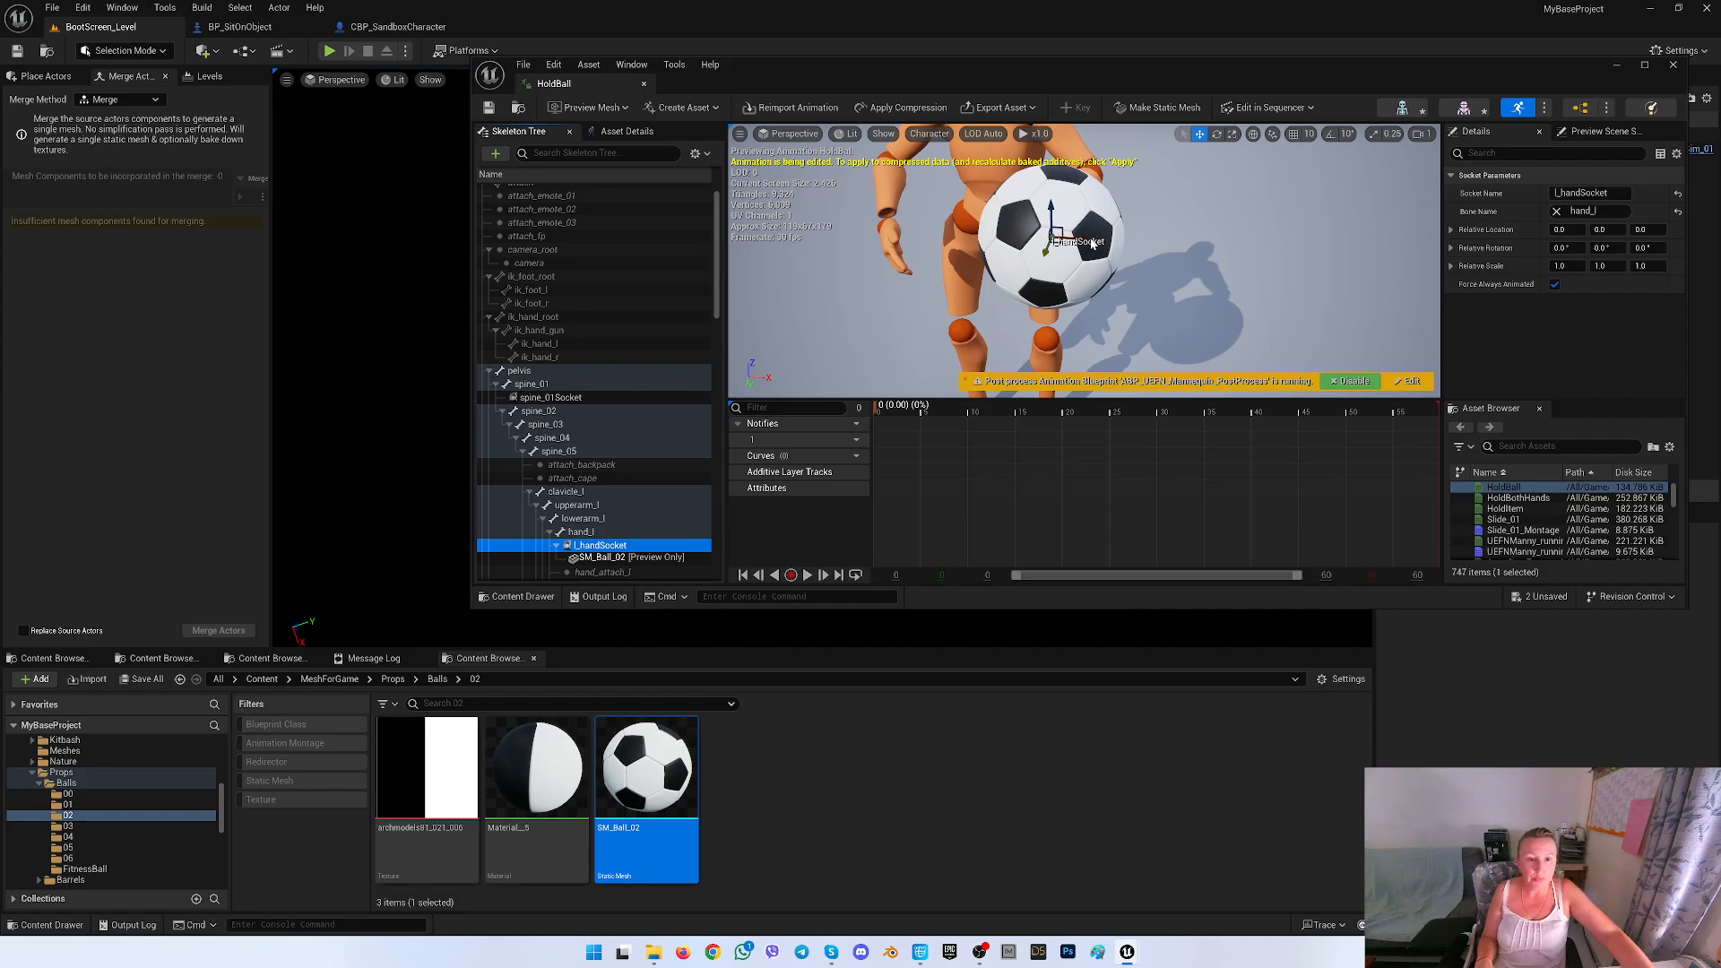
{"action": "left_click_drag", "start_coordinate": [1086, 242], "coordinate": [1054, 248]}
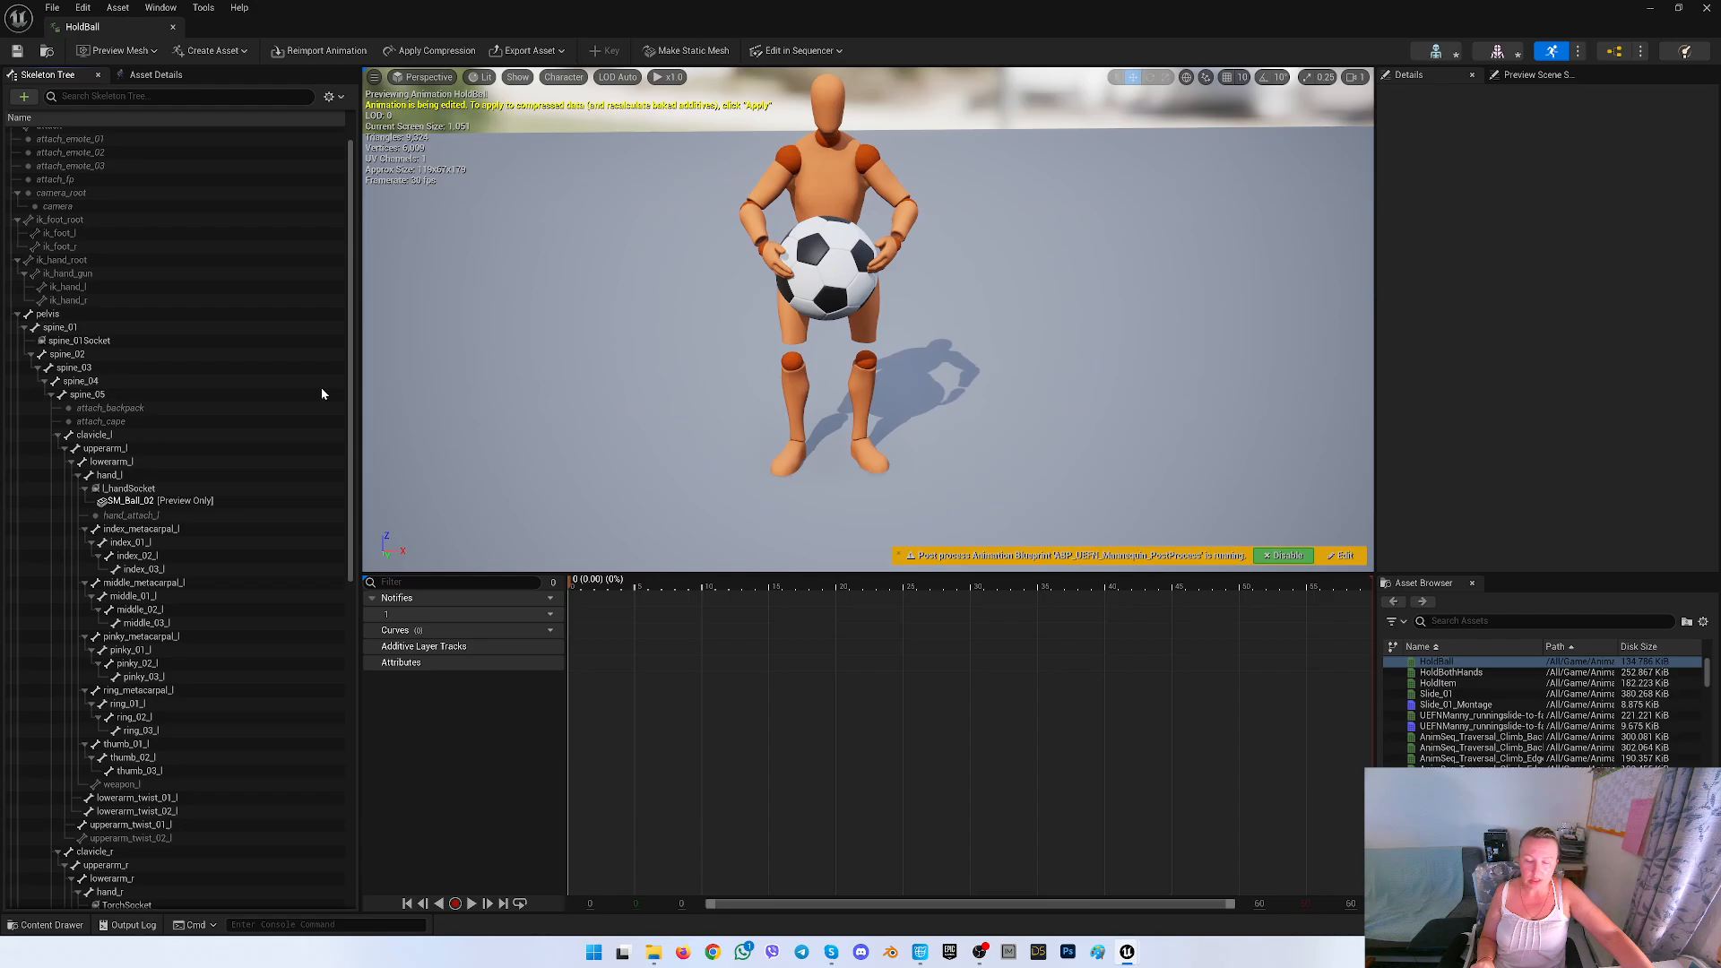
Rotate the index_01_l finger bone inward to curl it around the soccer ball
{"action": "left_click", "coordinate": [129, 488]}
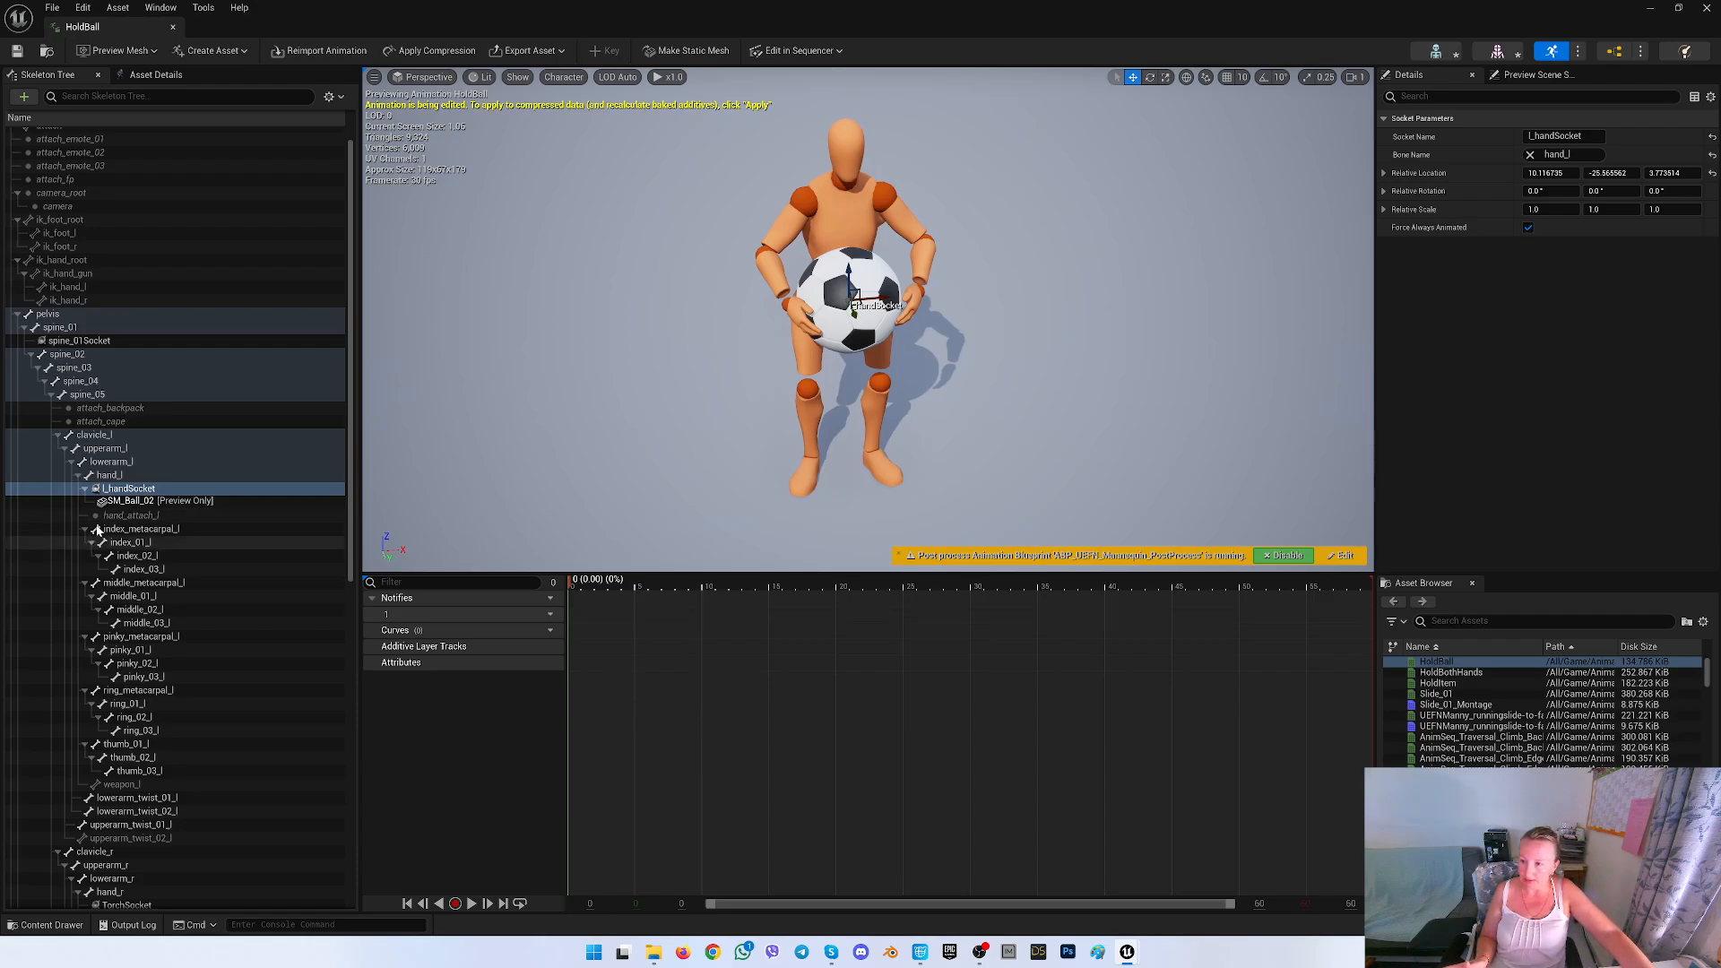
{"action": "left_click", "coordinate": [129, 542]}
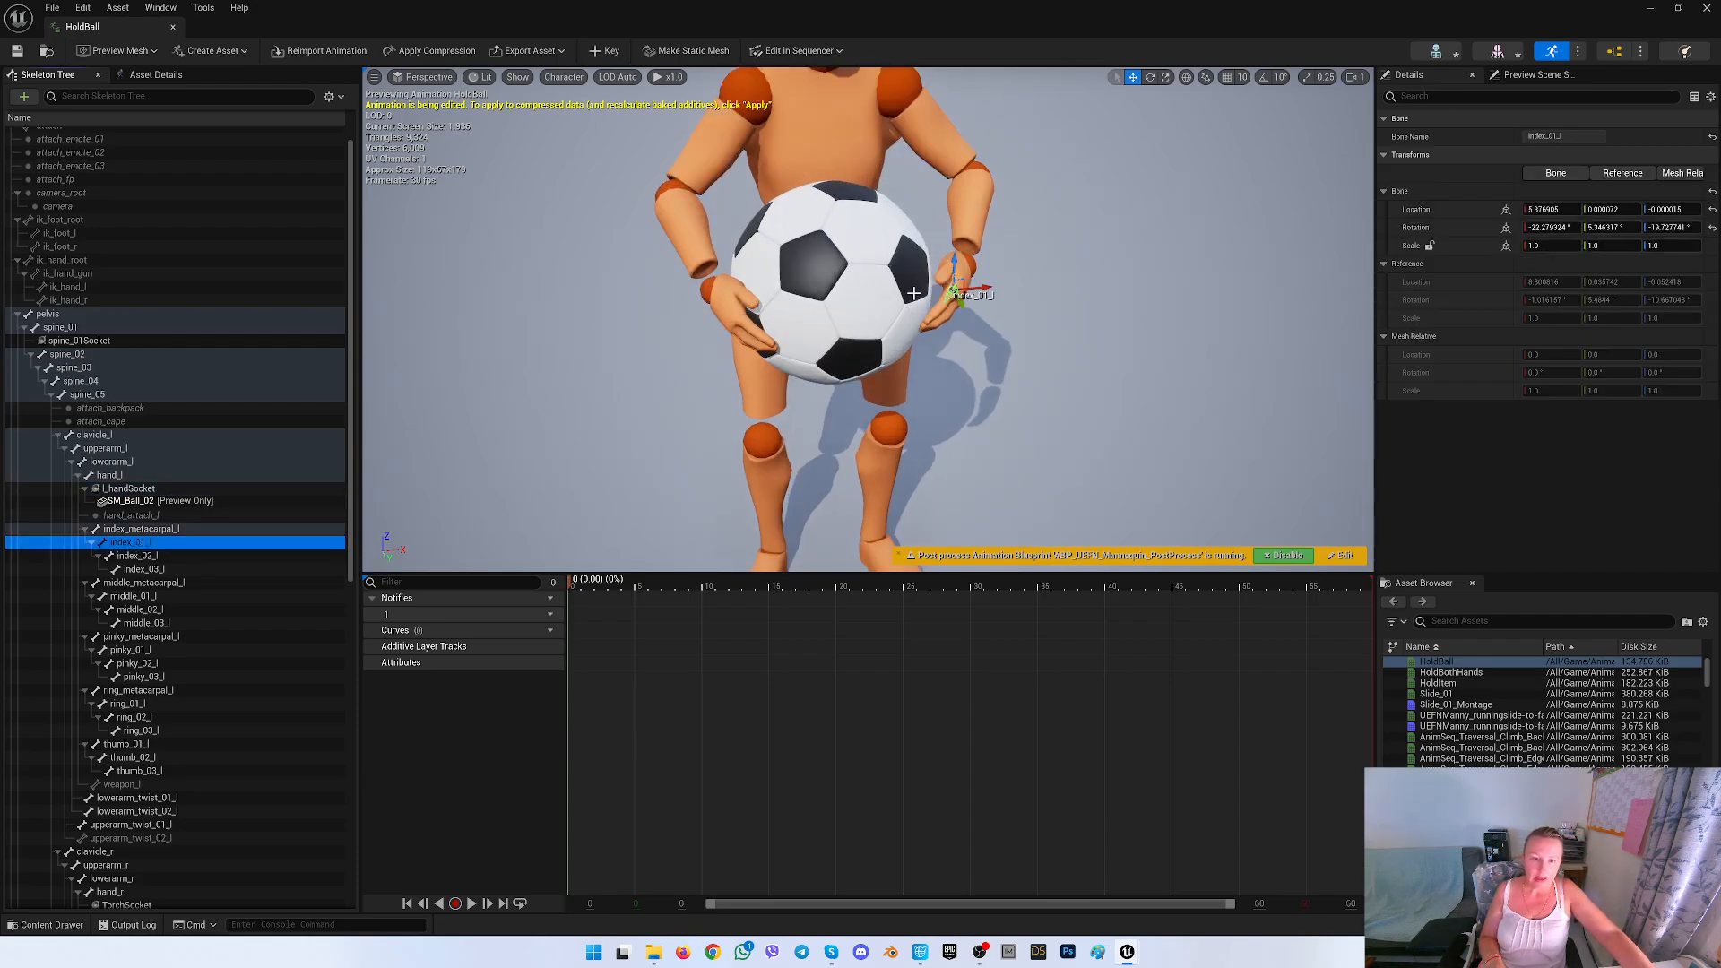
{"action": "left_click", "coordinate": [1150, 77]}
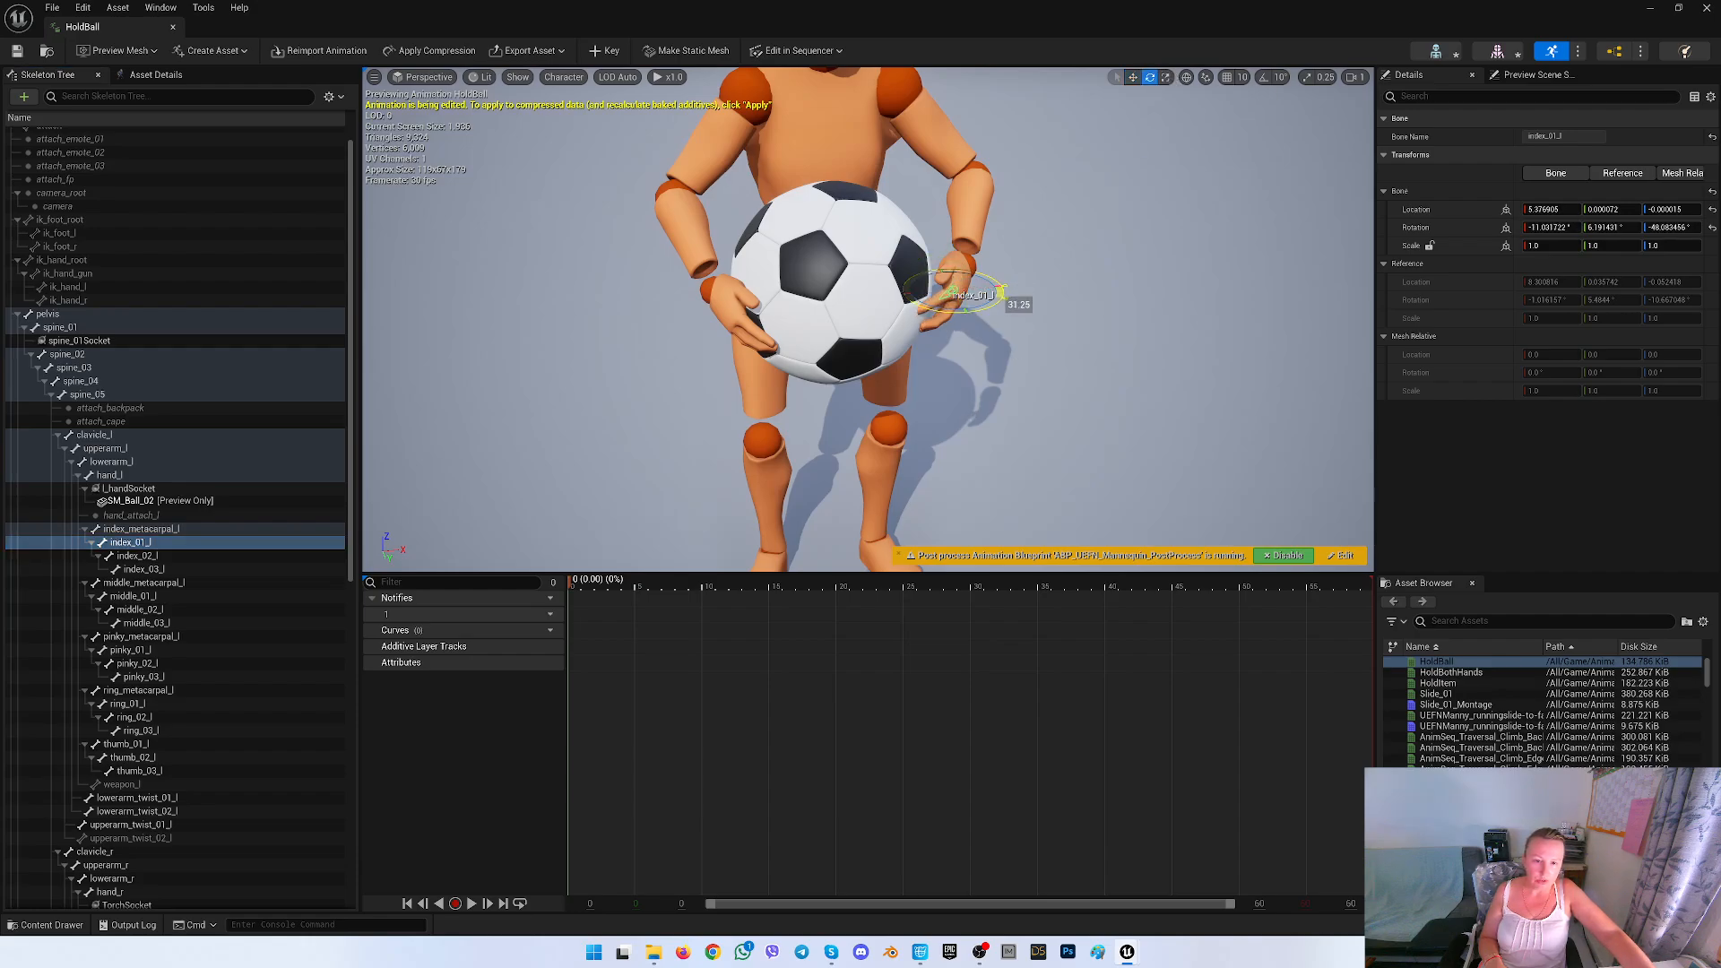
{"action": "left_click_drag", "start_coordinate": [977, 280], "coordinate": [933, 297]}
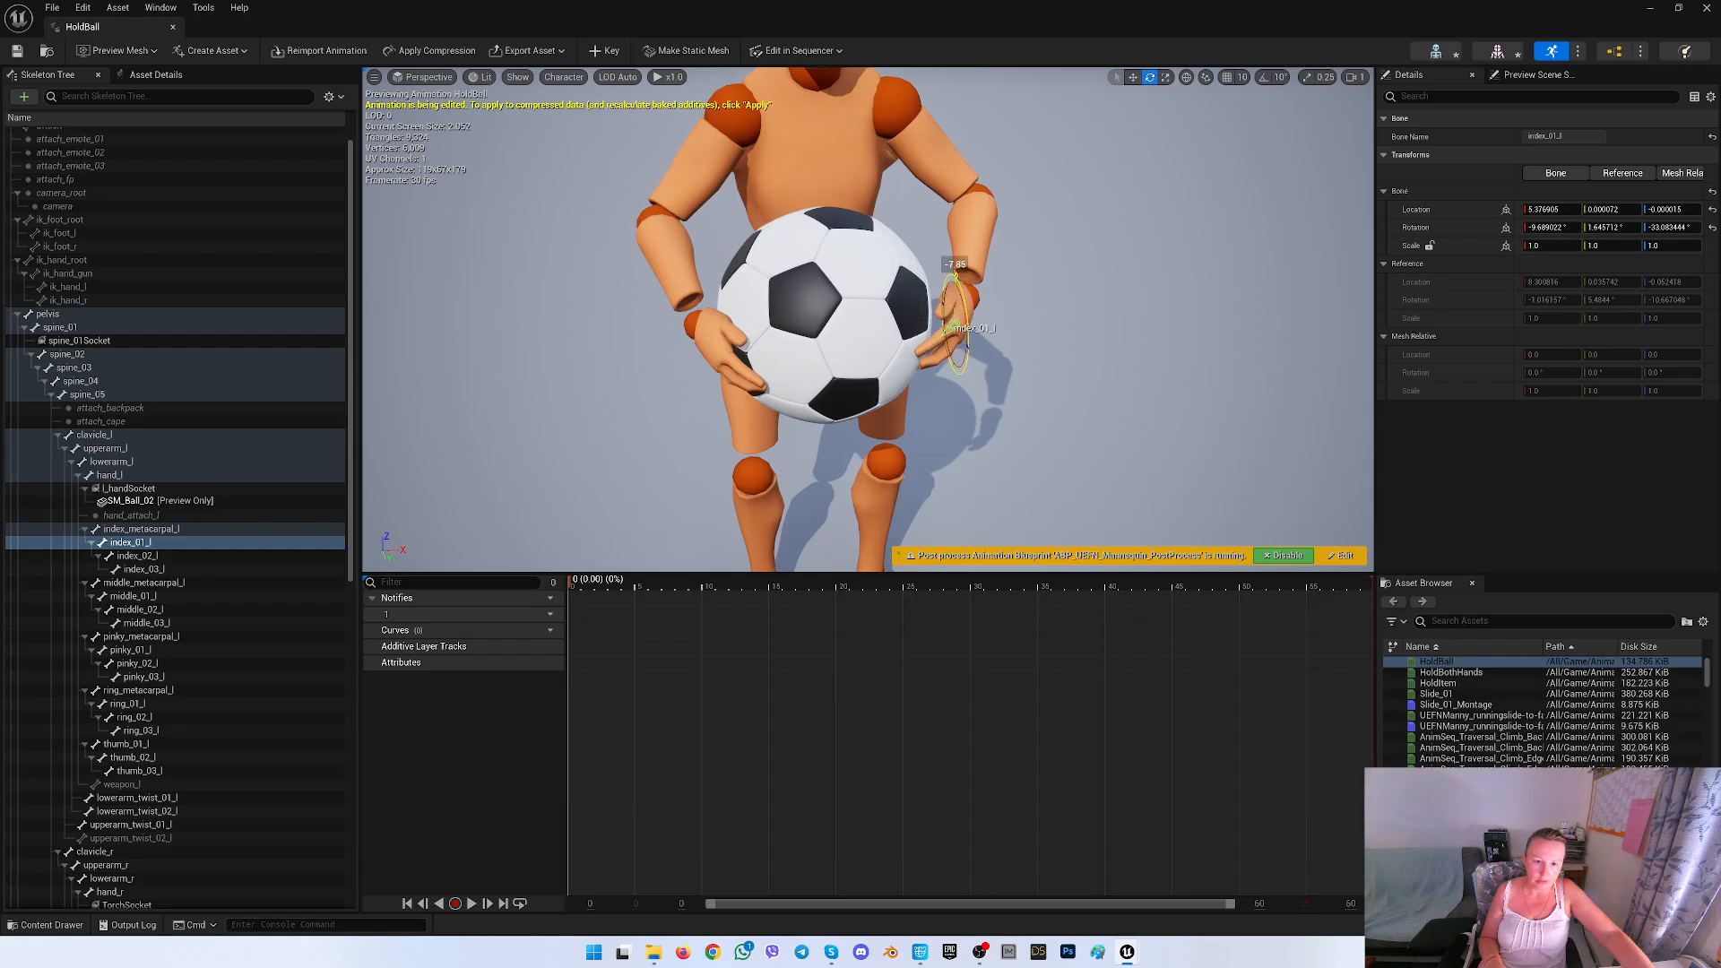
{"action": "left_click_drag", "start_coordinate": [955, 285], "coordinate": [933, 318]}
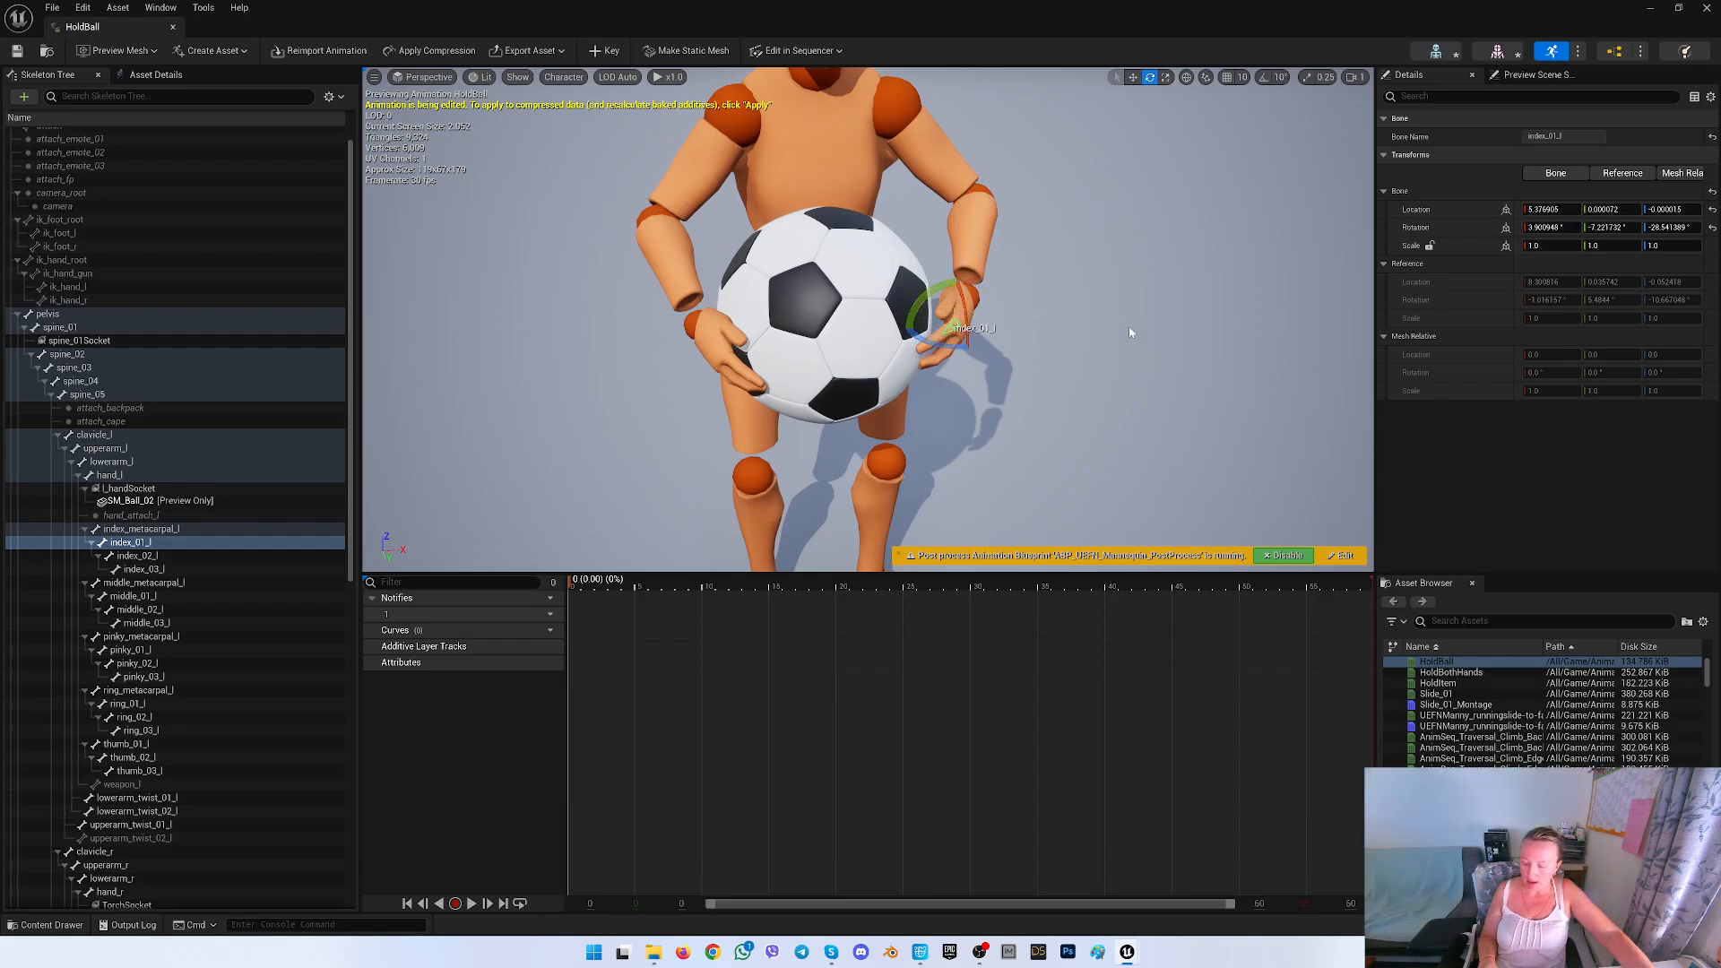